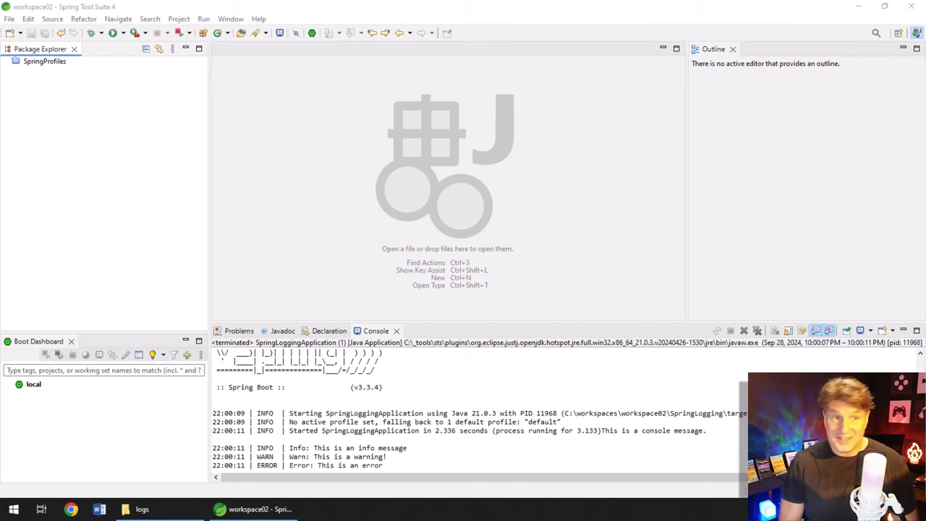
Create the SpringLogging Spring Starter project with default settings and no dependencies
left_click(10, 18)
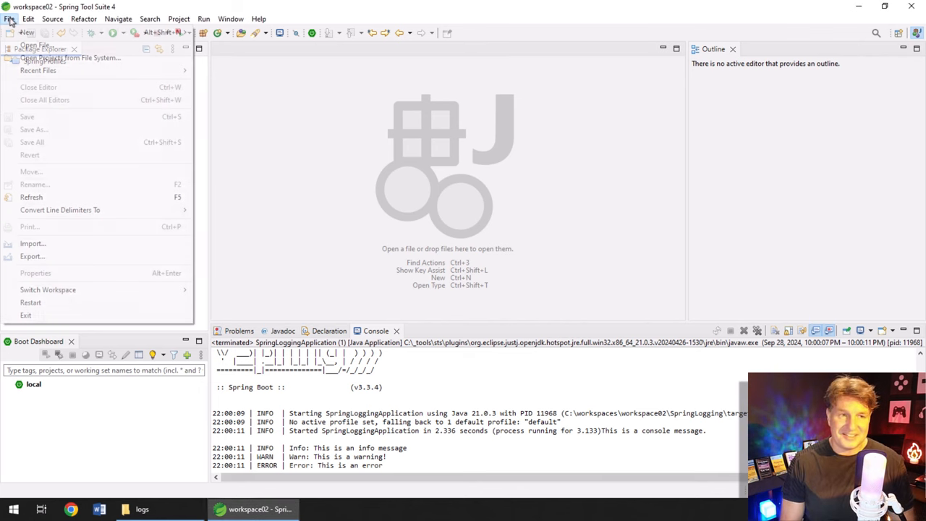
mouse_move(27, 32)
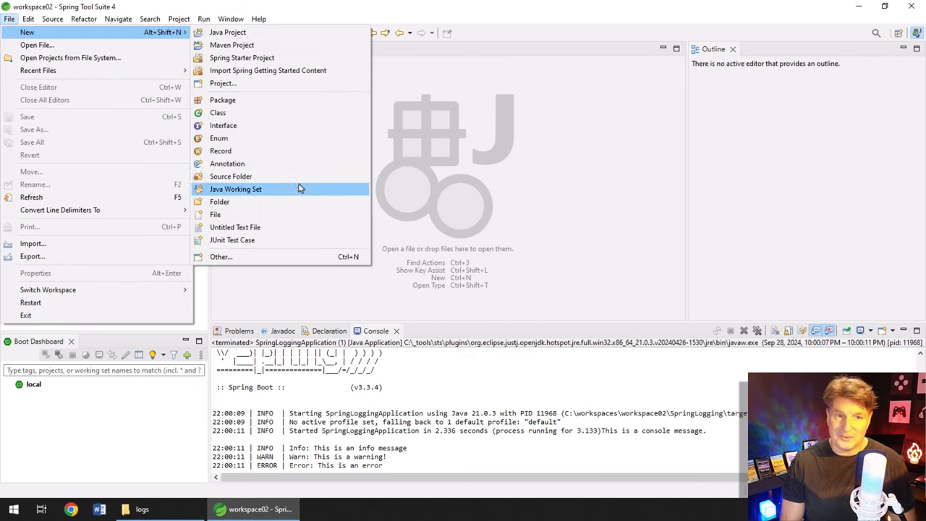
left_click(242, 57)
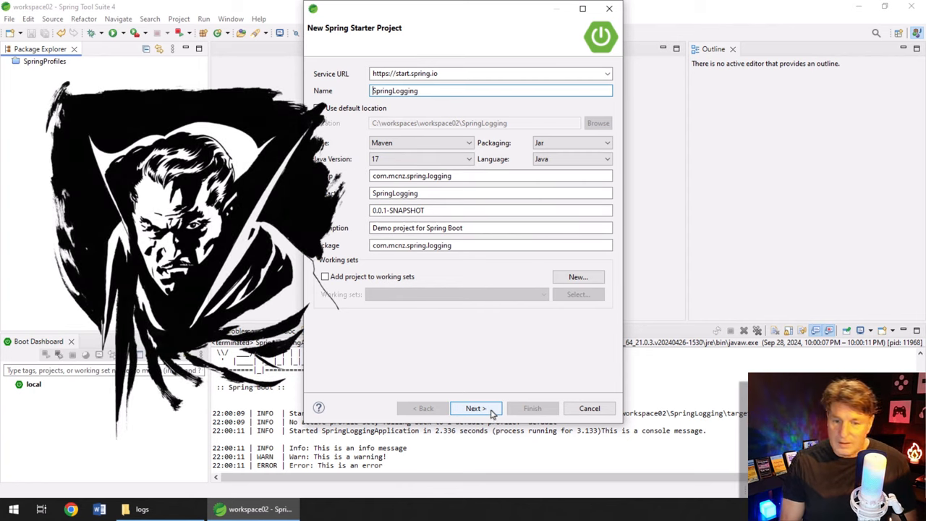
left_click(475, 408)
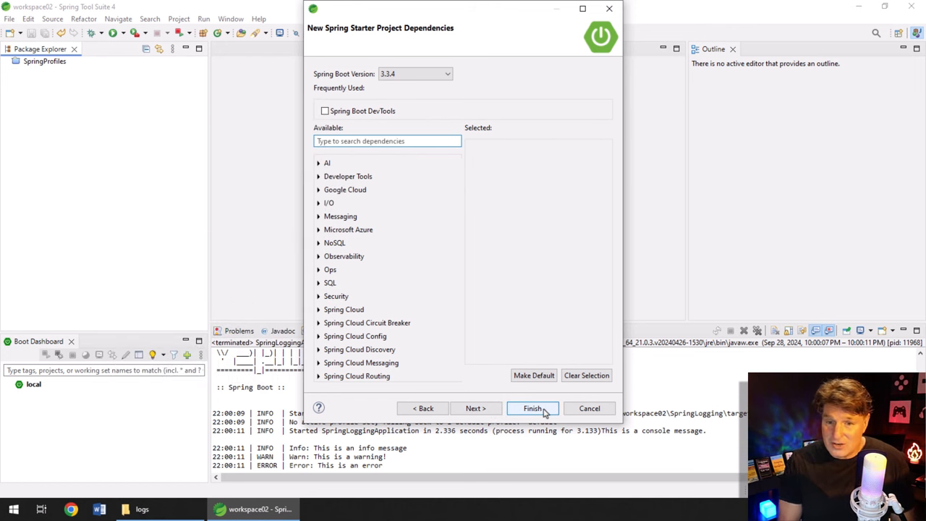
left_click(533, 408)
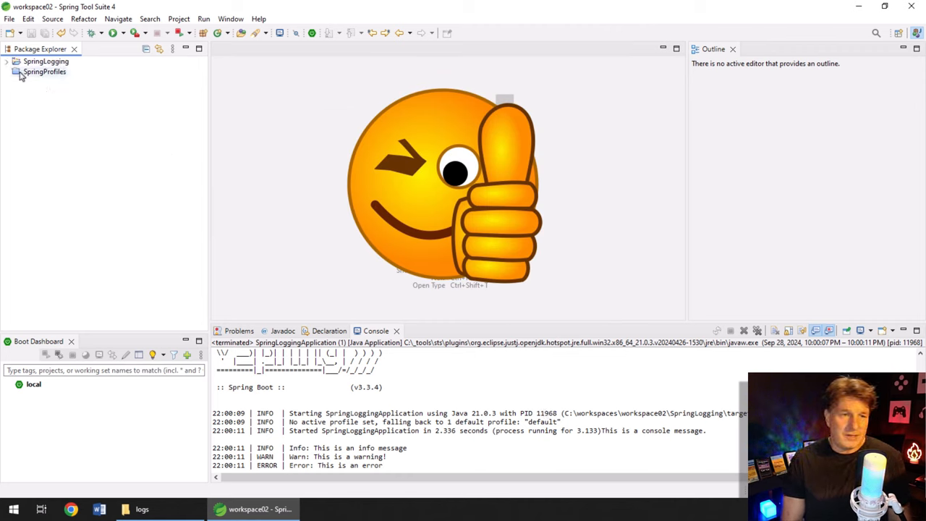
Open SpringLoggingApplication.java and declare that it implements CommandLineRunner
left_click(7, 61)
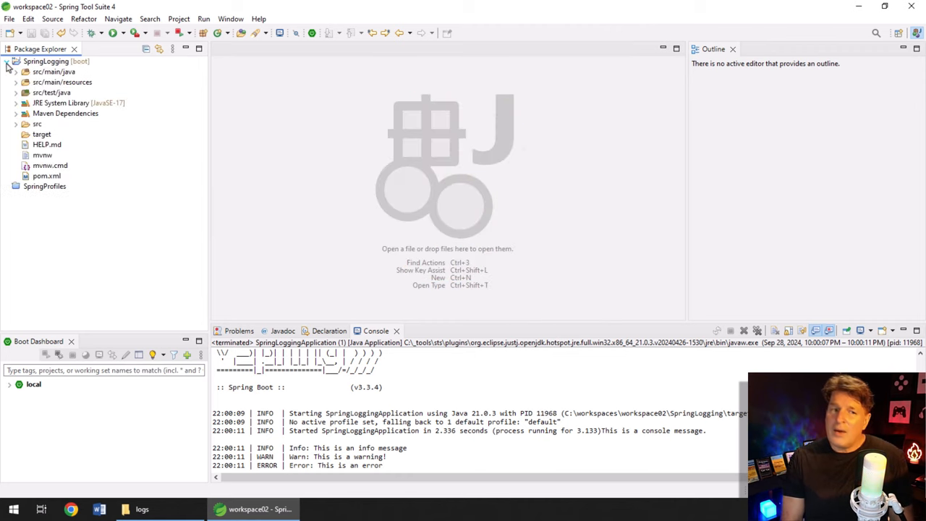
left_click(16, 71)
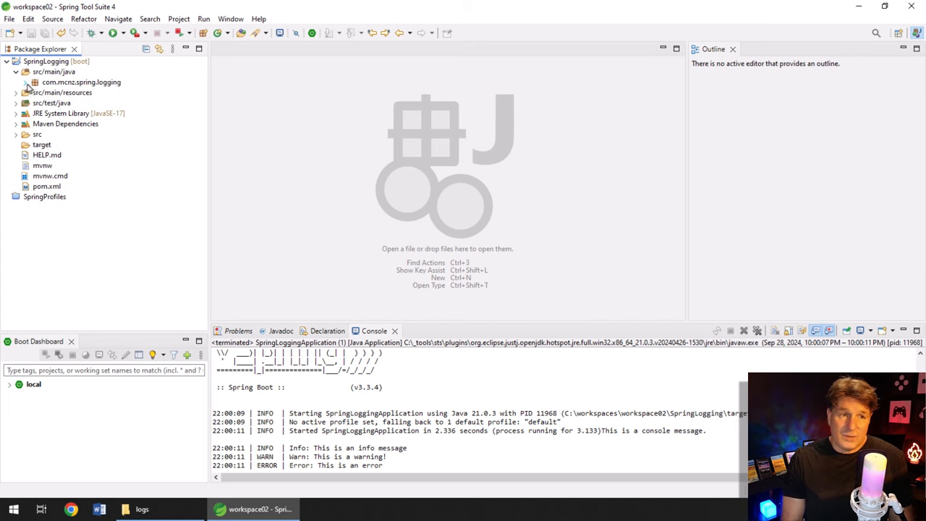
double_click(81, 81)
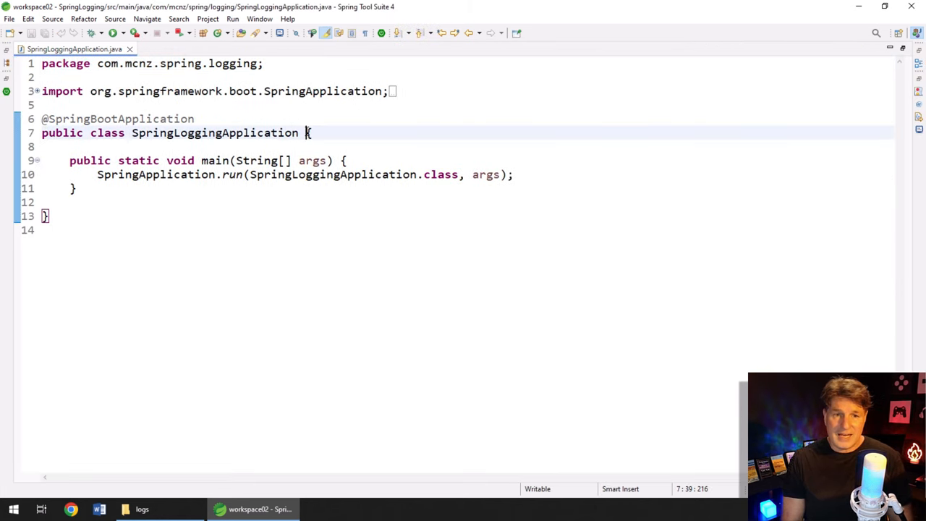
type("implements CommandLin")
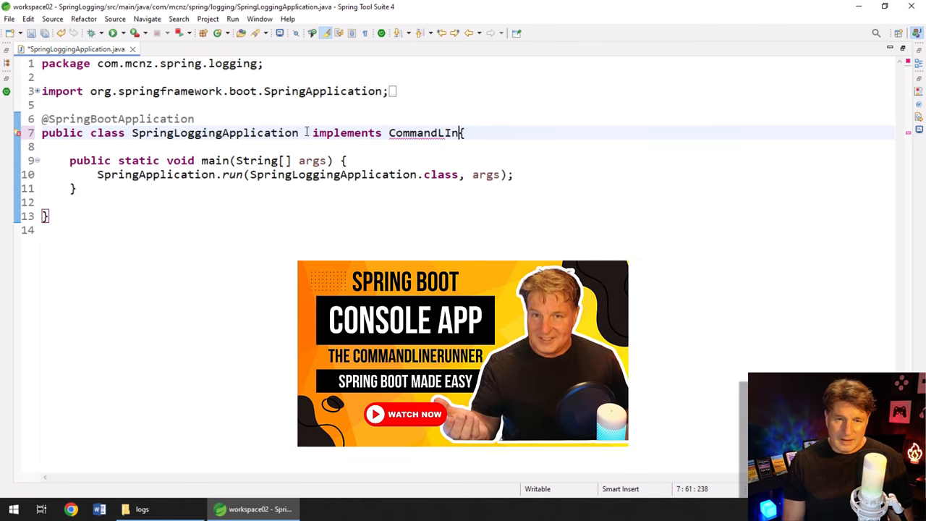
type("eRunner")
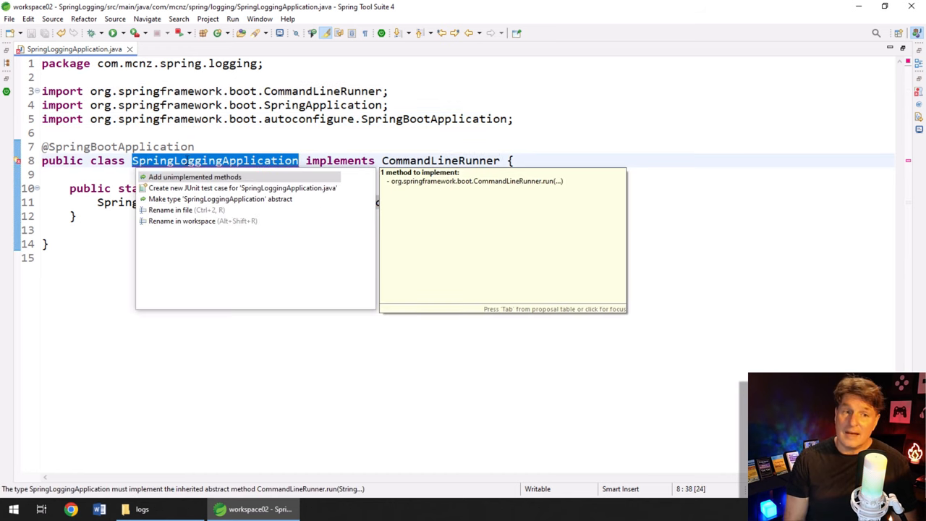
Generate the run method stub and print "This is a console message, not a log message!"
left_click(194, 176)
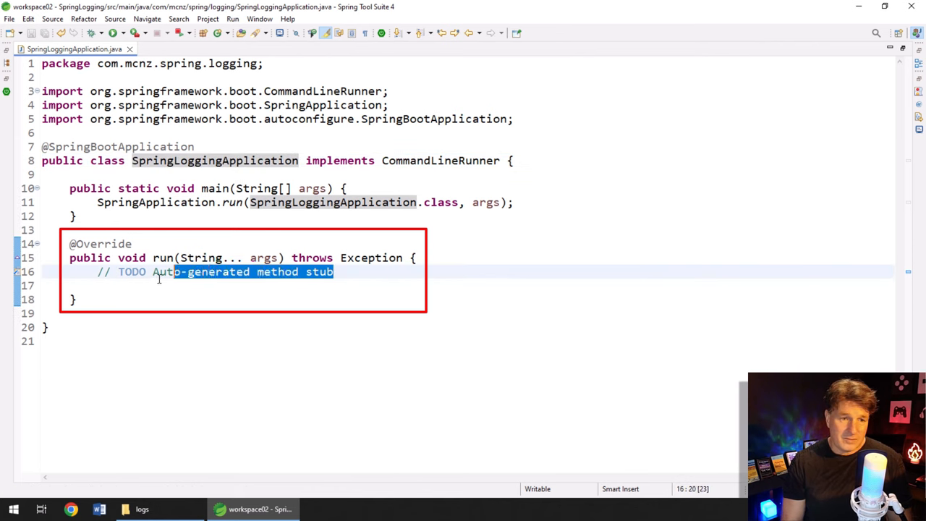
type("System.out.println(\"")
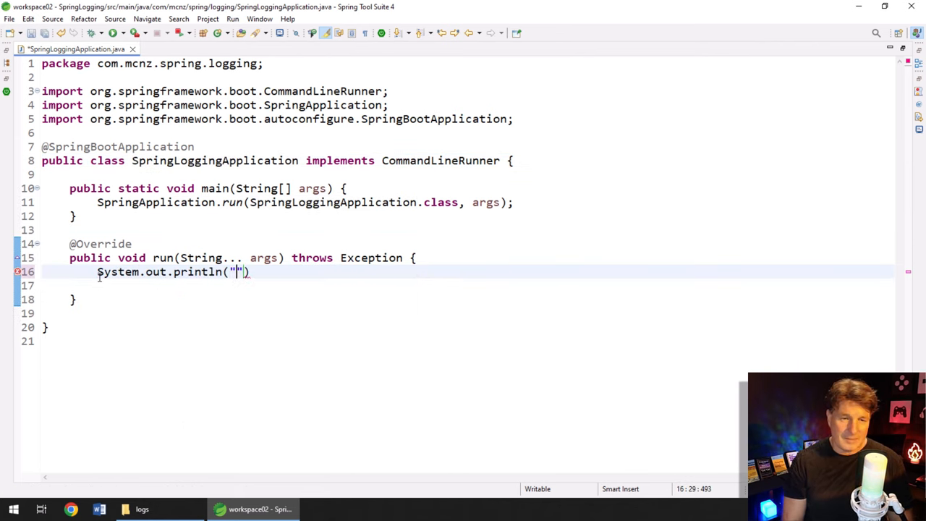
type("This is a console message")
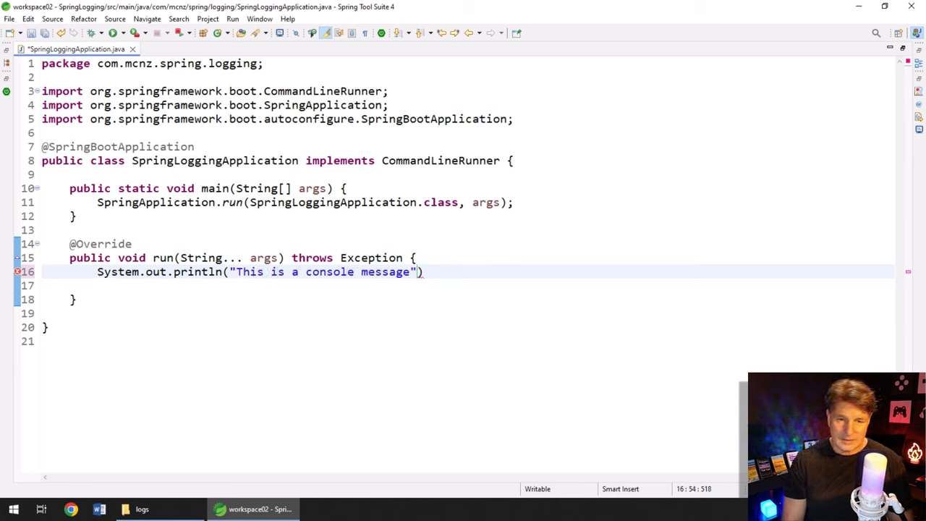
type(", not a")
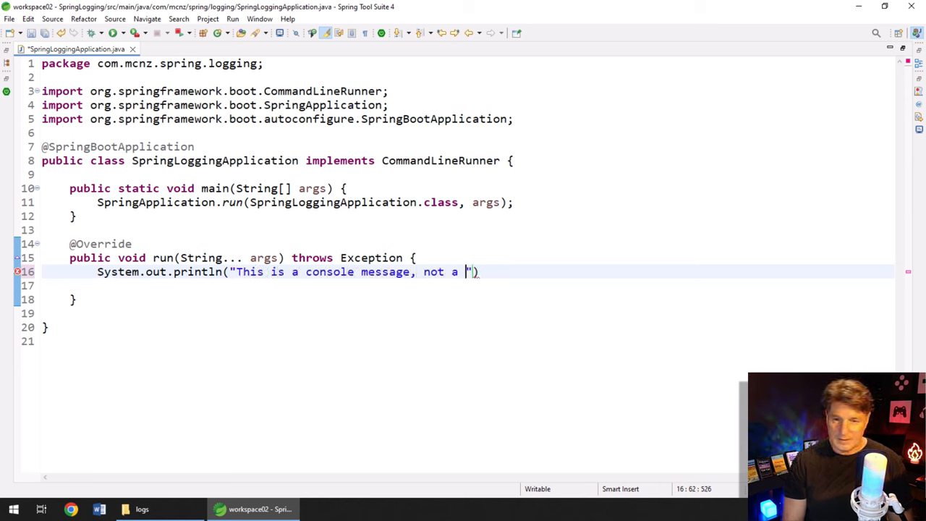
type("log message")
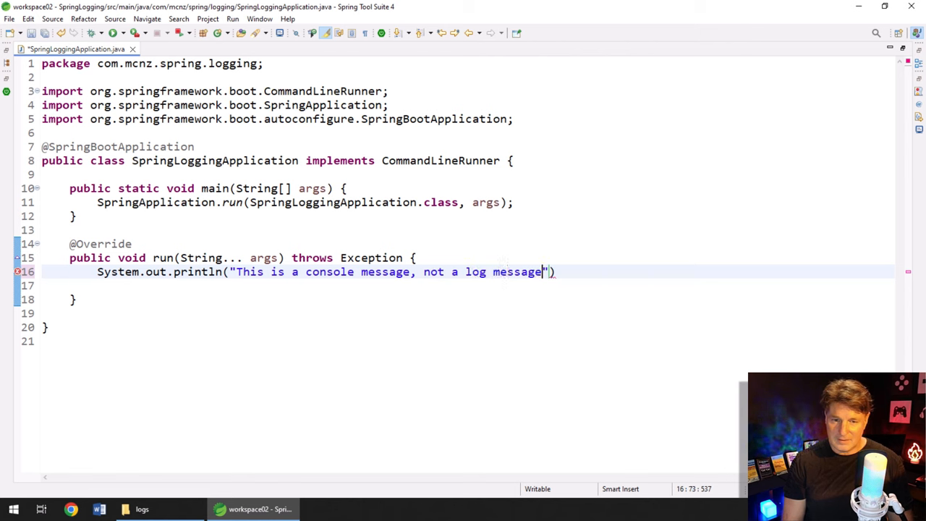
type("!")
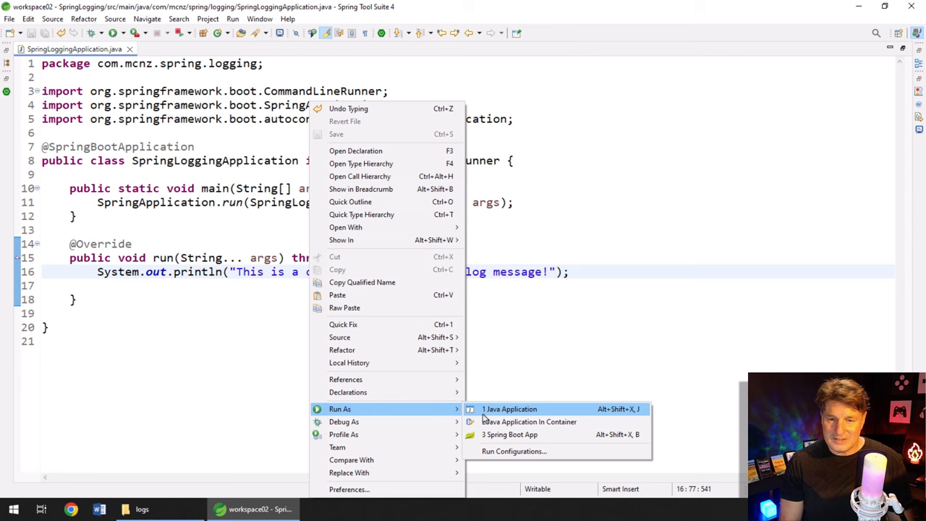
Run SpringLoggingApplication as a Java Application
left_click(508, 409)
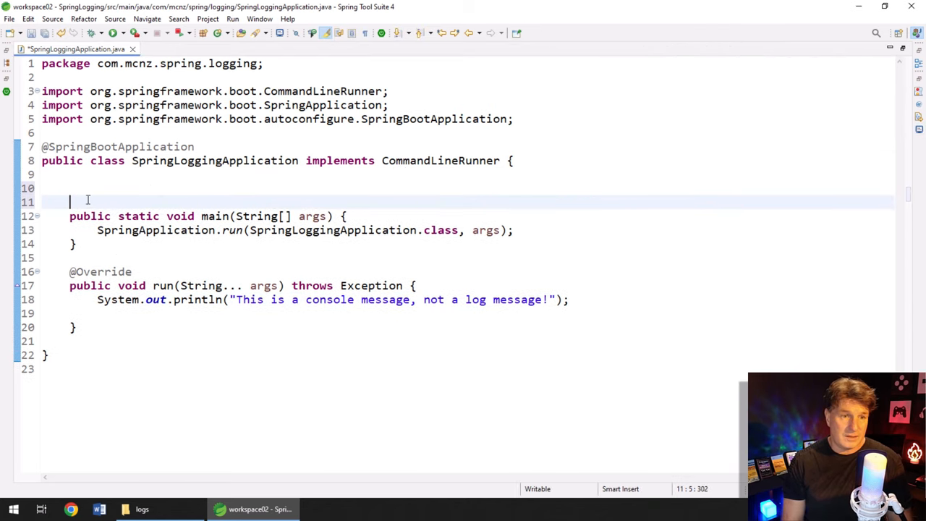
Declare the field Logger log = LoggerFactory.getLogger(SpringLoggingApplication.class) above main
type("Loge")
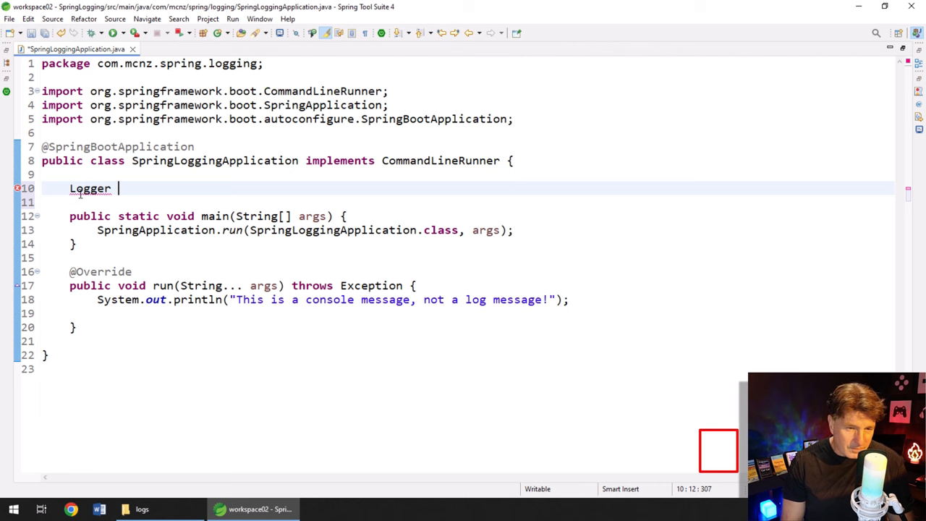
type("log =")
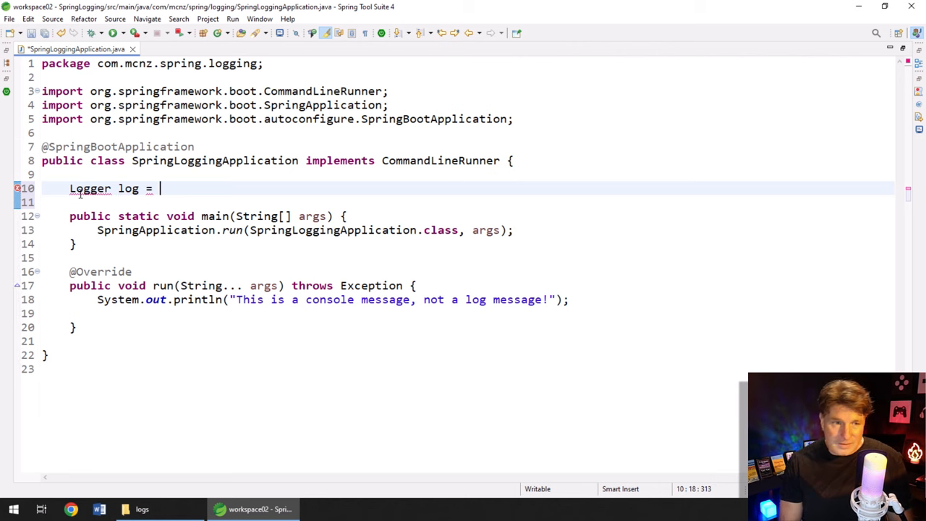
type("Lo")
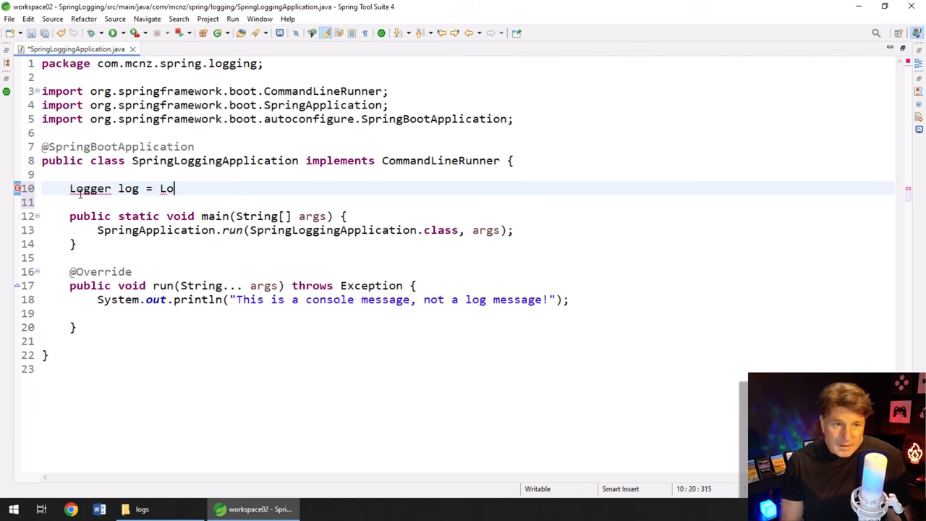
type("ggerFactory")
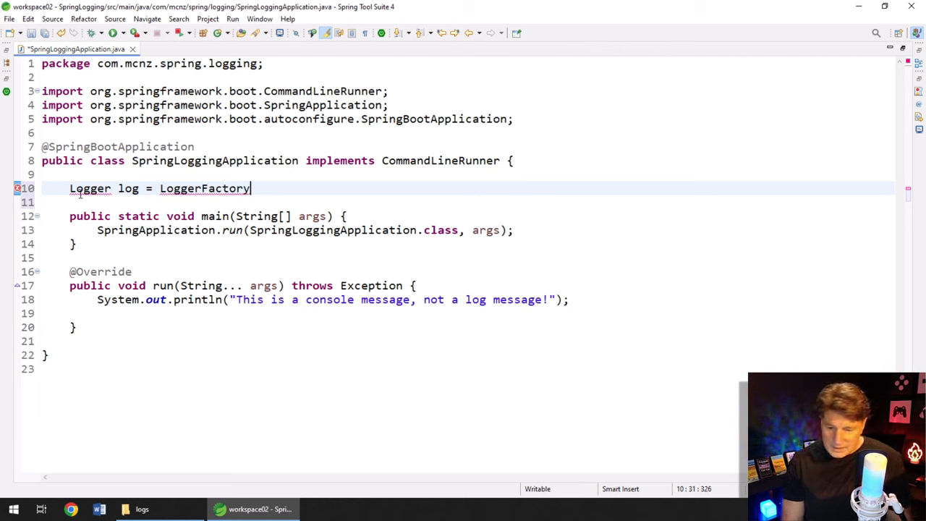
type(".getLoger")
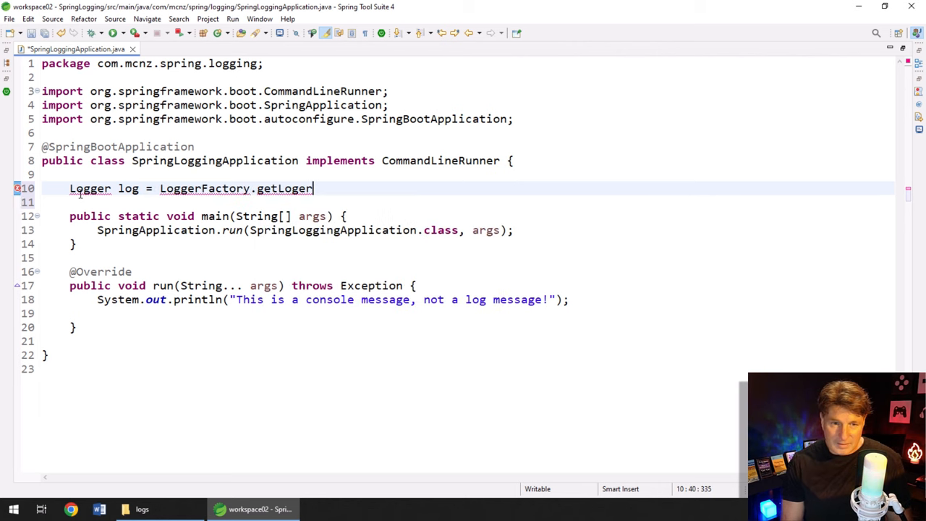
type("r()")
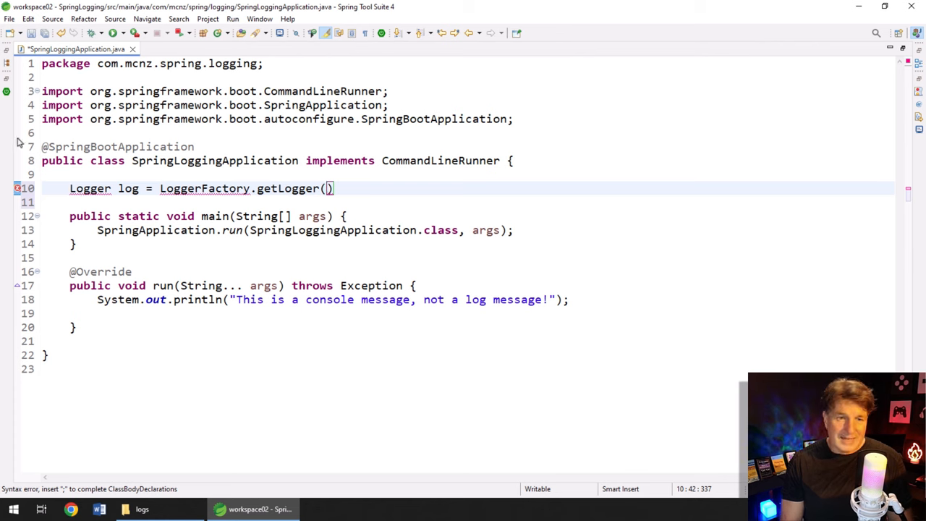
double_click(214, 160)
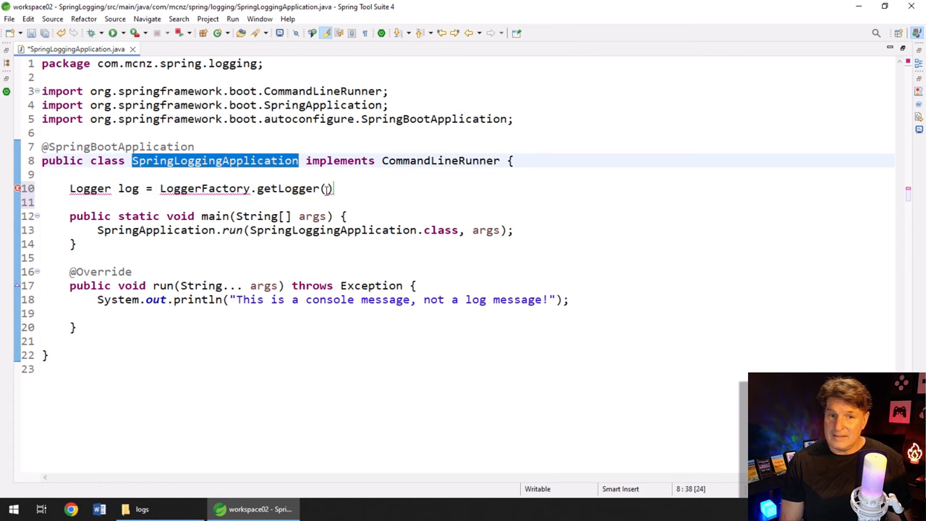
type("SpringLoggingApplication.class")
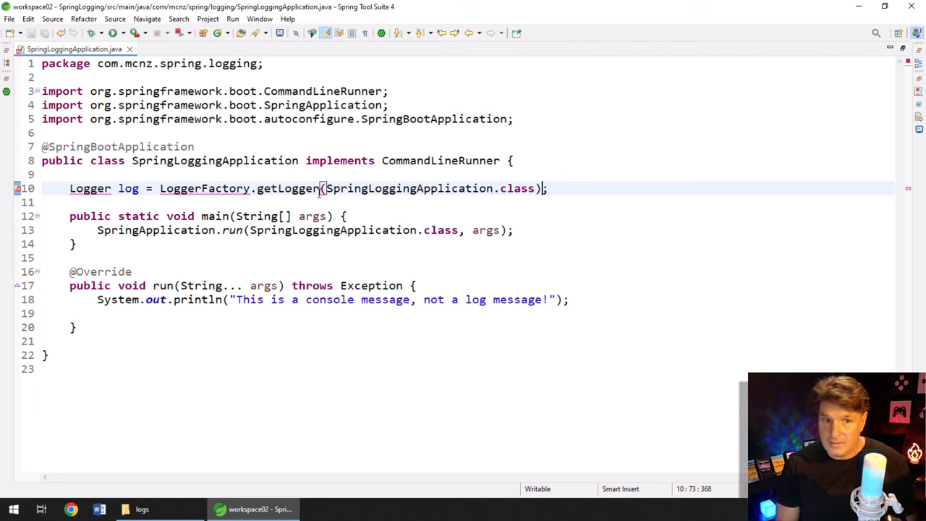
mouse_move(215, 196)
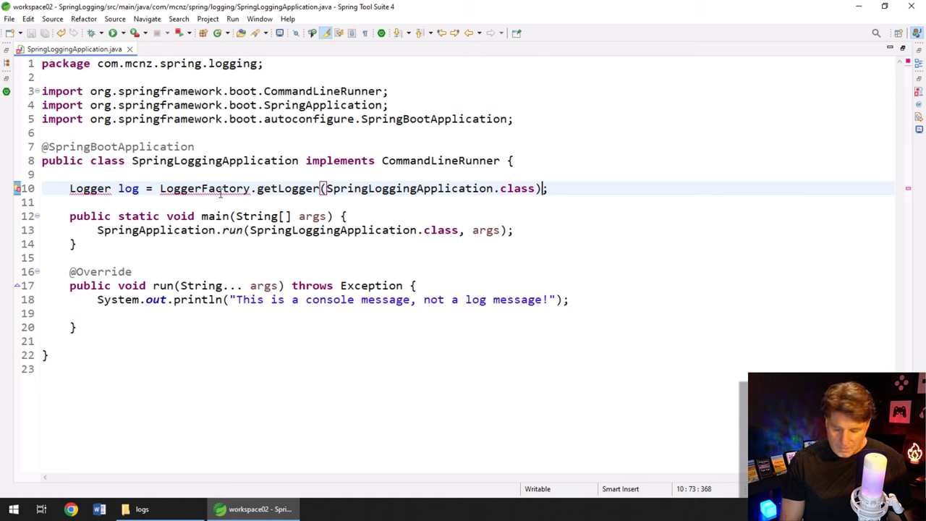
Organize imports, choosing org.slf4j.Logger so Logger and LoggerFactory resolve
right_click(220, 193)
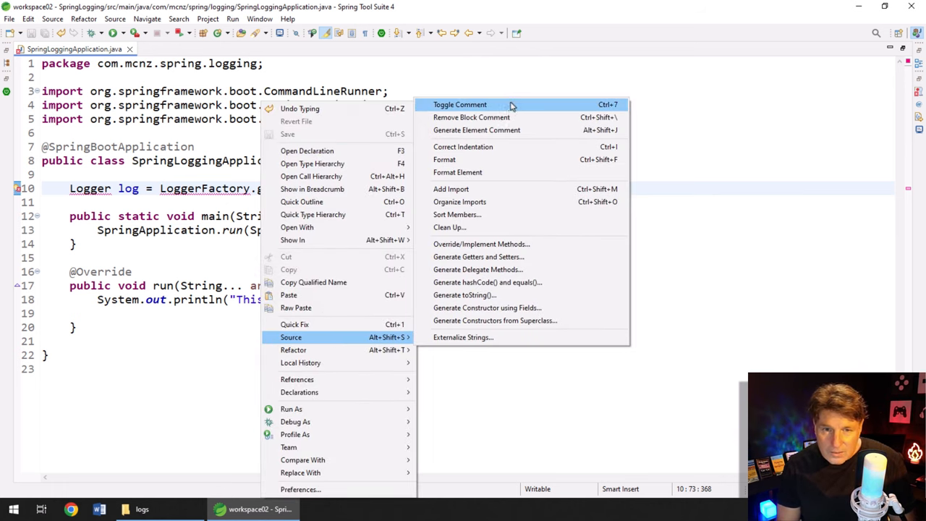
left_click(459, 201)
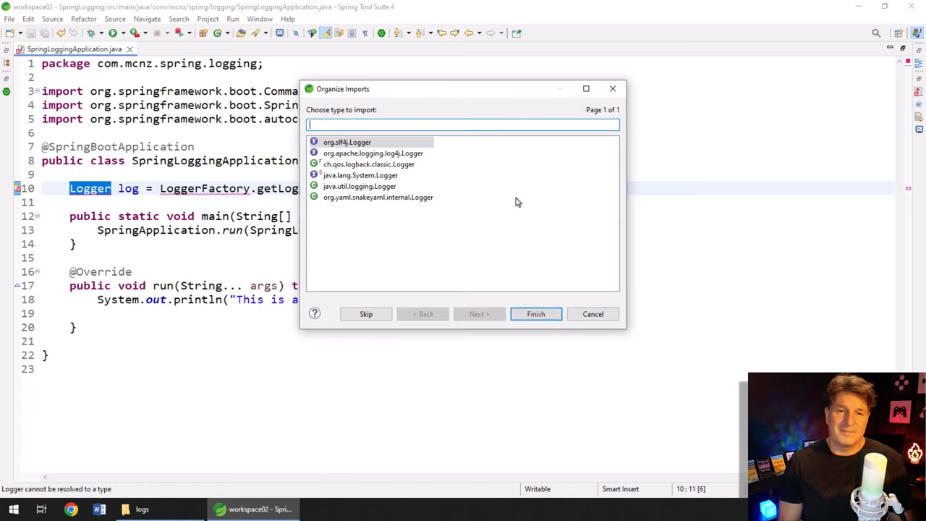
left_click(347, 141)
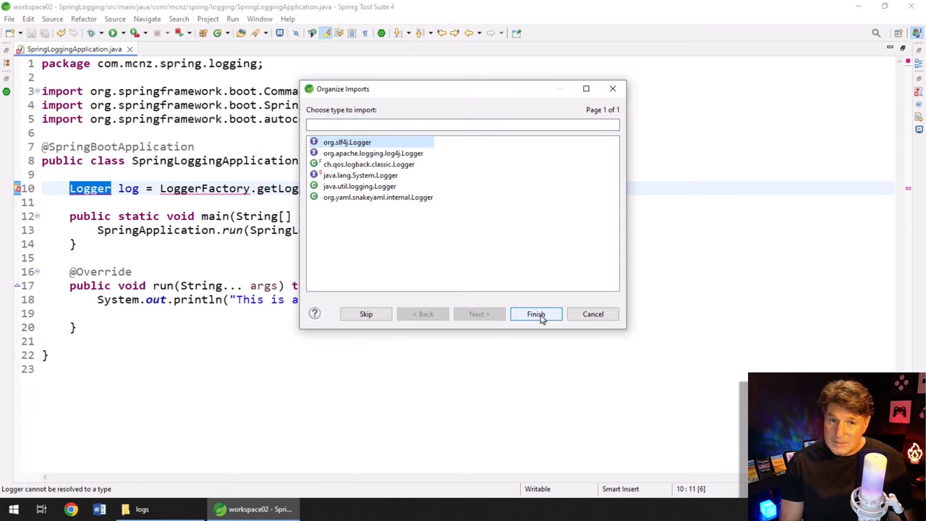
left_click(535, 313)
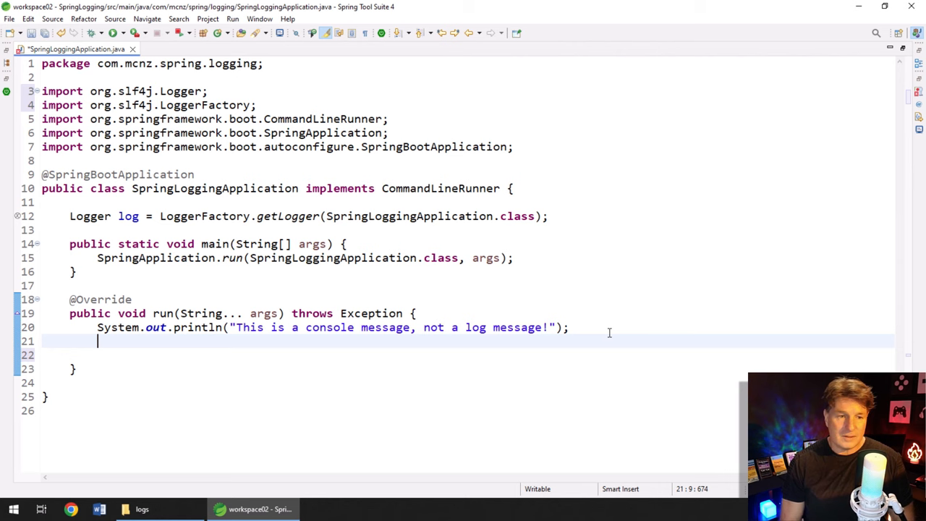
Add a log.info call with an INFO message string after the println
type("log.")
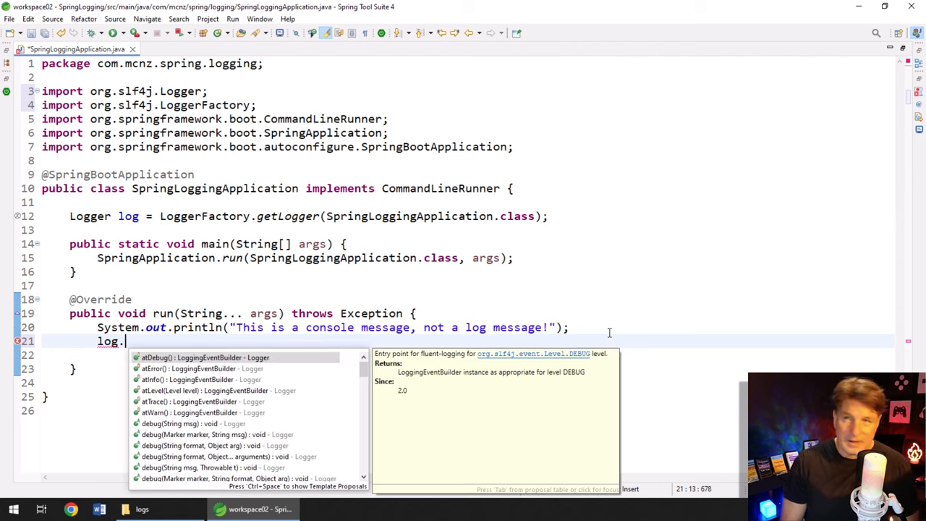
type("info(null)")
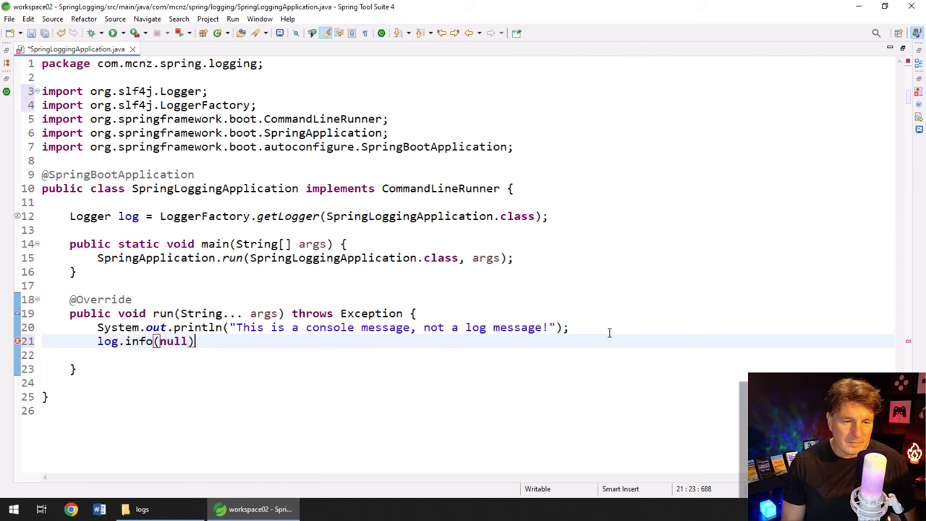
key("BackSpace")
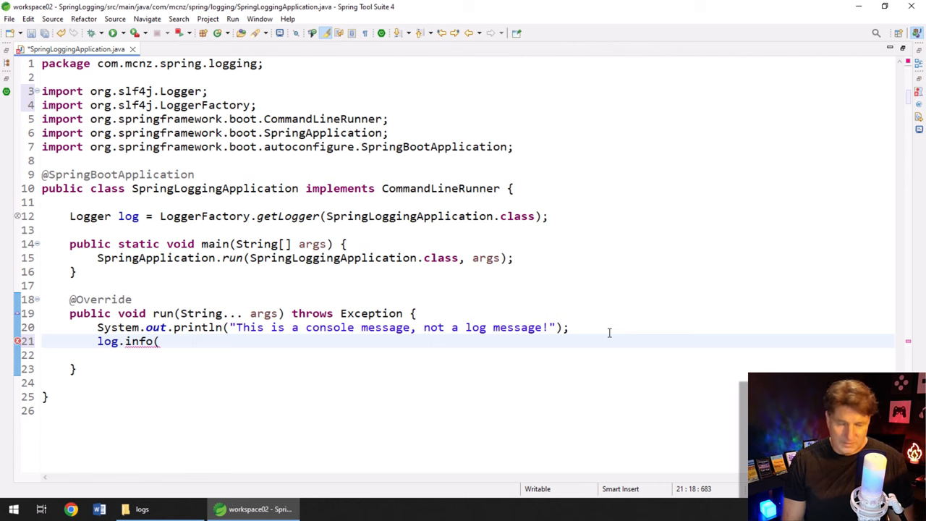
type("\"INFO\"")
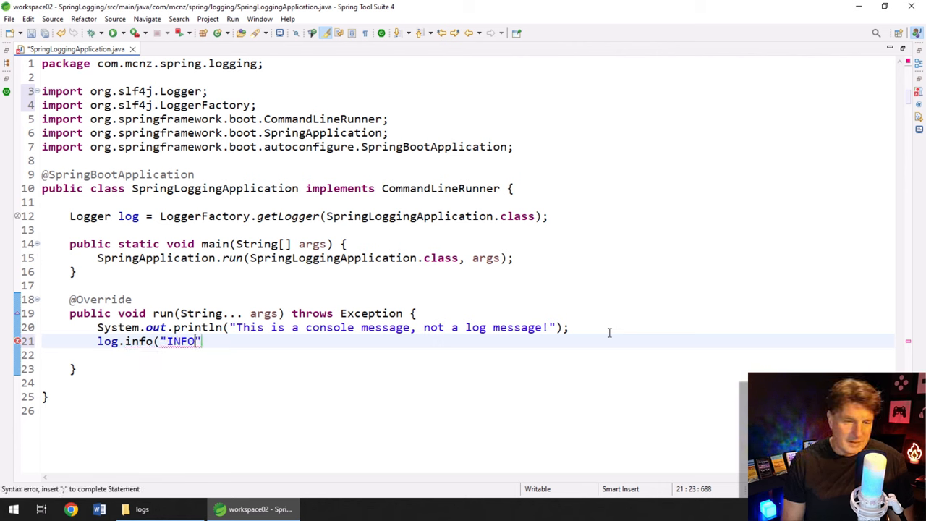
type(": This is an info")
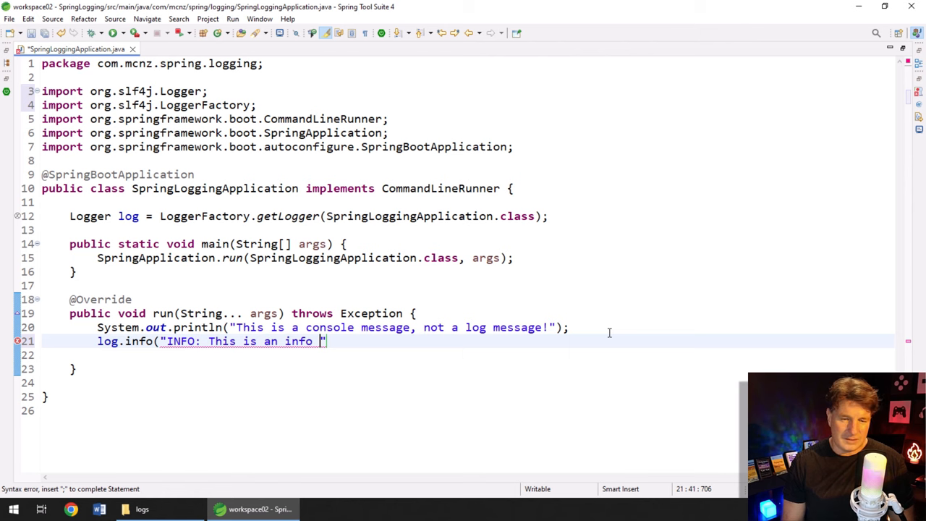
type("message.\");")
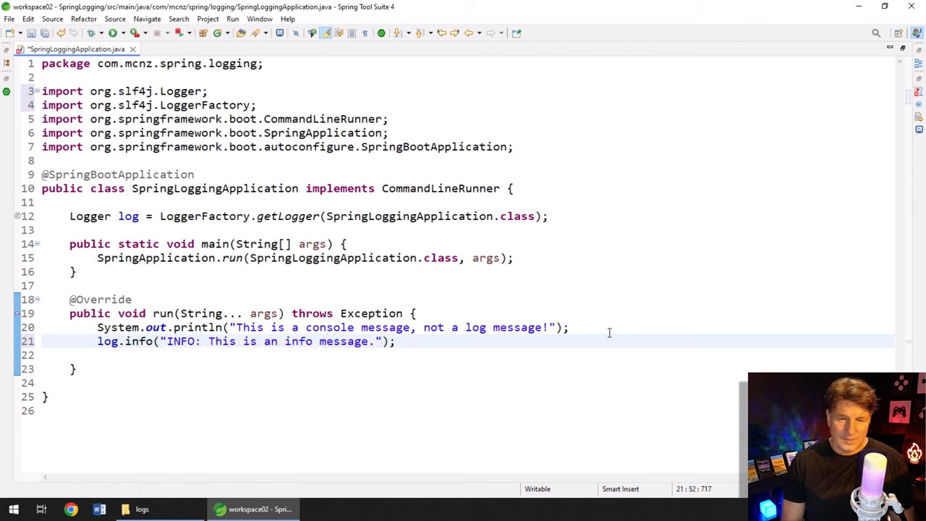
Add log.warn and log.error calls with WARN and ERROR message strings
type("log.warn(null);")
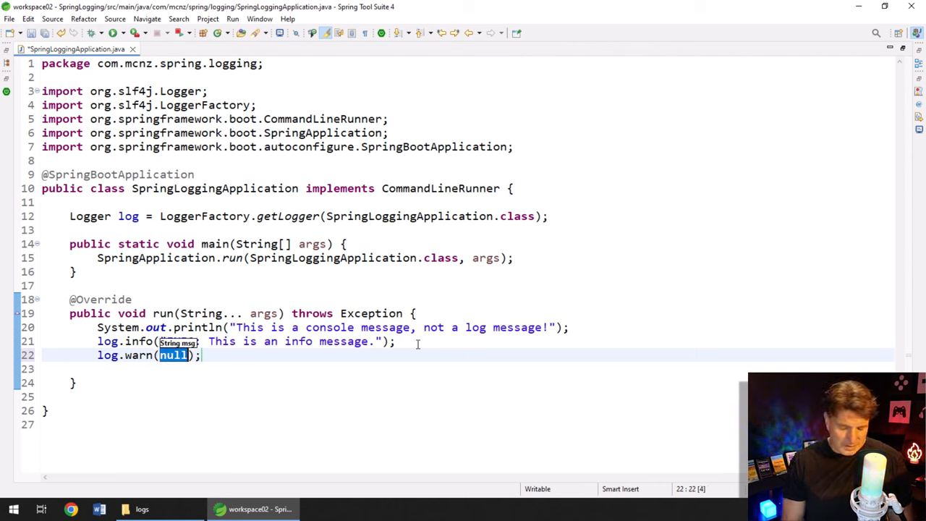
type("\"WARN: This is a warning!\"")
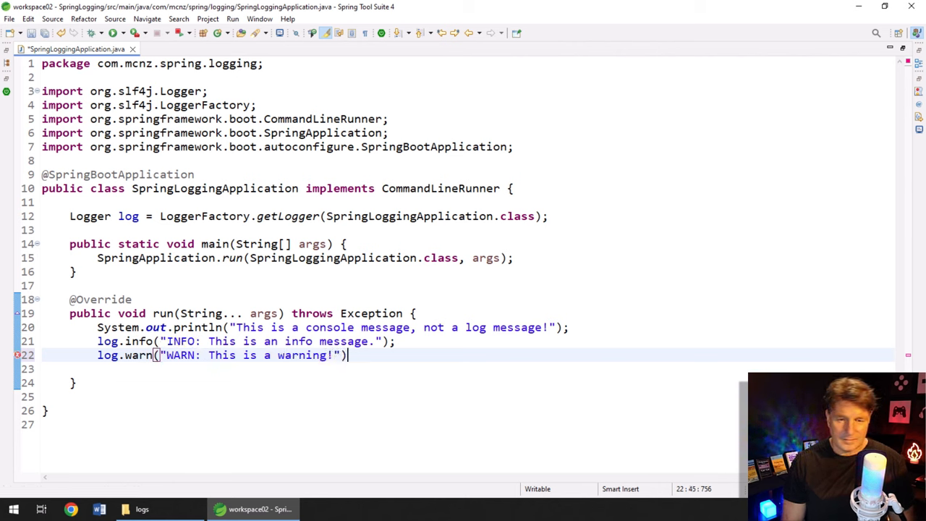
type("log.error(null);")
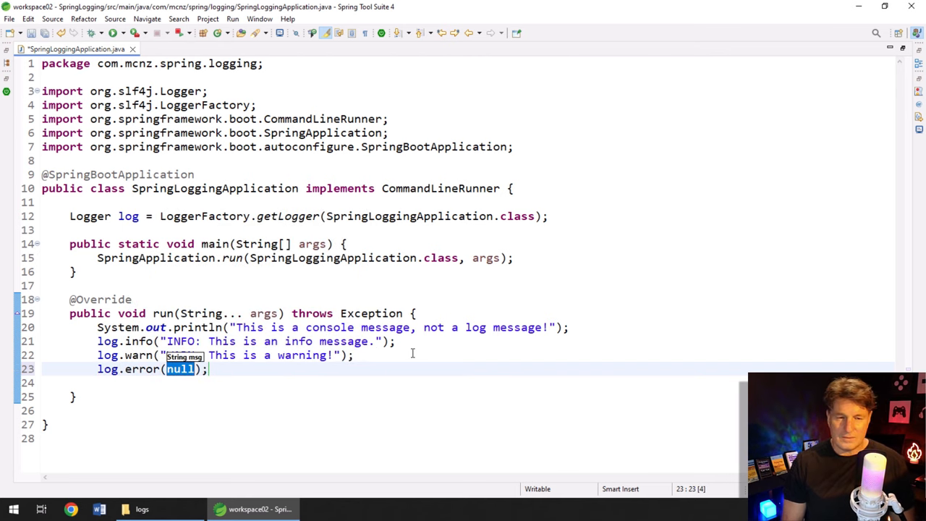
type("\"ERROR:")
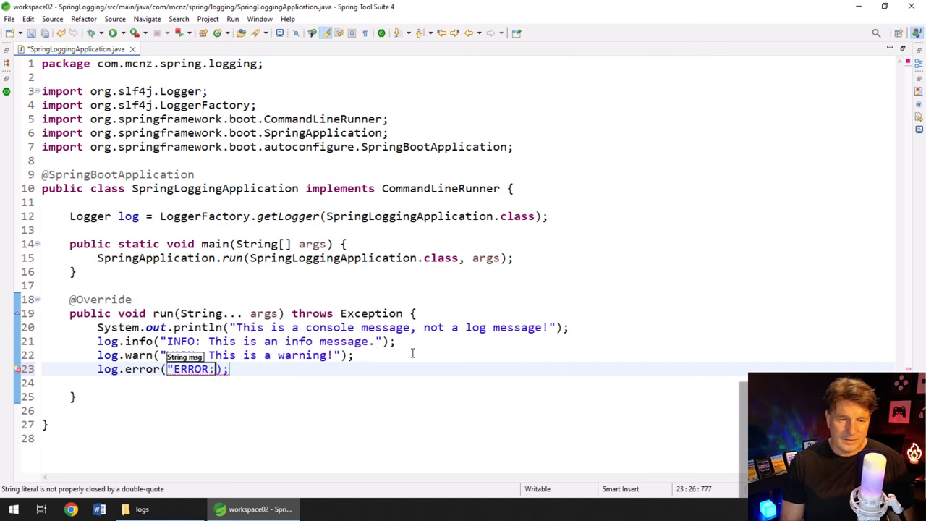
type("This is an err")
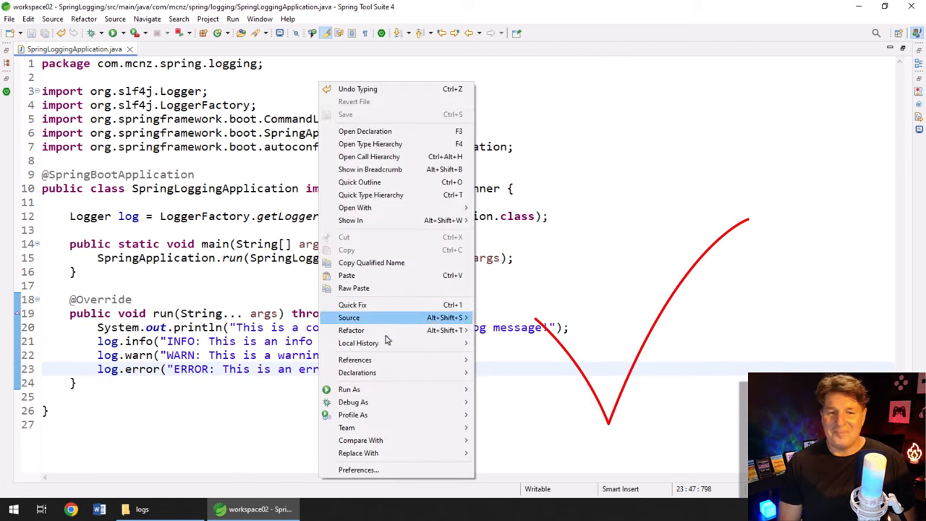
mouse_move(349, 389)
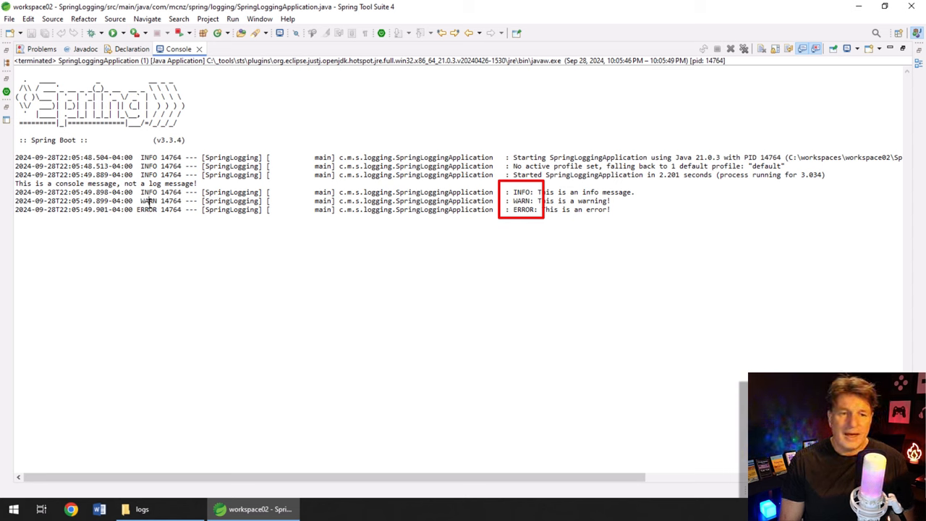
Restore the maximized console to normal size to view the INFO, WARN and ERROR output
double_click(148, 200)
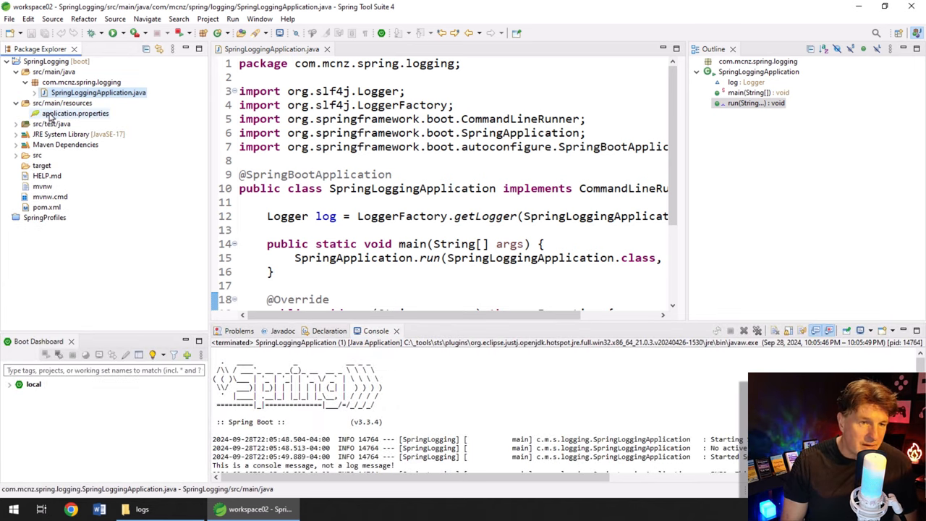
Add logging.threshold.console=warn to application.properties
double_click(75, 113)
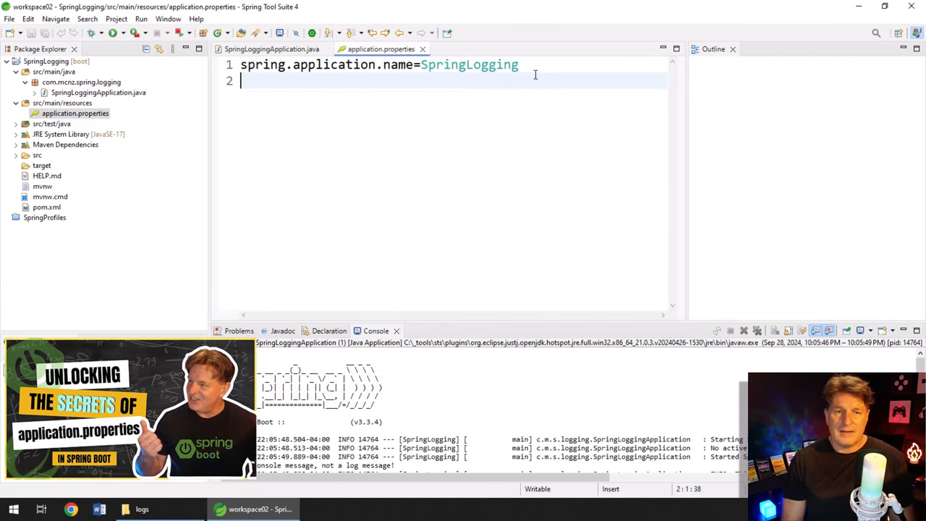
type("logging.threshold.console=")
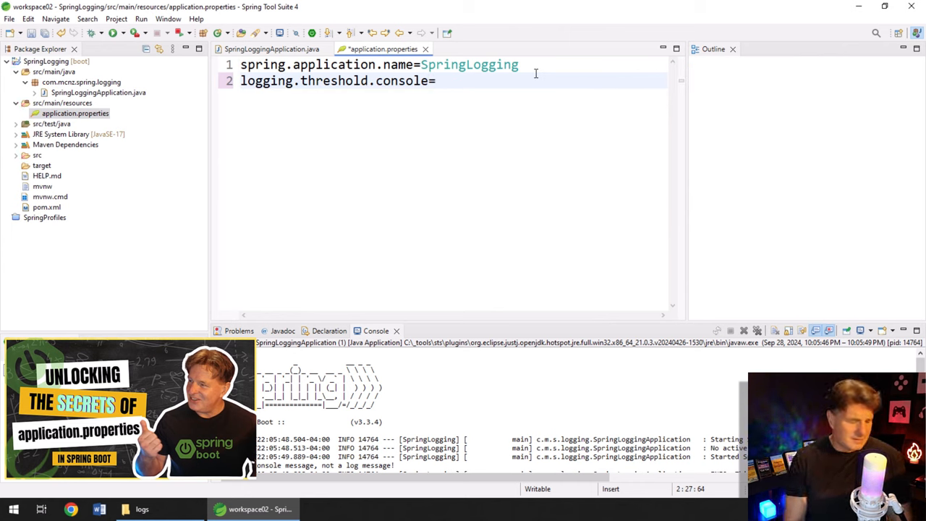
type("warn")
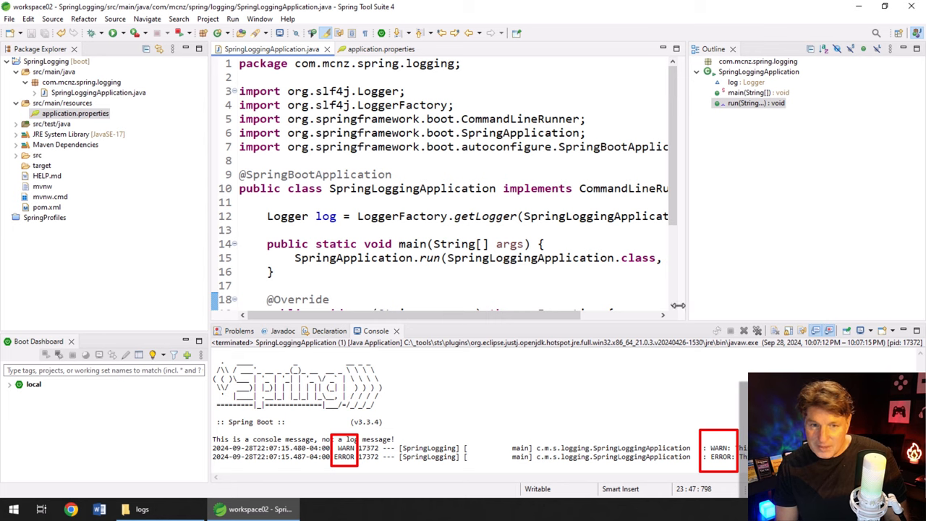
Change the console threshold to error and add logging.file.path = C://temp//logs
left_click(381, 49)
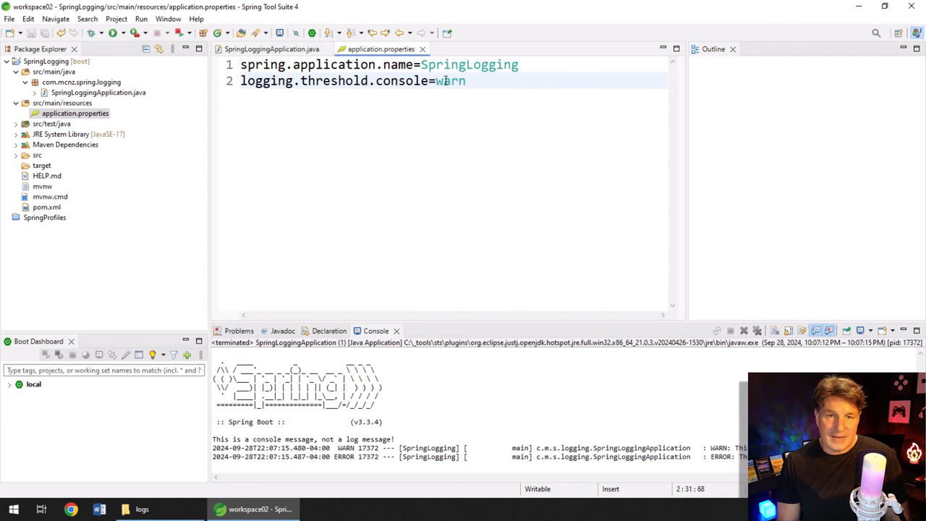
type("error")
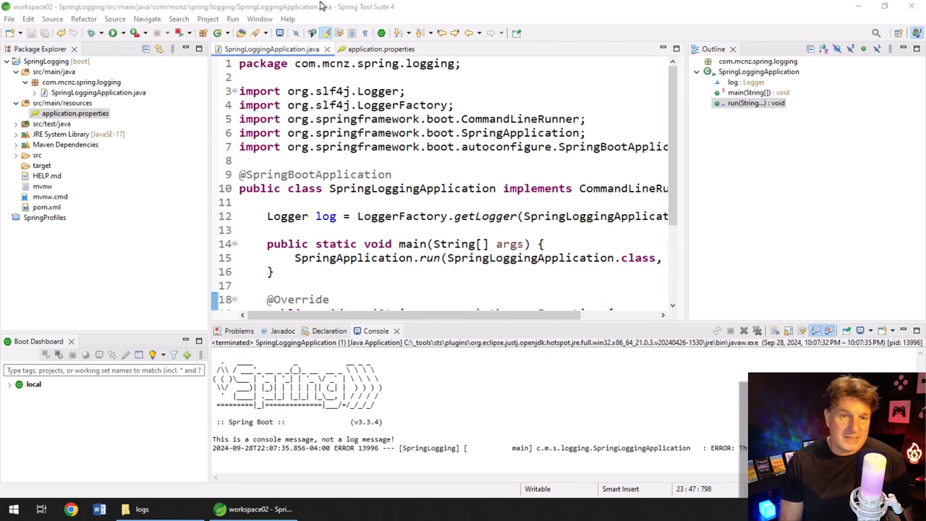
type("logging.file.path = C://temp//logs")
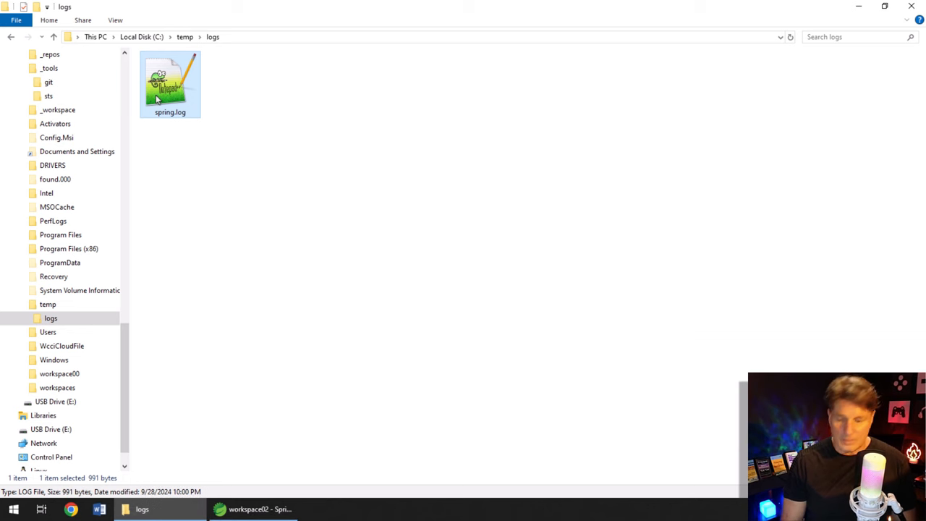
Set logging.file.path to C://temp//logs in application.properties and relaunch the application
left_click(254, 508)
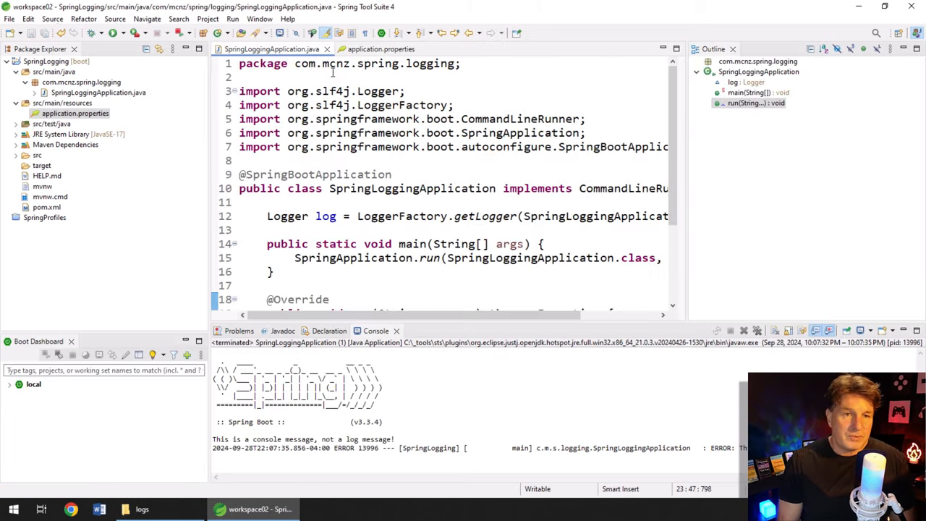
left_click(381, 48)
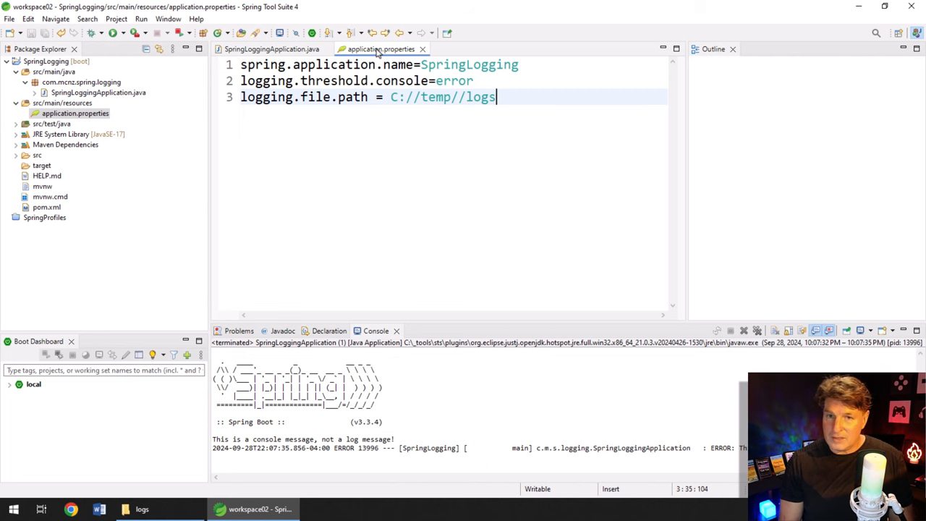
left_click(272, 48)
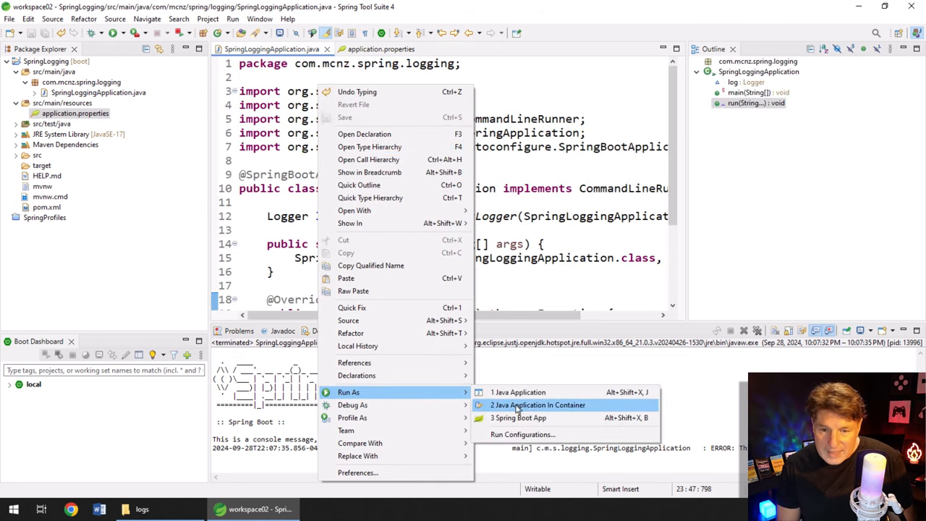
left_click(518, 392)
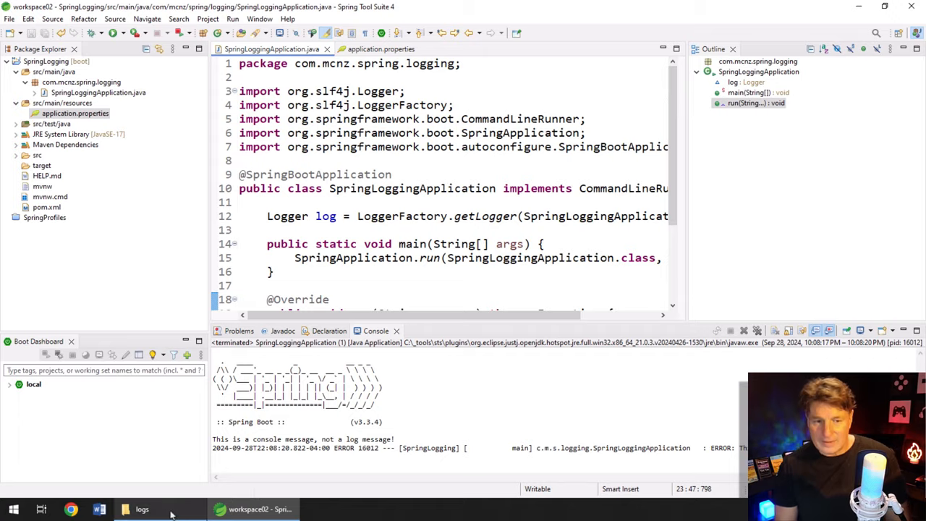
Open spring.log from C:\temp\logs in Notepad++ to view its INFO, WARN and ERROR entries
left_click(141, 509)
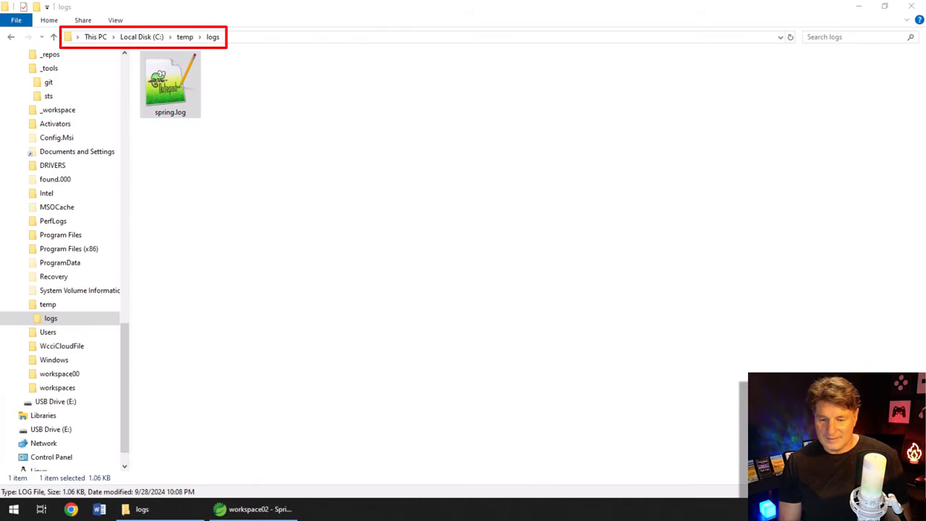
double_click(170, 84)
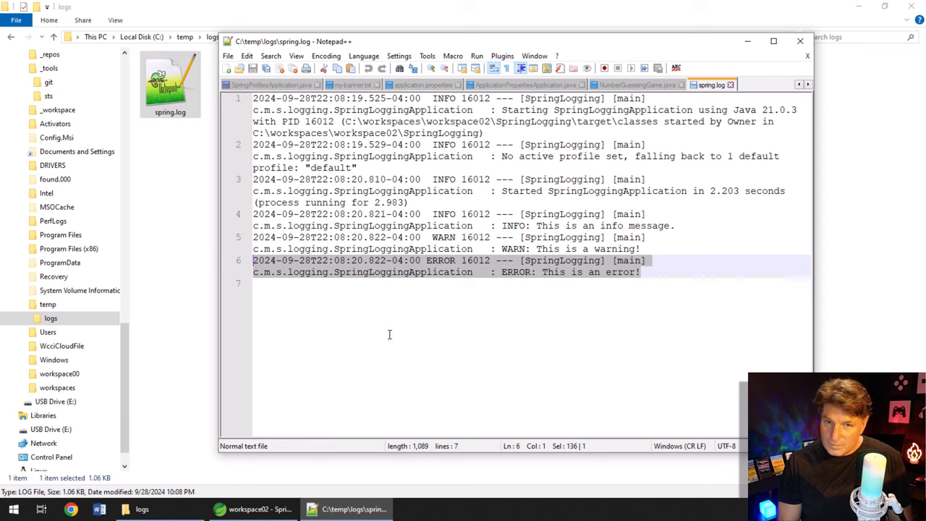
mouse_move(444, 372)
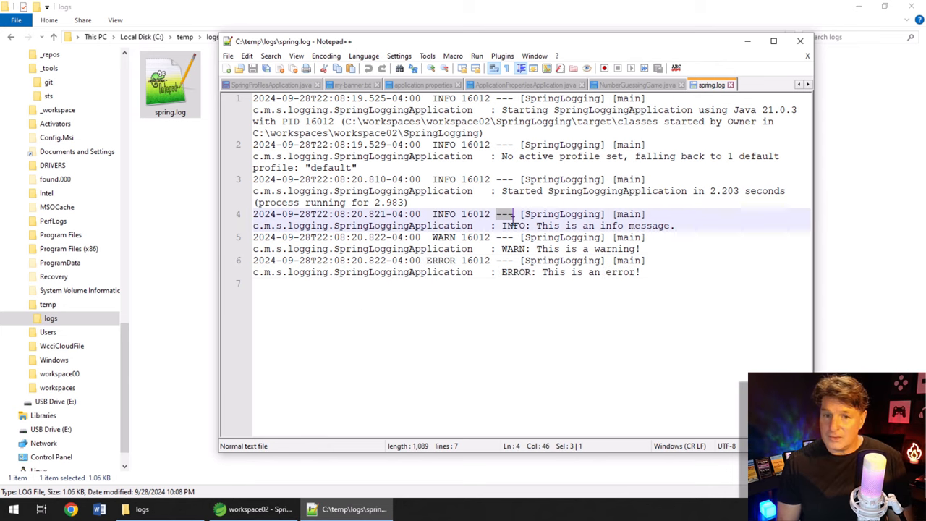
left_click(510, 272)
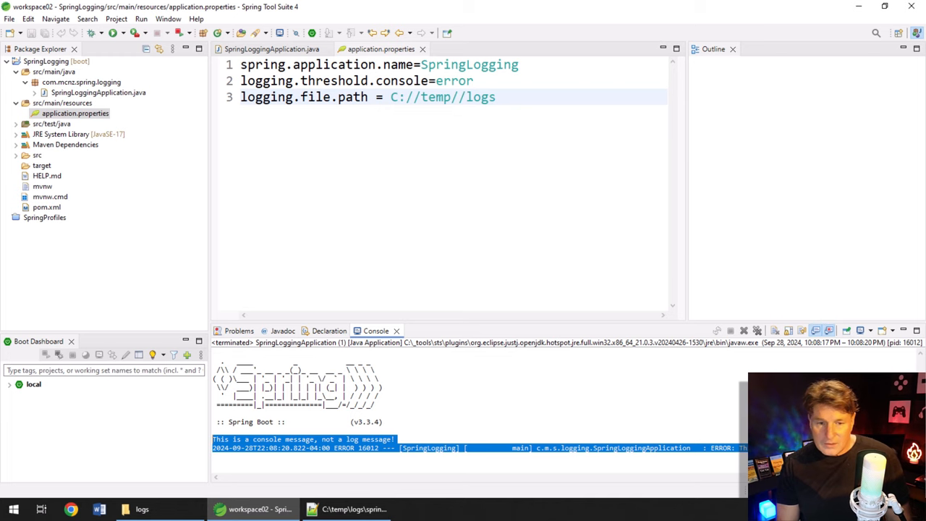
Save a logging.pattern.console of date-time, level, logger and message, with %n first
left_click(353, 508)
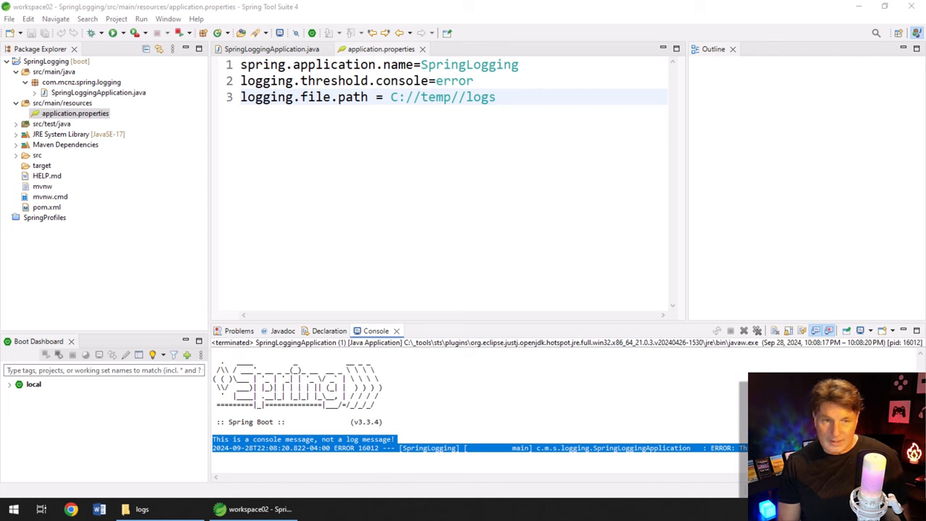
left_click(496, 97)
type("logging.pattern.console: %d{yyyy-MM-dd HH:mm:ss} | %-5level | %logger{1.} | %msg")
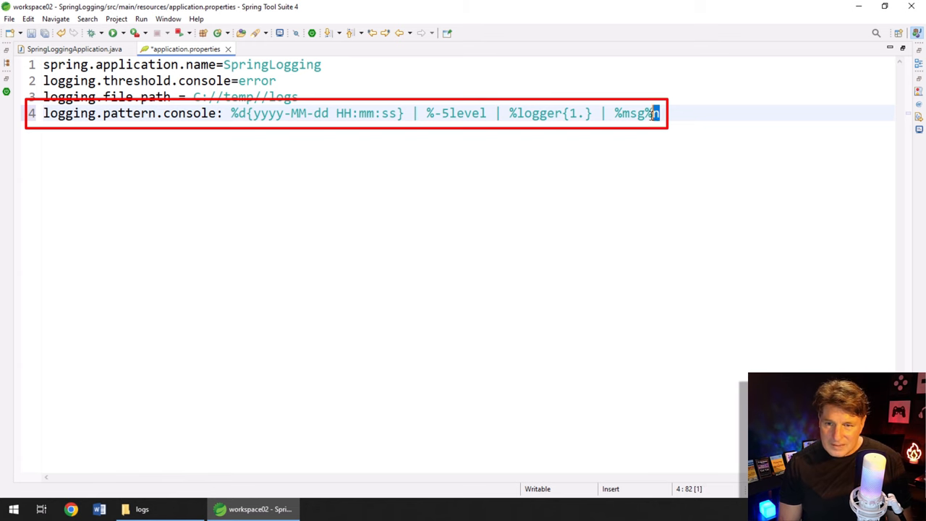
type("%n")
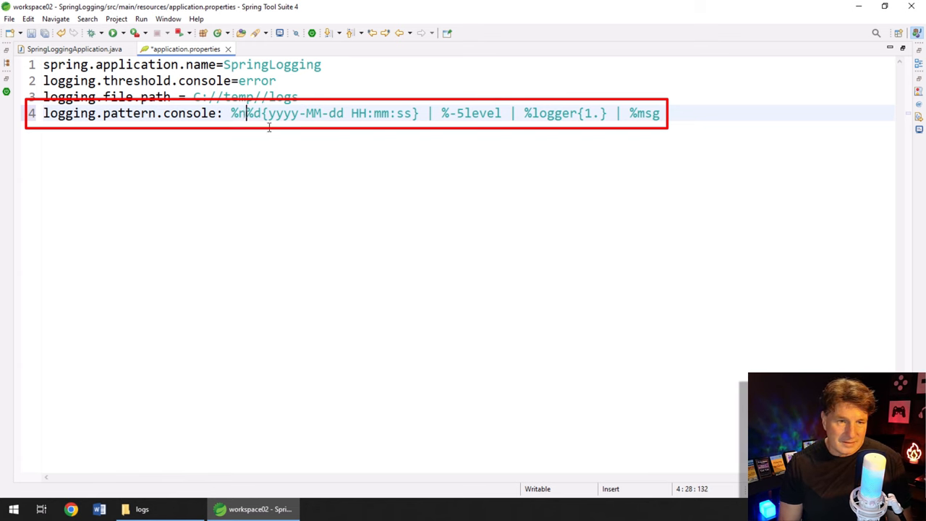
key("ctrl+s")
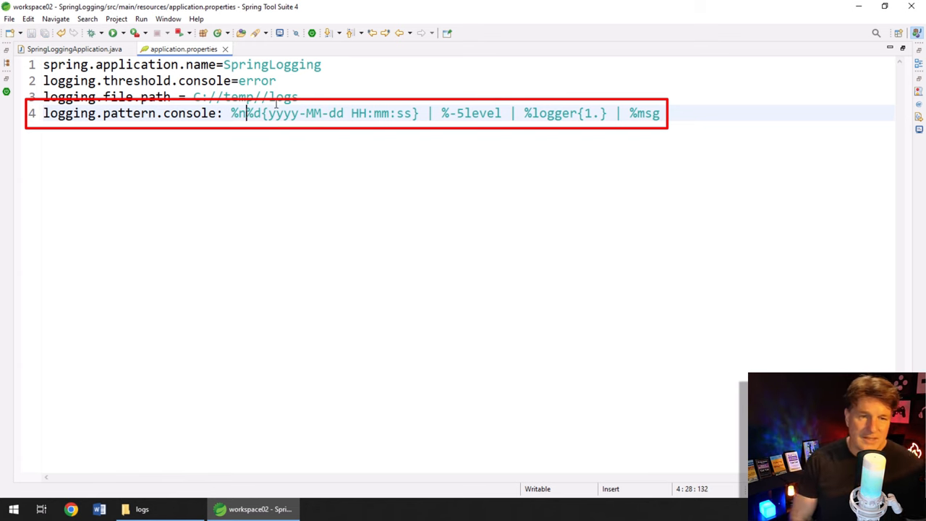
mouse_move(278, 170)
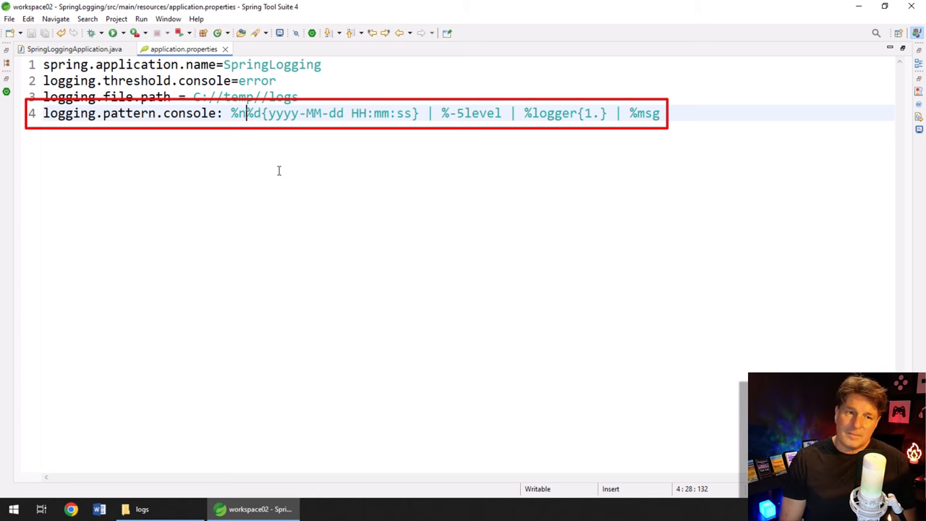
mouse_move(265, 156)
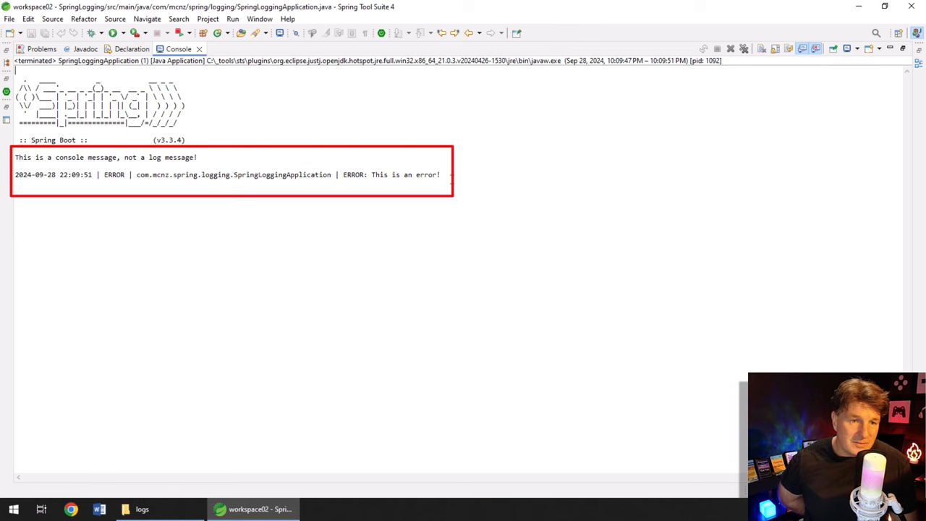
Restore the Console view, then delete yyyy-MM-dd so the timestamp shows only HH:mm:ss
double_click(281, 174)
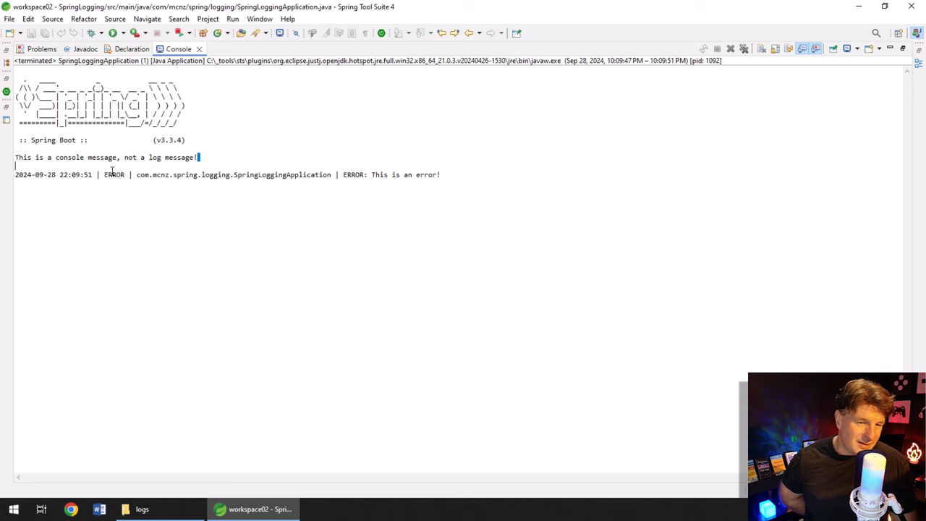
mouse_move(379, 178)
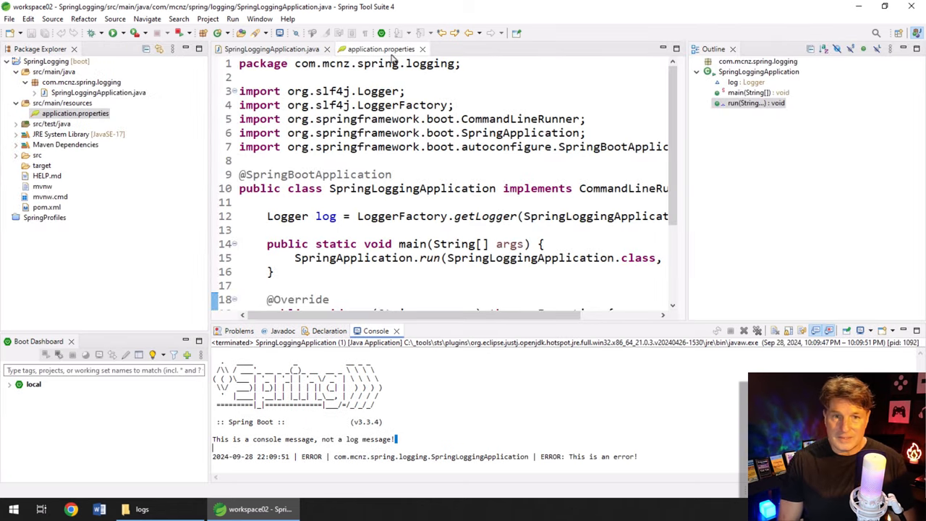
left_click(376, 48)
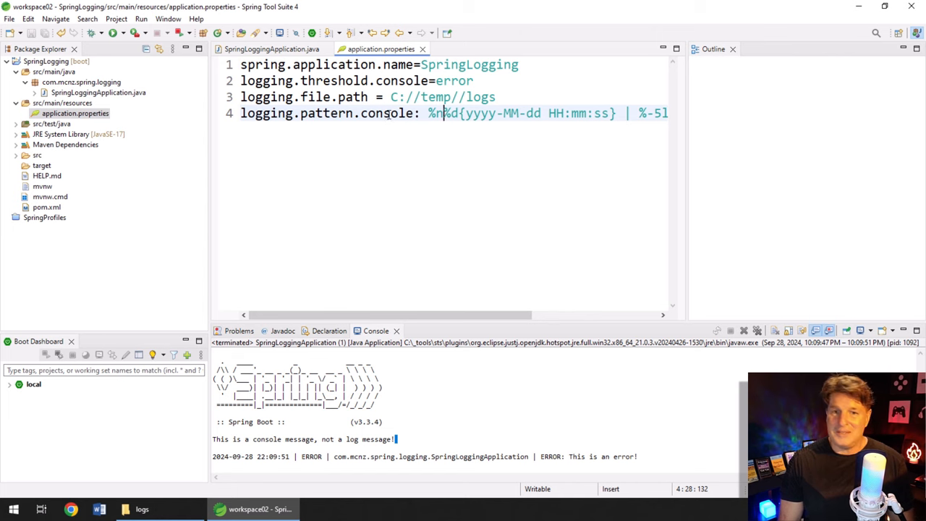
left_click_drag(446, 113, 543, 113)
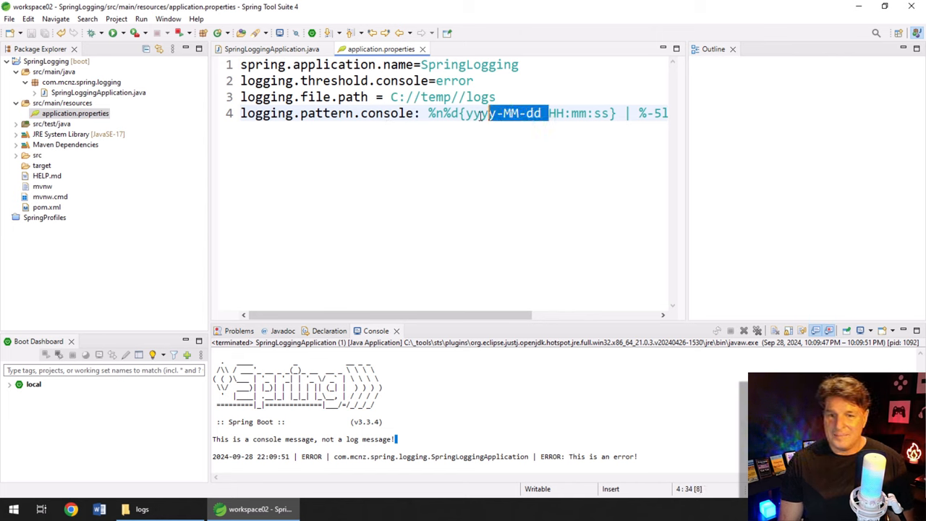
key("Delete")
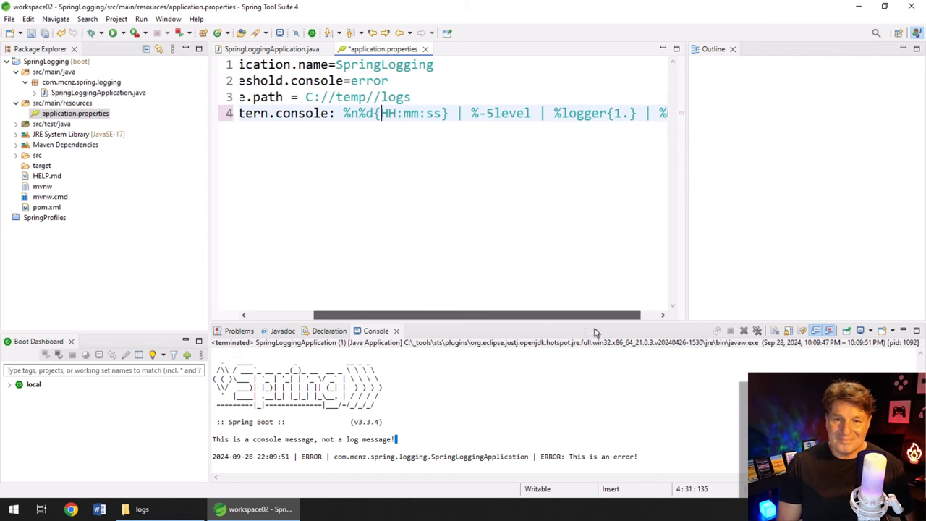
Select %logger{1.} in the console pattern line for removal
double_click(568, 113)
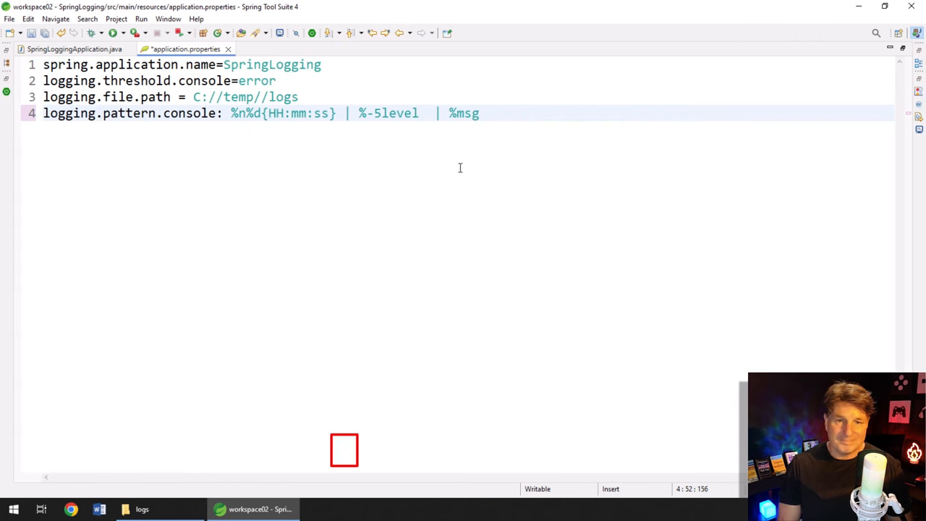
mouse_move(425, 113)
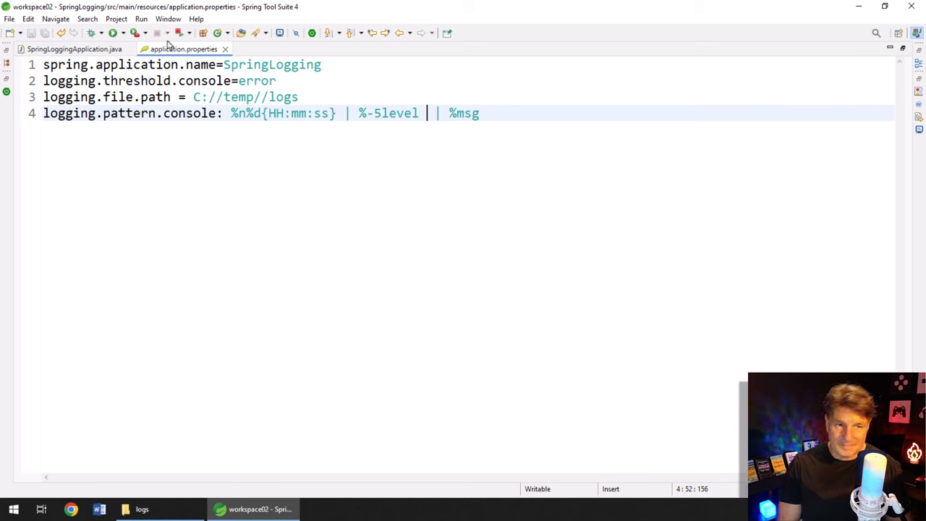
mouse_move(276, 86)
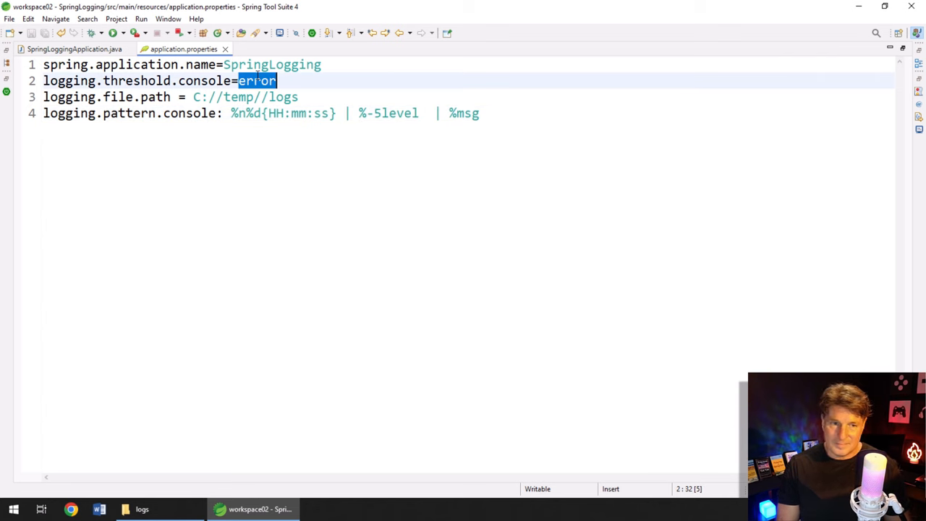
Change logging.threshold.console from error to info and run SpringLoggingApplication as a Spring Boot App
type("info")
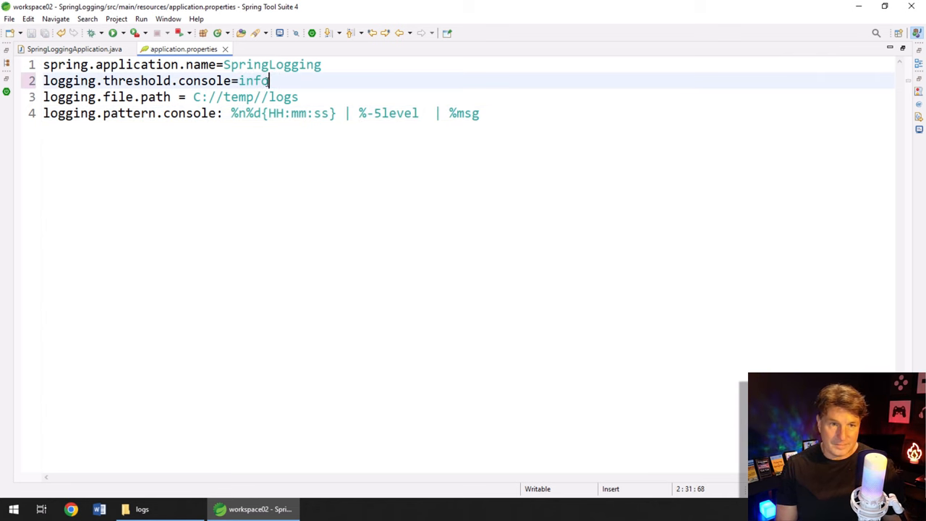
left_click(72, 49)
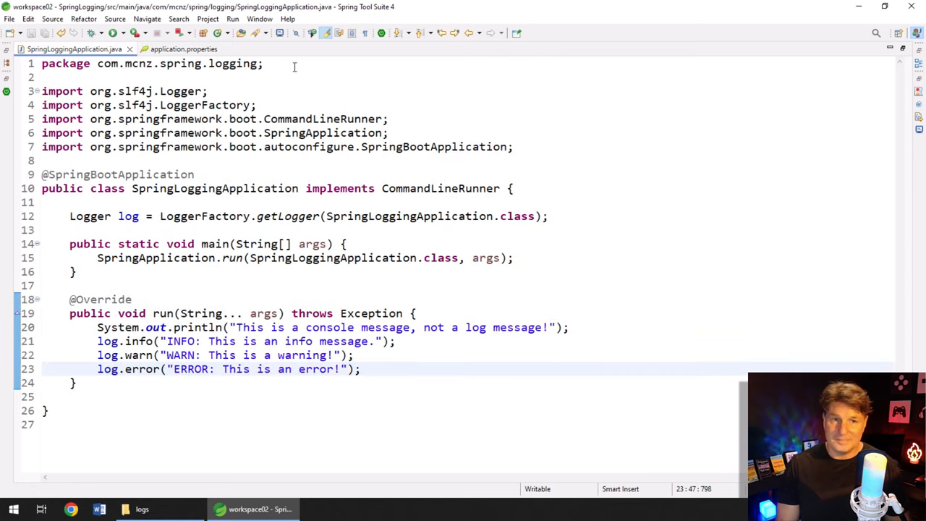
left_click(182, 49)
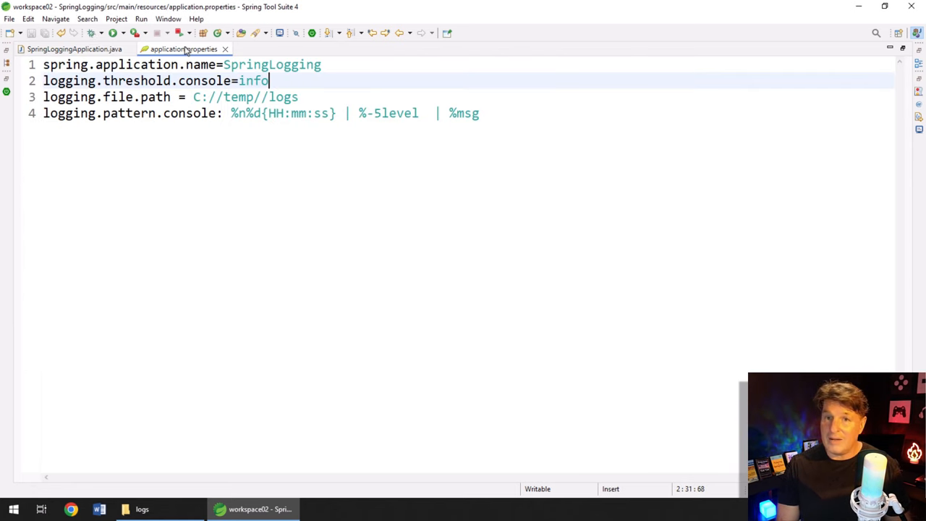
left_click(75, 49)
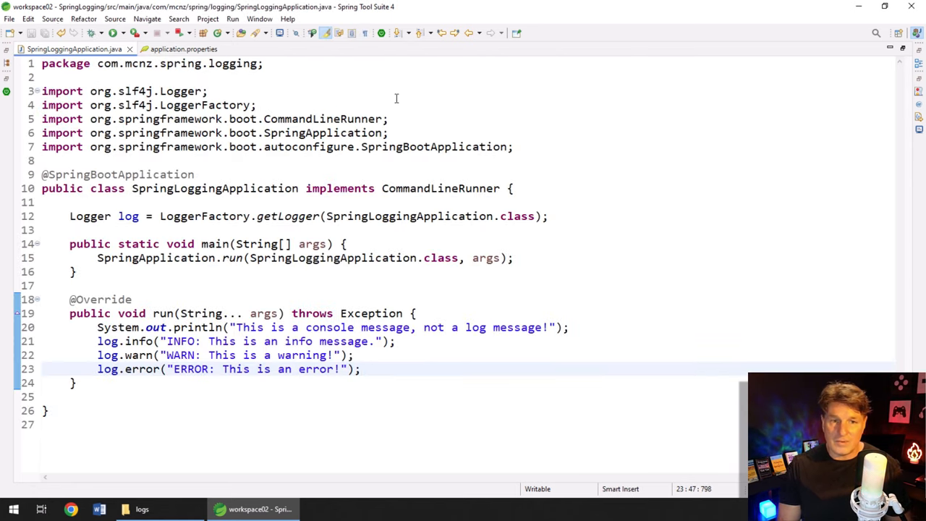
right_click(396, 98)
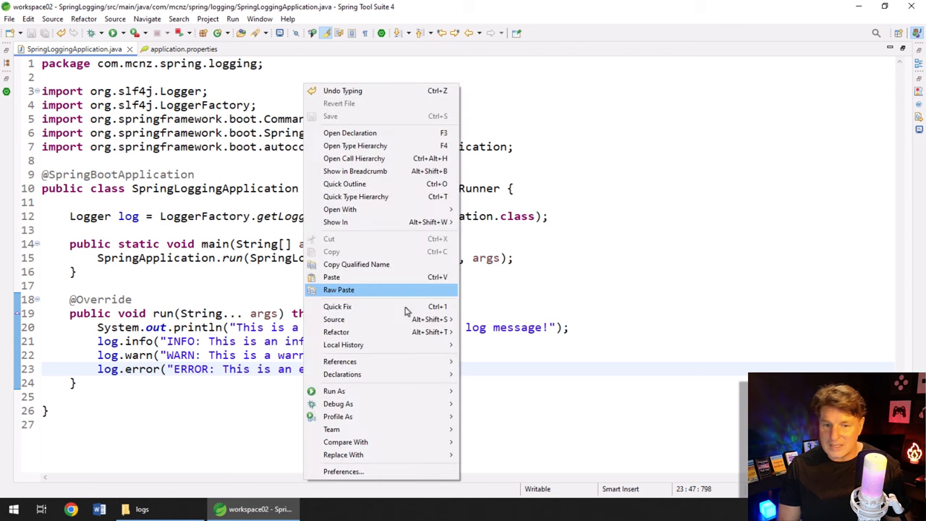
mouse_move(334, 390)
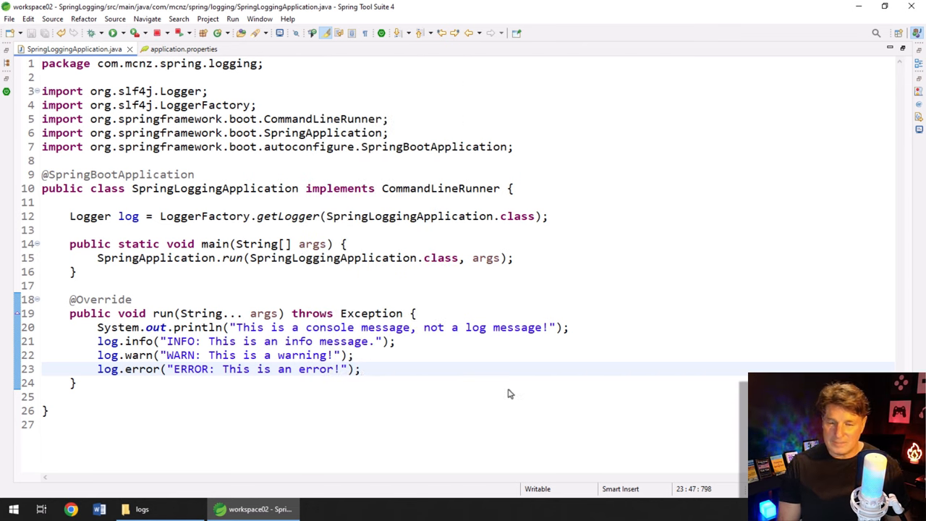
left_click(113, 33)
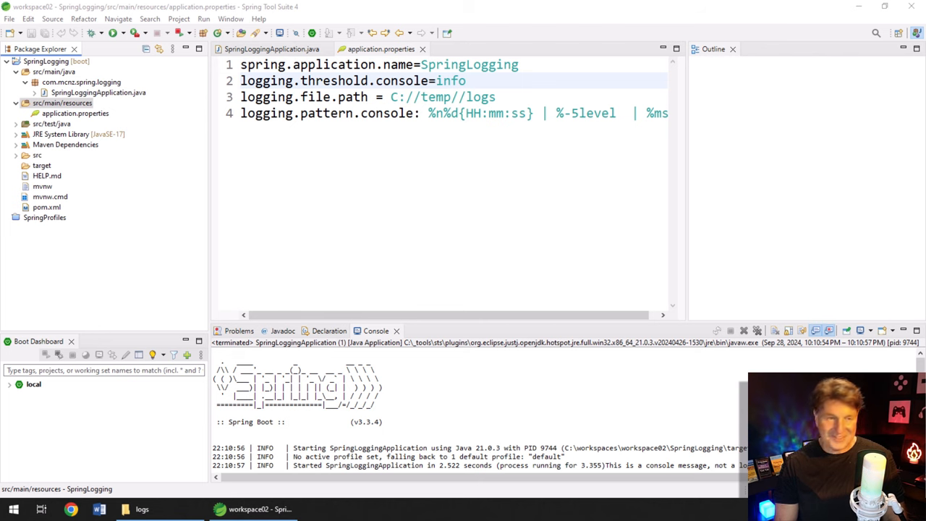
Add a new file named my-banner.txt under src/main/resources
right_click(75, 113)
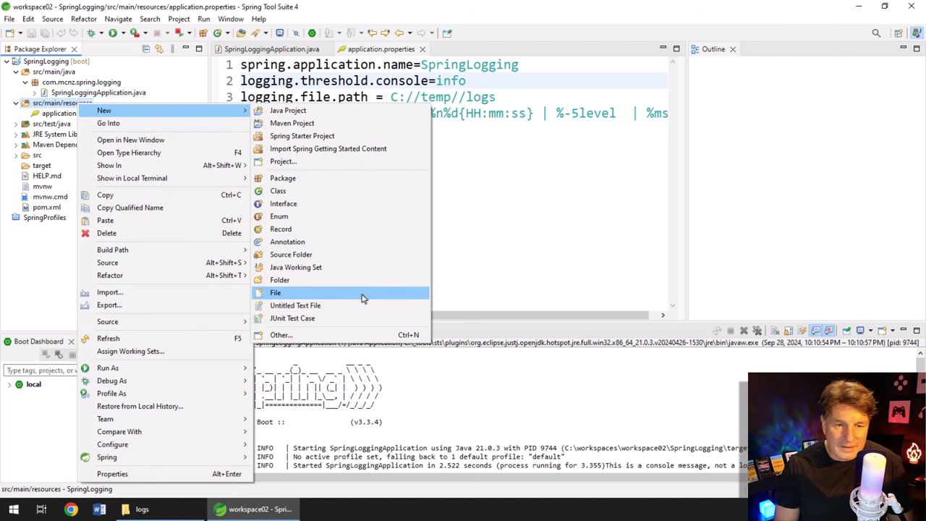
left_click(275, 292)
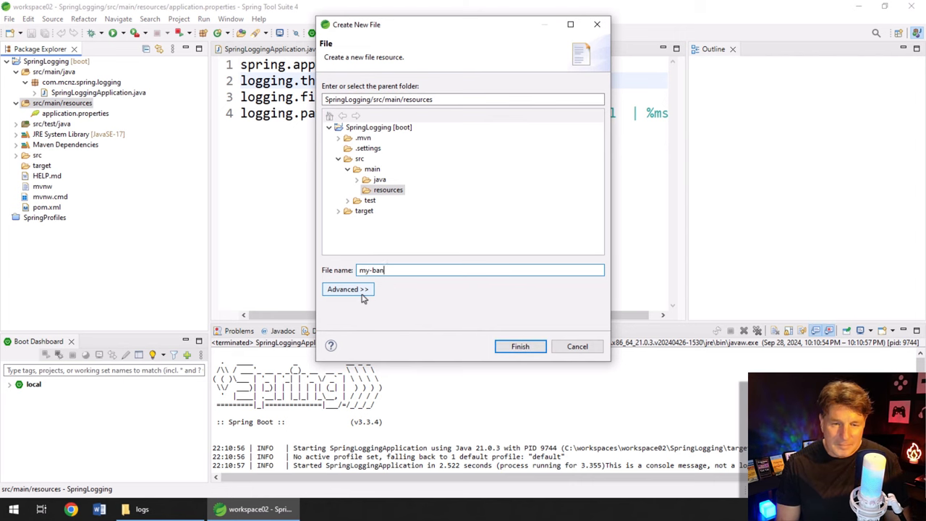
type("ner.txt")
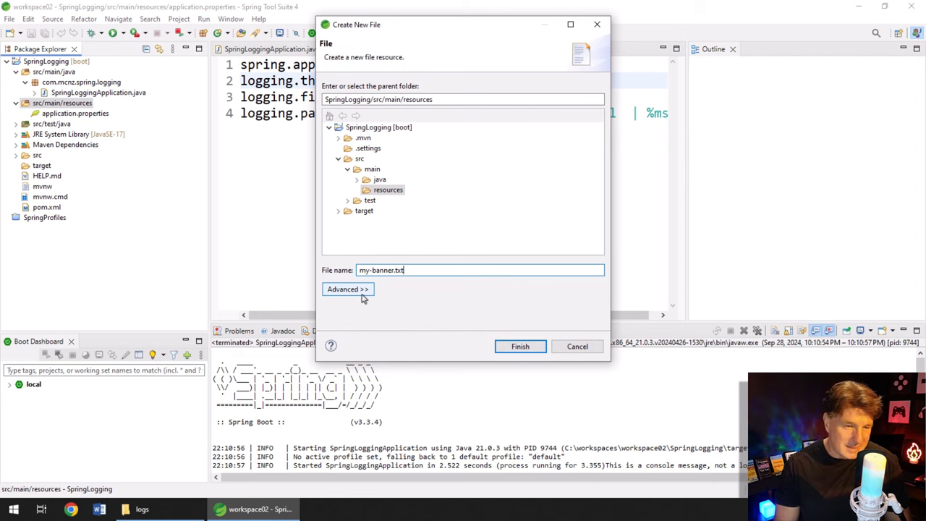
left_click(520, 346)
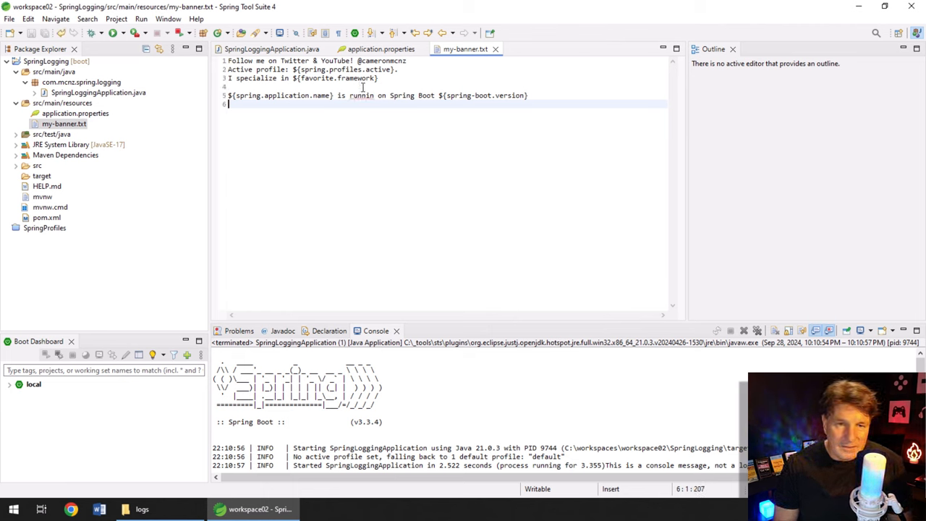
Remove the 'I specialize in ${favorite.framework}' line, save my-banner.txt, and open application.properties
left_click(397, 69)
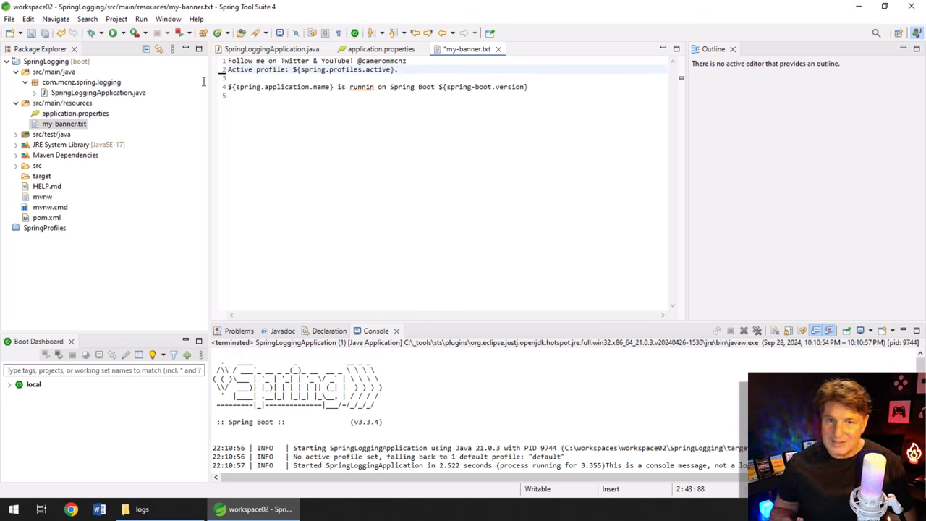
key("ctrl+s")
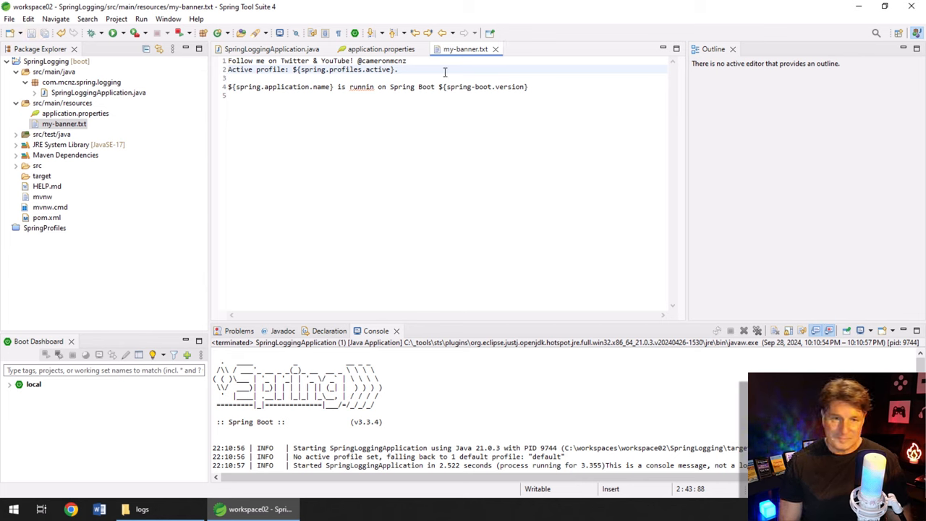
mouse_move(551, 64)
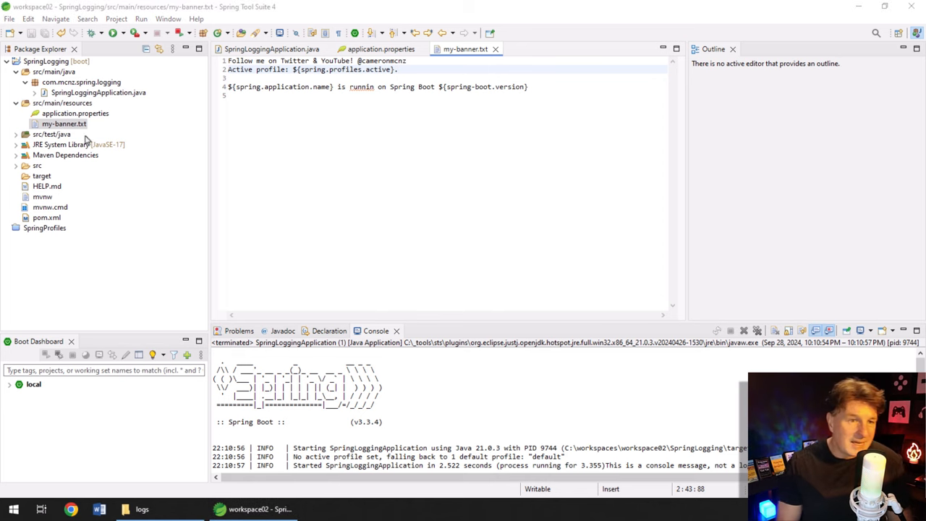
left_click(378, 49)
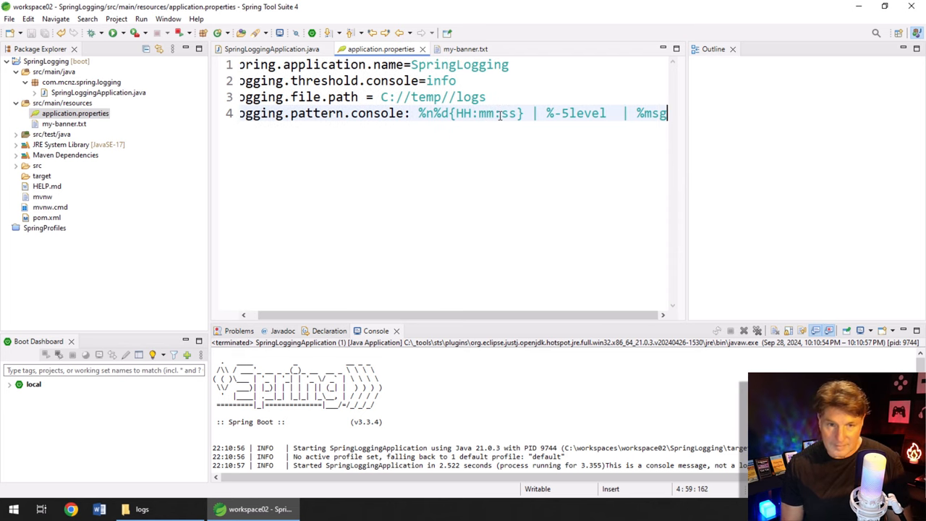
Add spring.banner.location=classpath:my-banner.txt and relaunch the app as a Java Application
type("spring.banner.location=classpath:my-banner.txt")
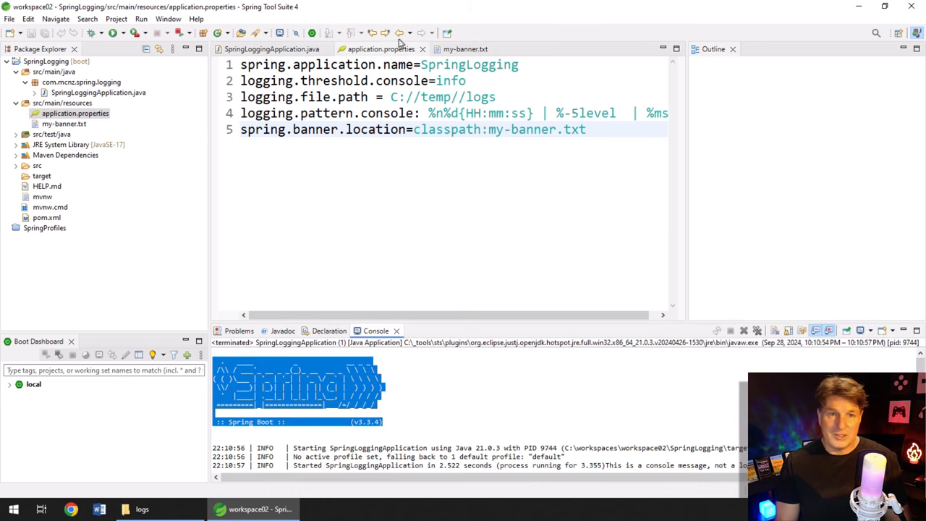
right_click(398, 181)
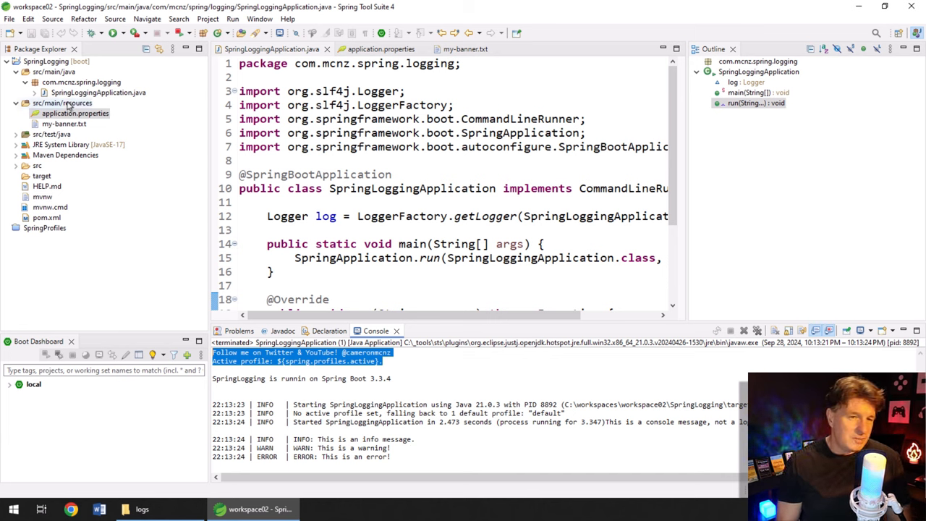
Add application-dev.properties under src/main/resources and switch to its editor tab
right_click(62, 102)
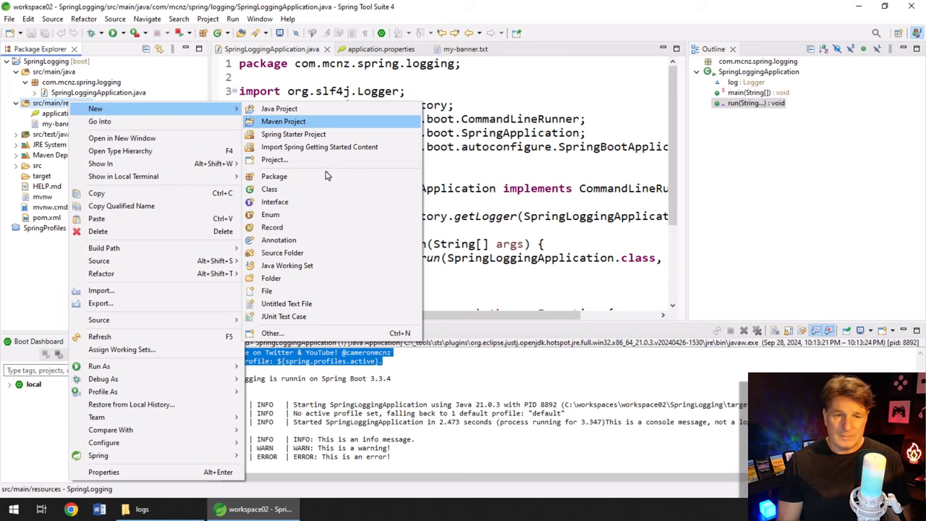
left_click(267, 291)
type("application-dev.properties")
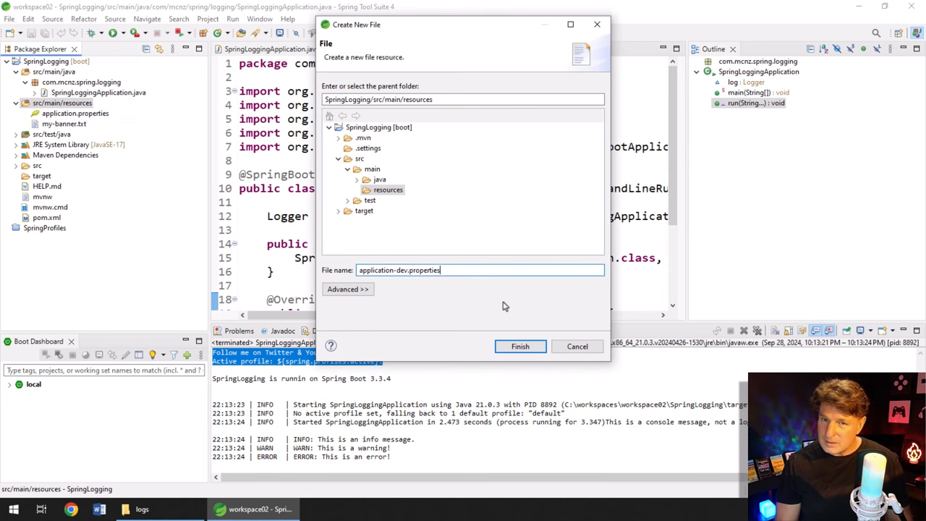
left_click(519, 346)
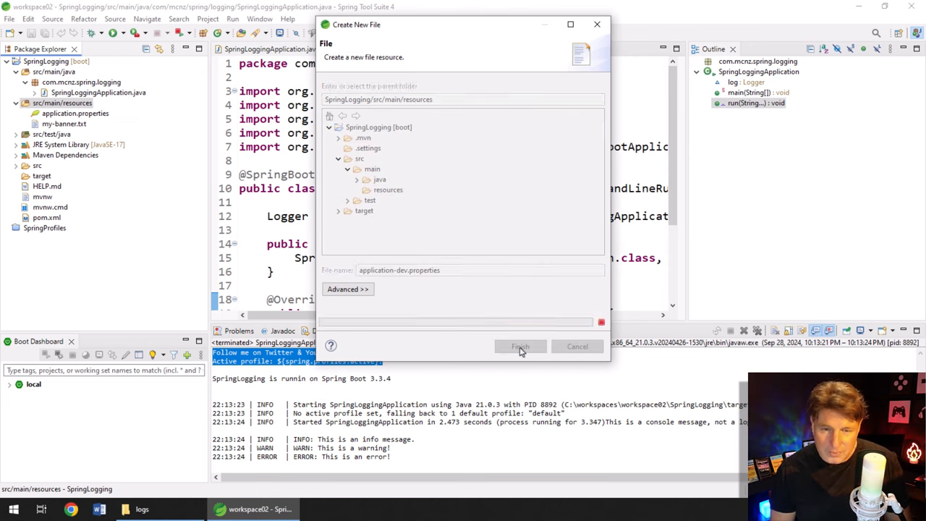
left_click(519, 346)
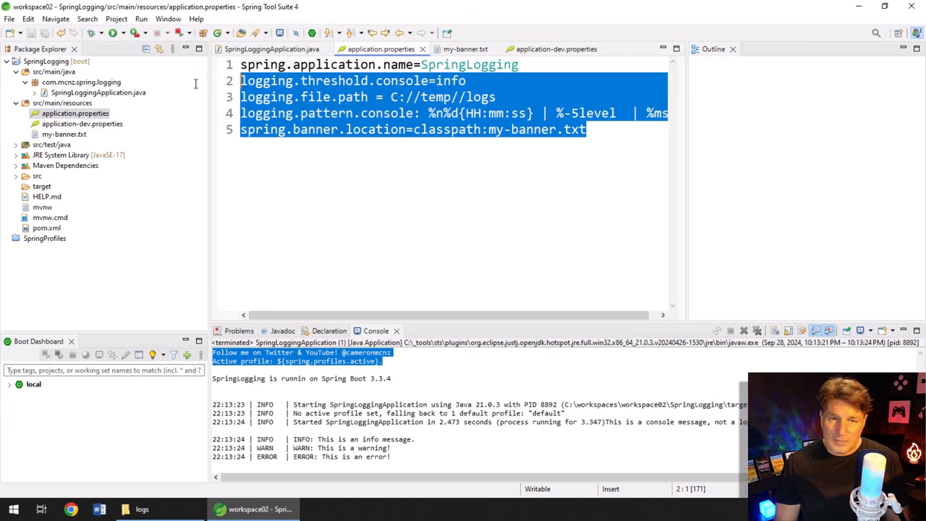
left_click(555, 49)
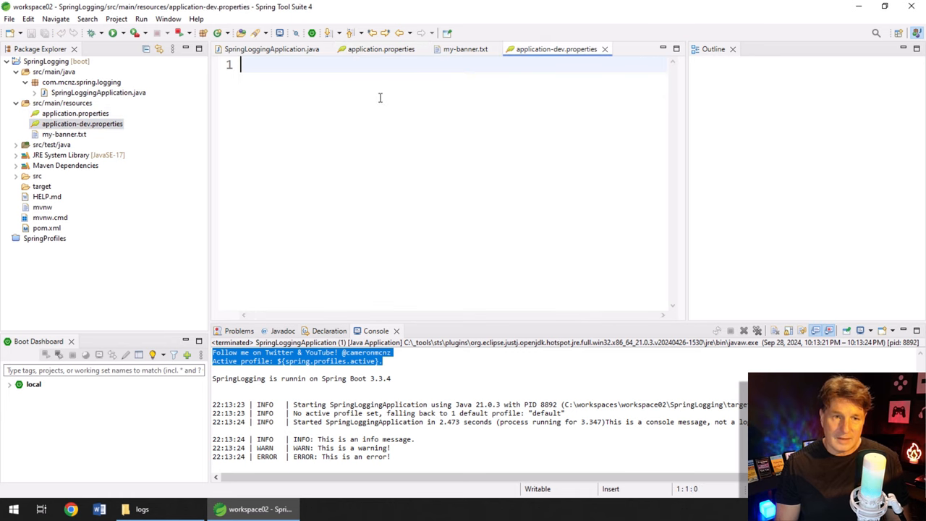
Put logging.threshold.console=info in application-dev.properties; application.properties keeps spring.profiles.active=dev, saved
type("logging.threshold.console=info")
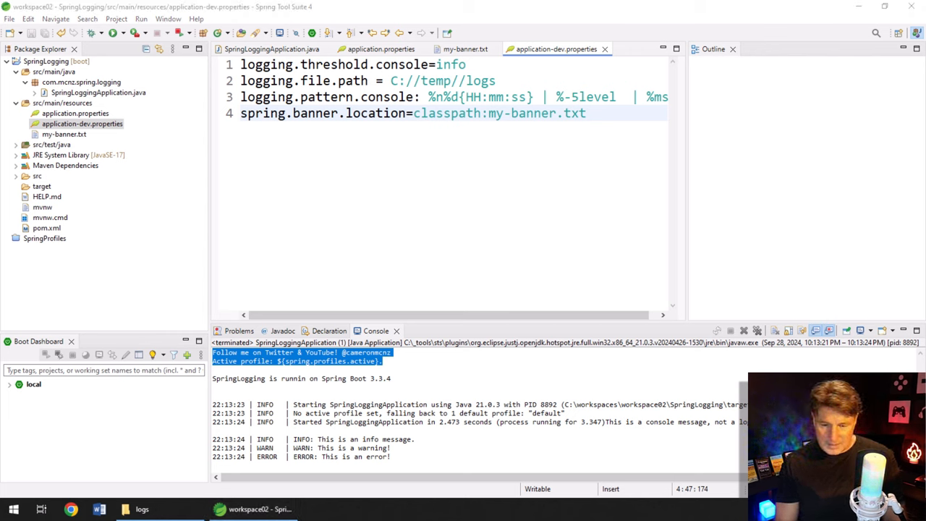
left_click(75, 113)
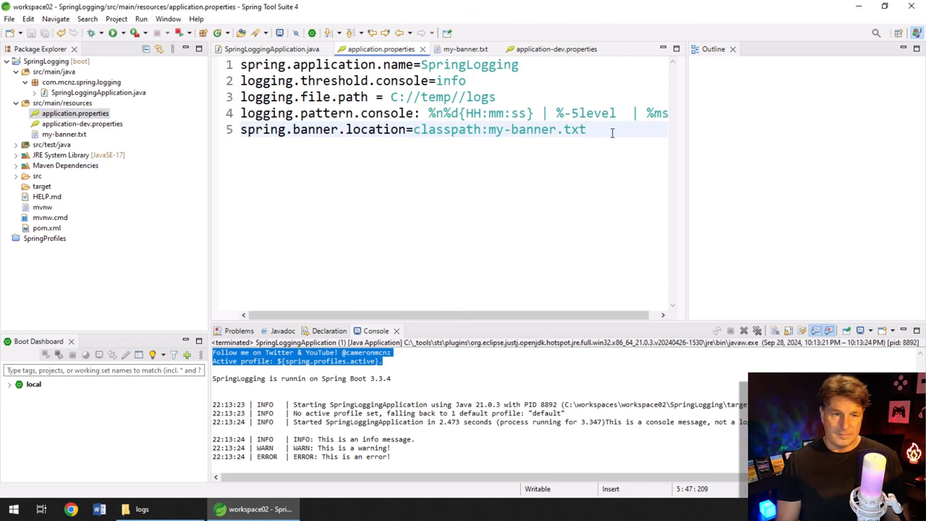
type("spring.profiles.active=dev")
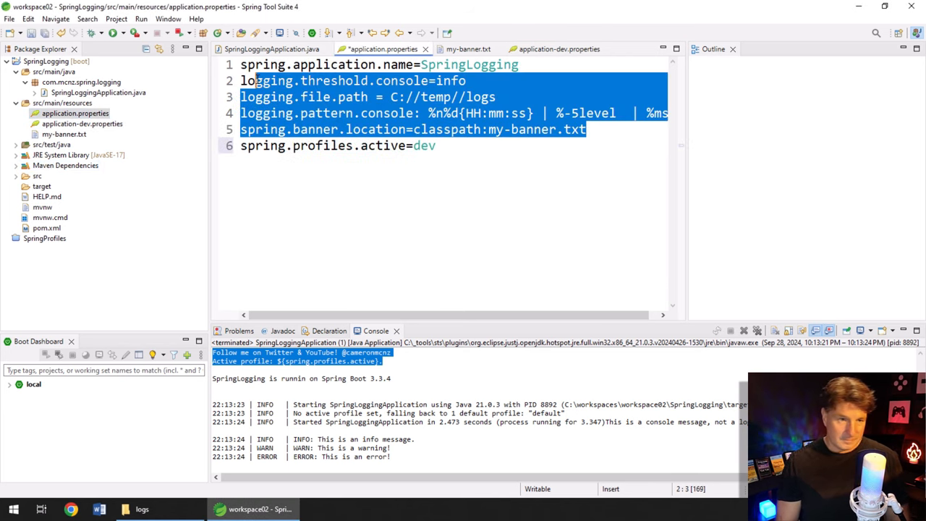
key("Delete")
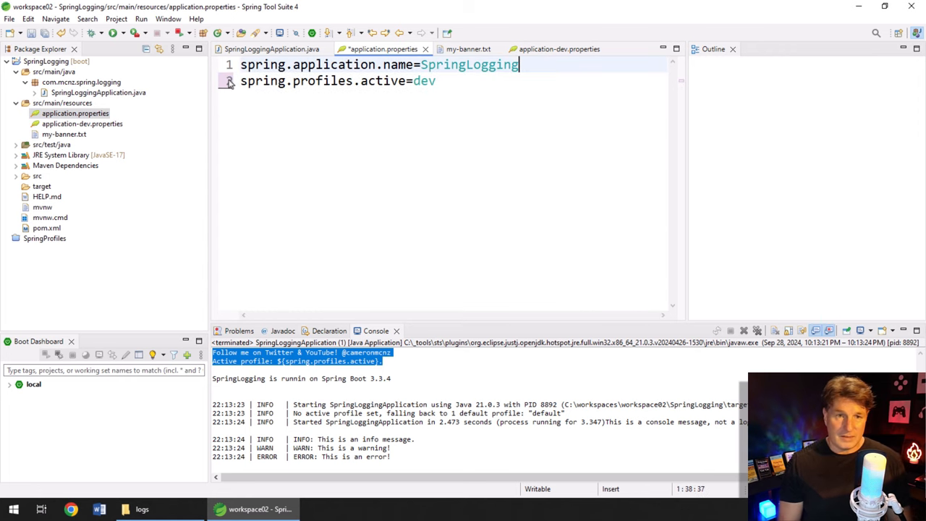
left_click(488, 80)
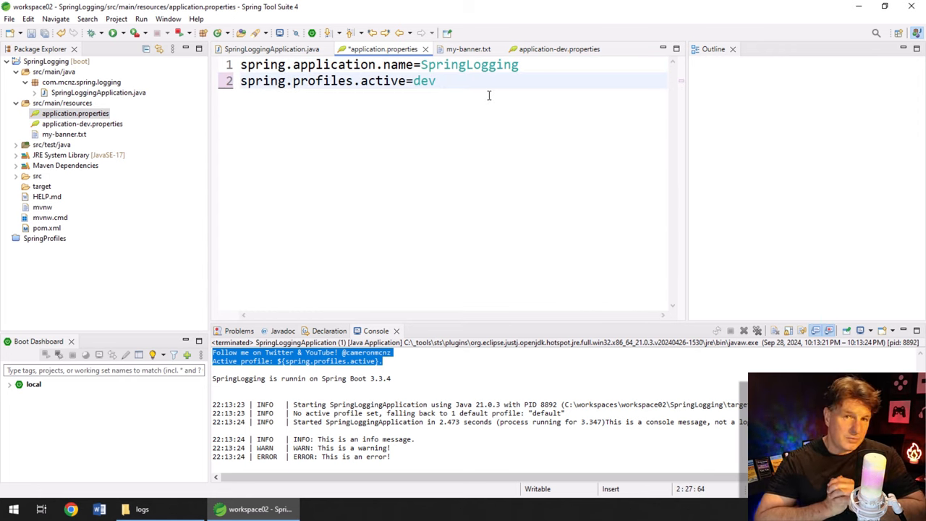
key("ctrl+s")
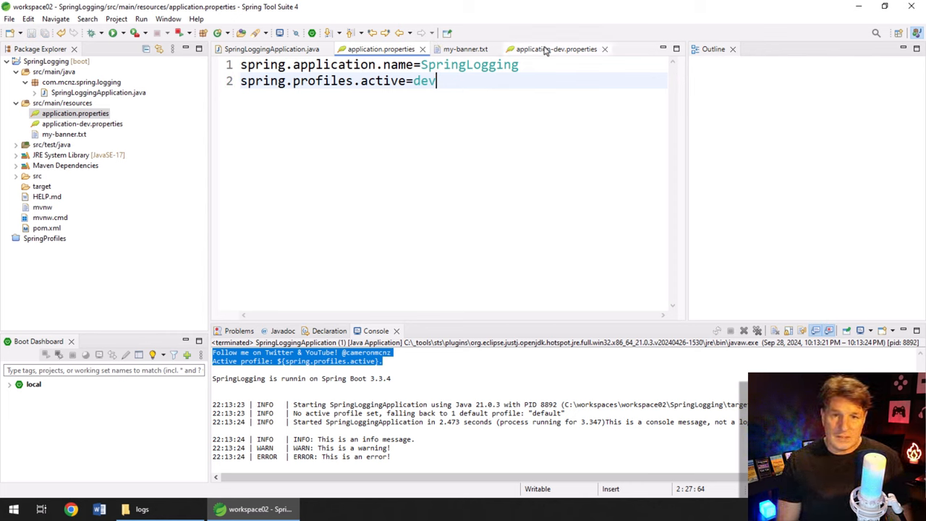
left_click(556, 48)
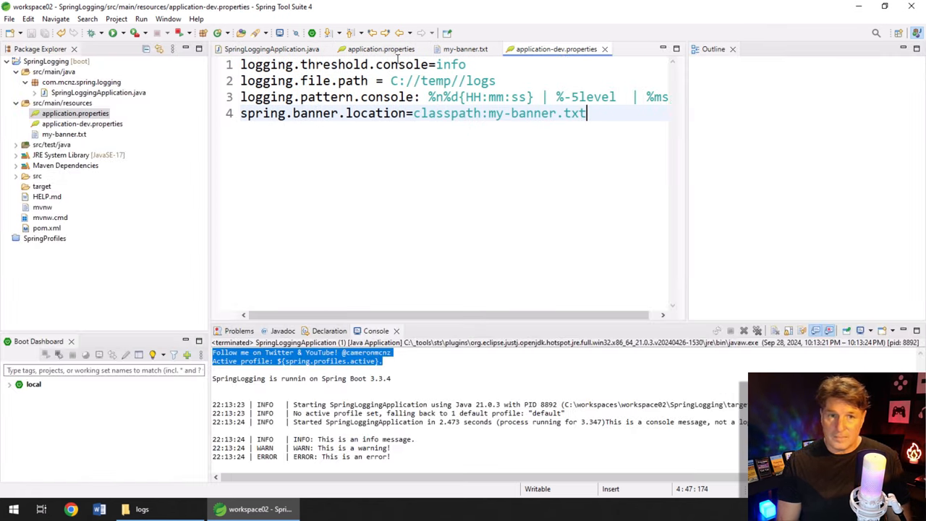
Rerun SpringLoggingApplication as a Java application to confirm the dev profile is active
left_click(271, 49)
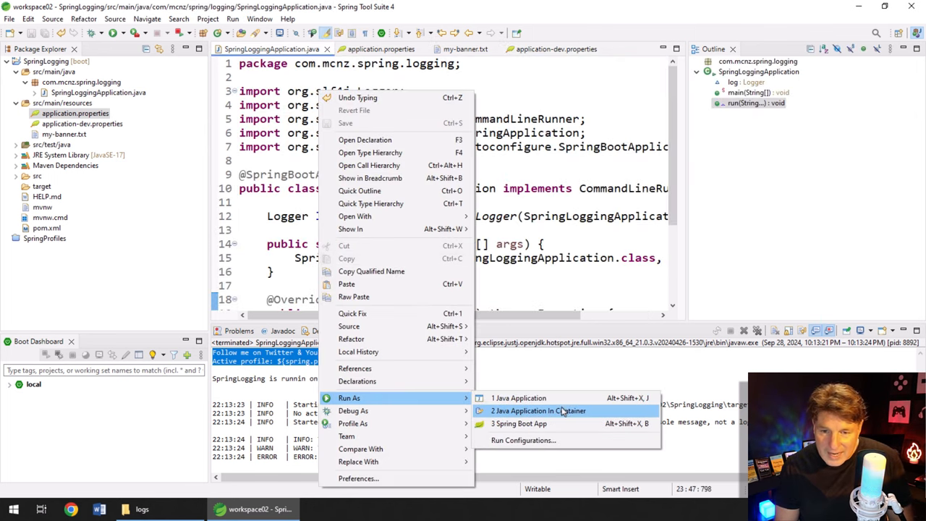
left_click(518, 397)
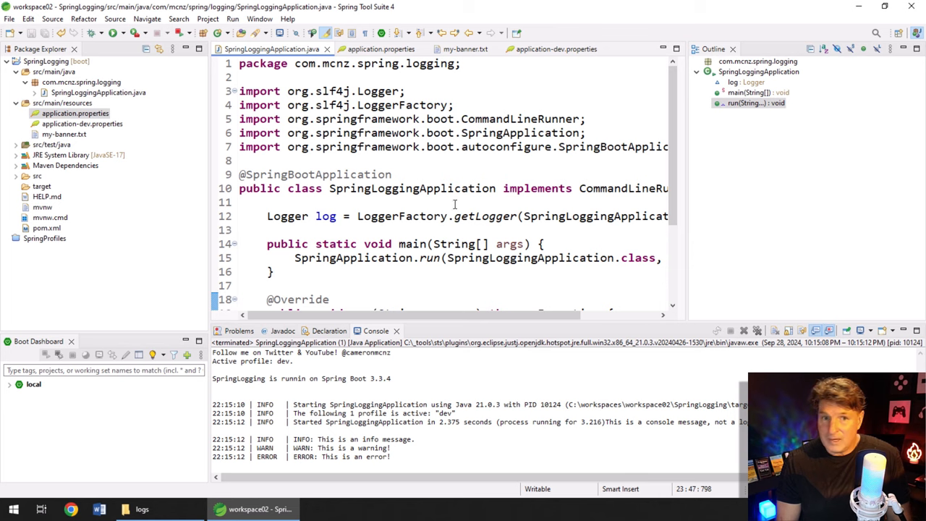
left_click(376, 49)
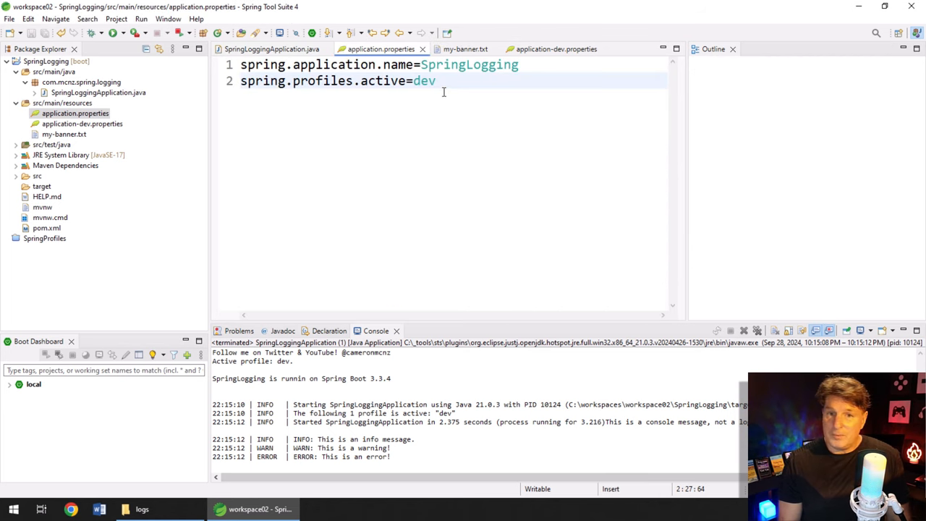
Change spring.profiles.active from dev to default in application.properties
type("defa")
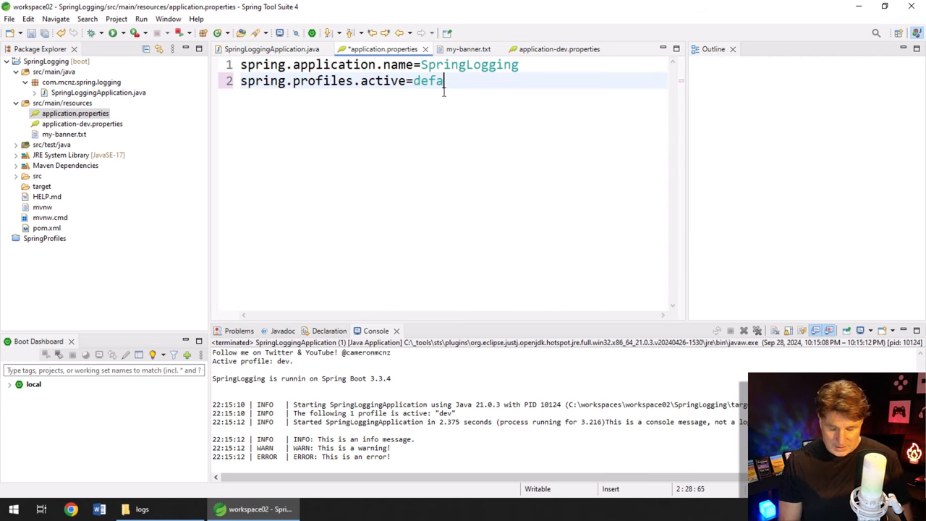
type("ult")
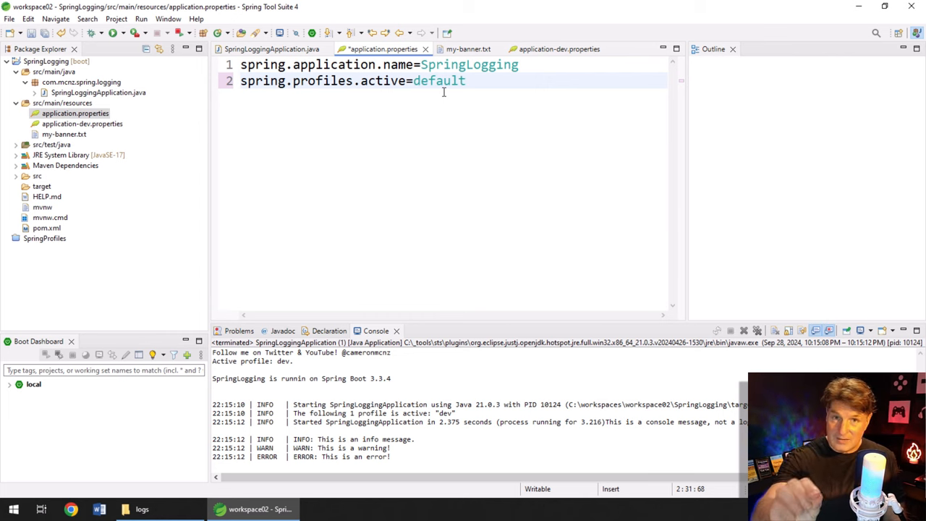
left_click(466, 80)
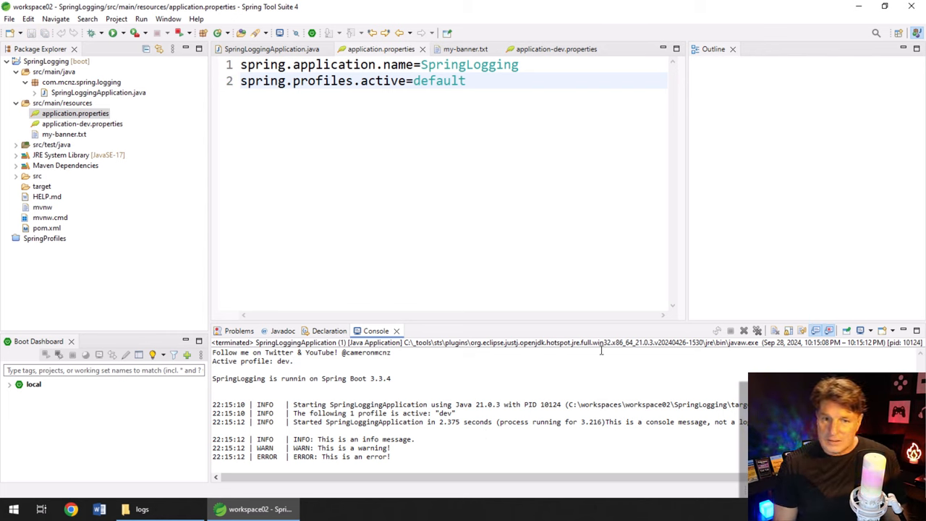
mouse_move(272, 49)
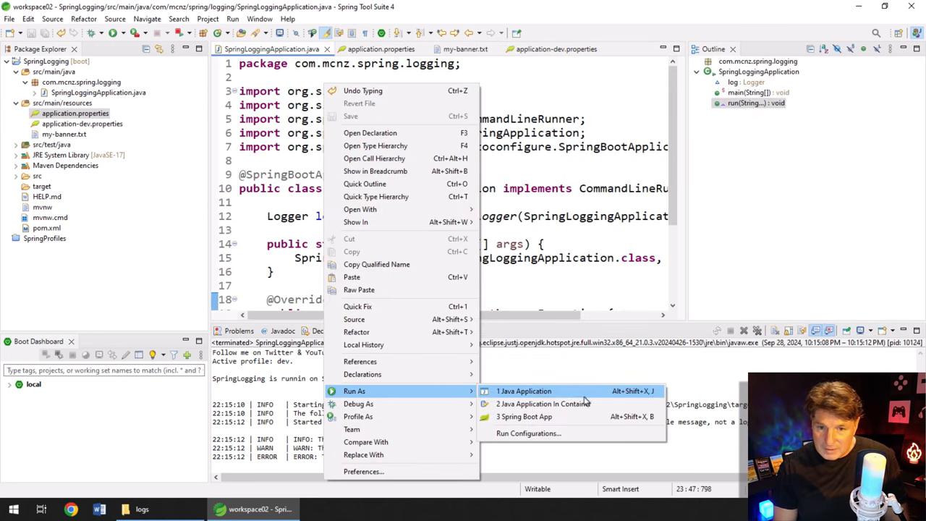
Run SpringLoggingApplication as a Java application under the default profile
left_click(524, 391)
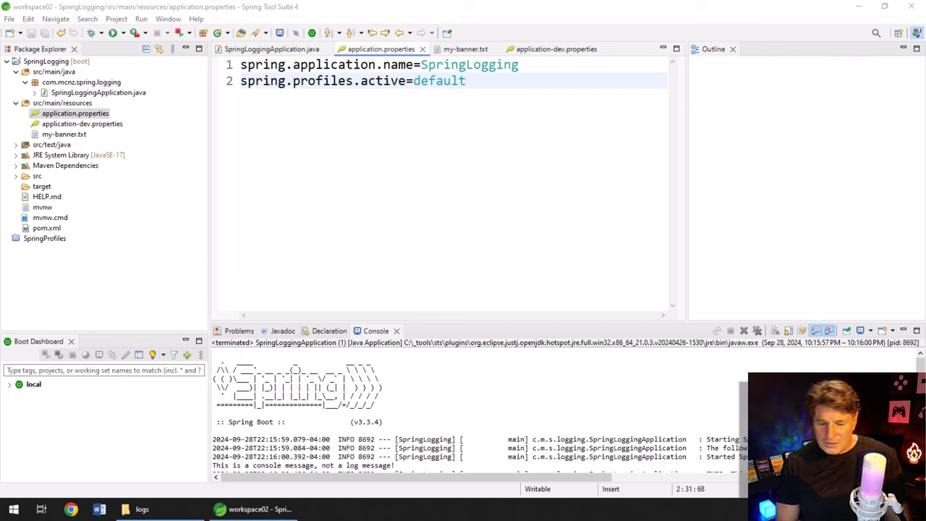
Move the debug=true line from application.properties into application-dev.properties
left_click(74, 113)
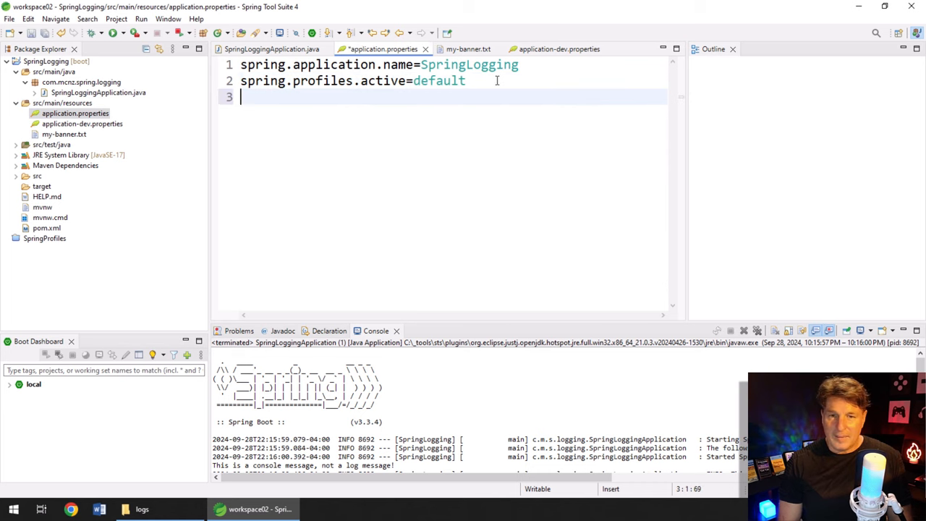
type("debug=true")
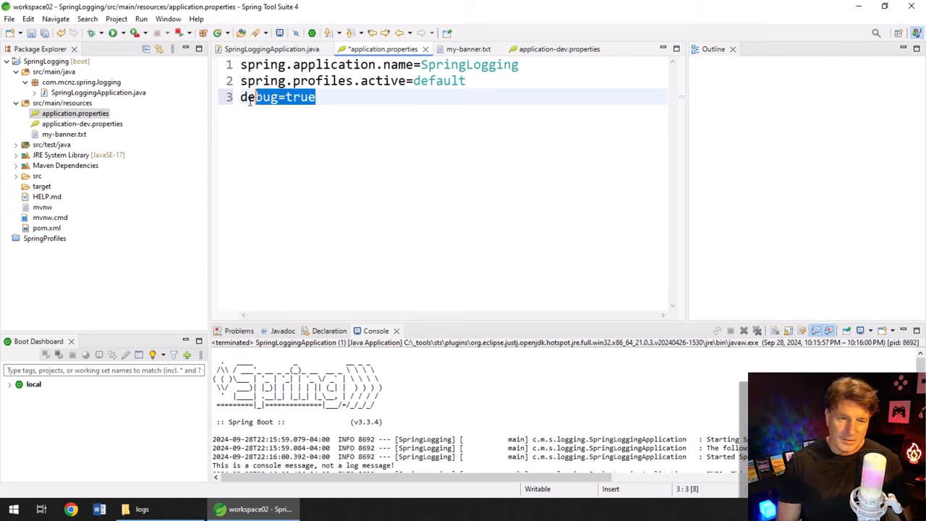
key("Delete")
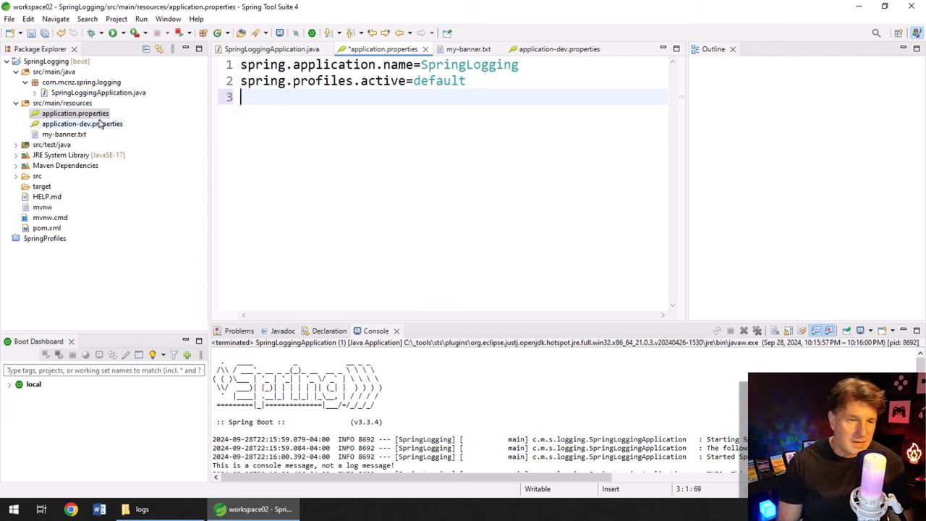
left_click(82, 124)
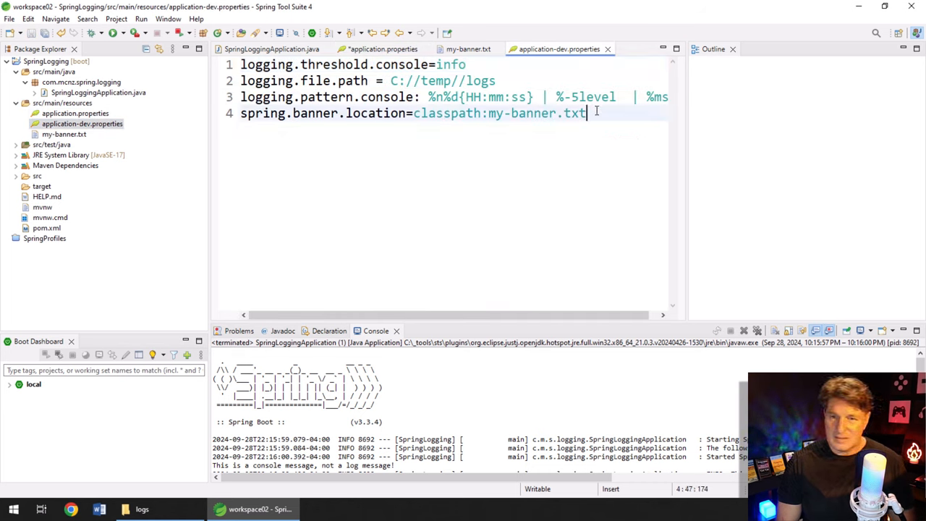
type("debug=true")
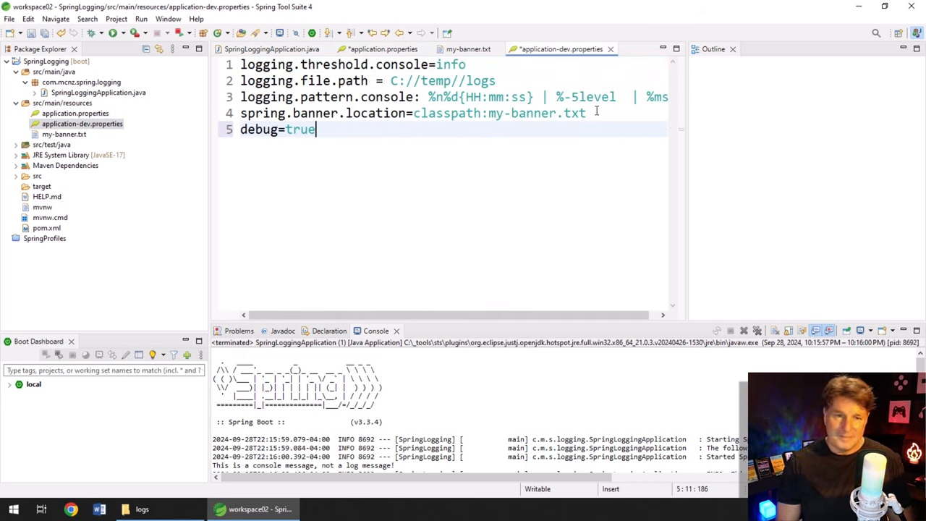
Set spring.profiles.active back to dev in application.properties
left_click(378, 48)
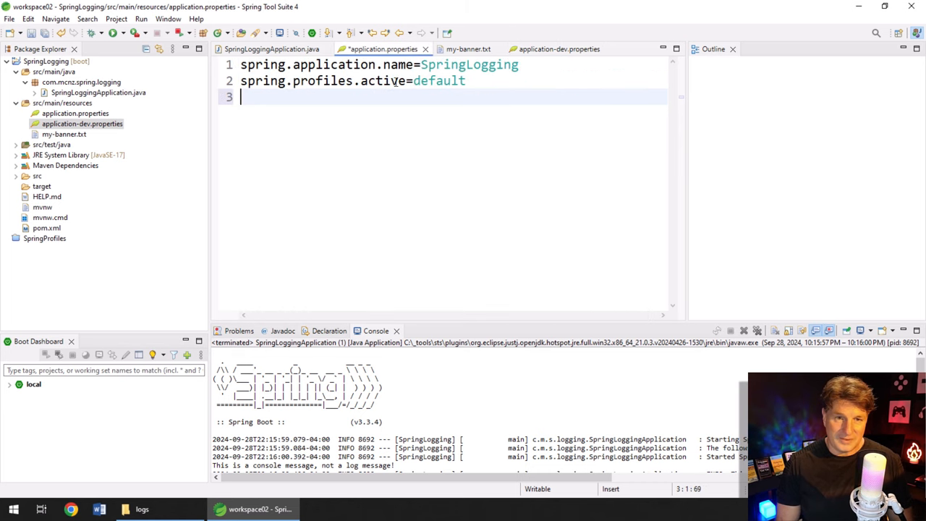
type("dev")
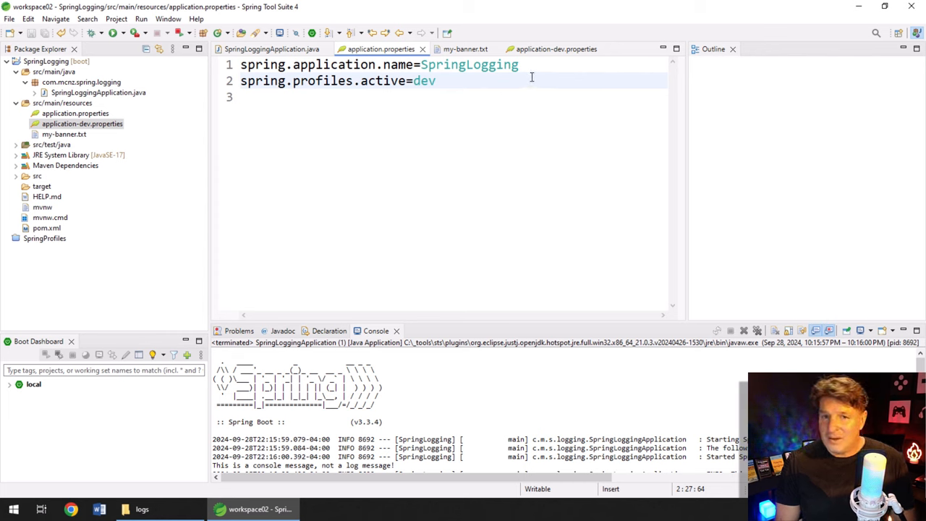
left_click(553, 49)
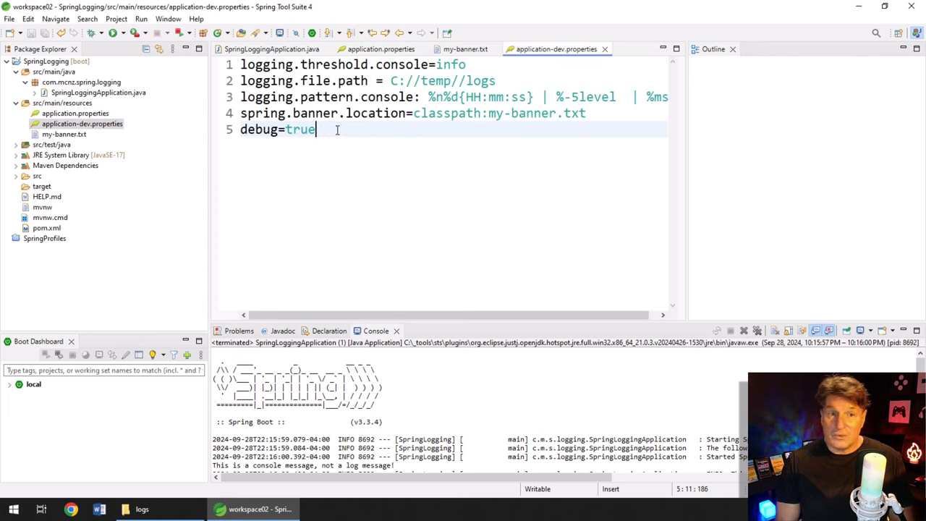
mouse_move(360, 174)
type("# ")
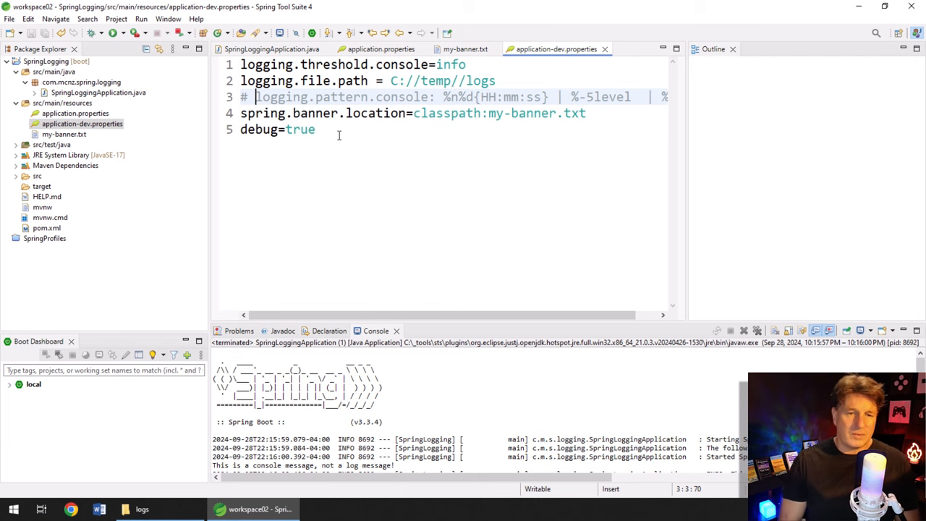
left_click(271, 48)
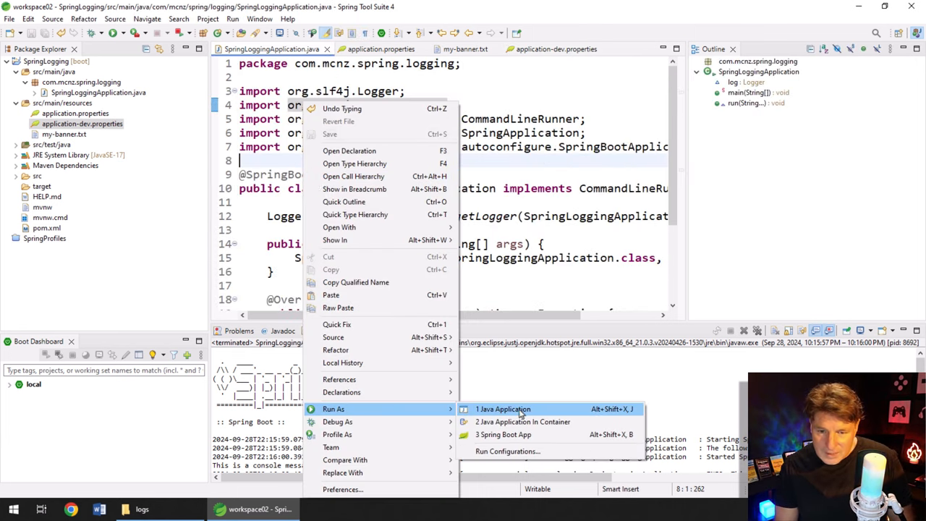
Run the app, then place debug=true on the first line of application-dev.properties
left_click(503, 409)
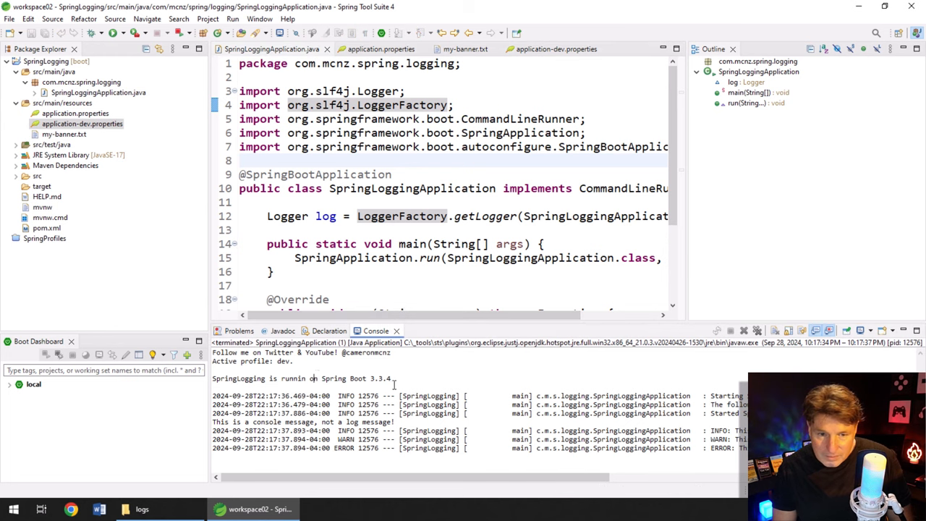
mouse_move(556, 48)
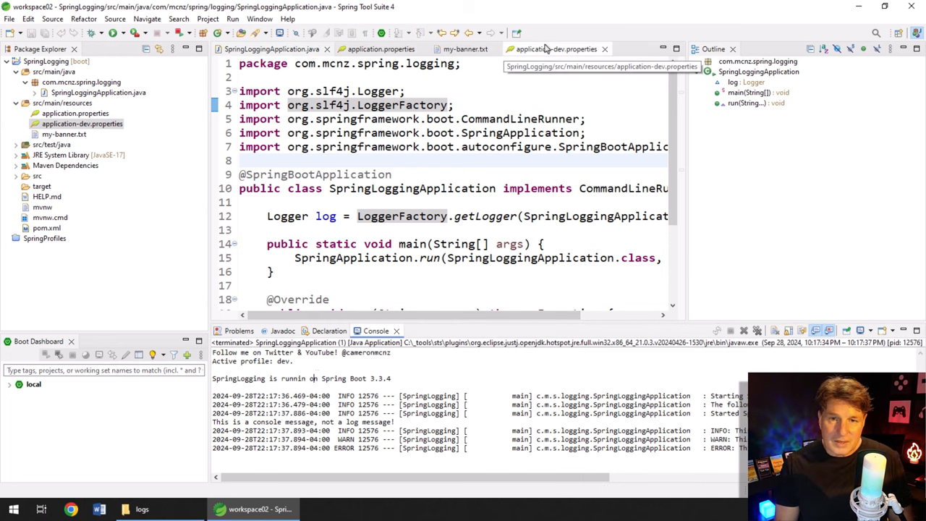
left_click(556, 48)
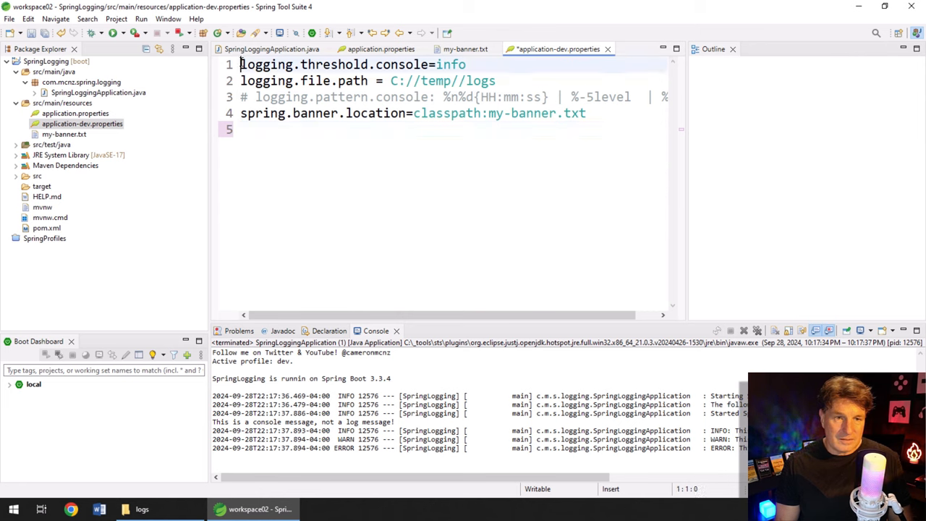
key("Enter")
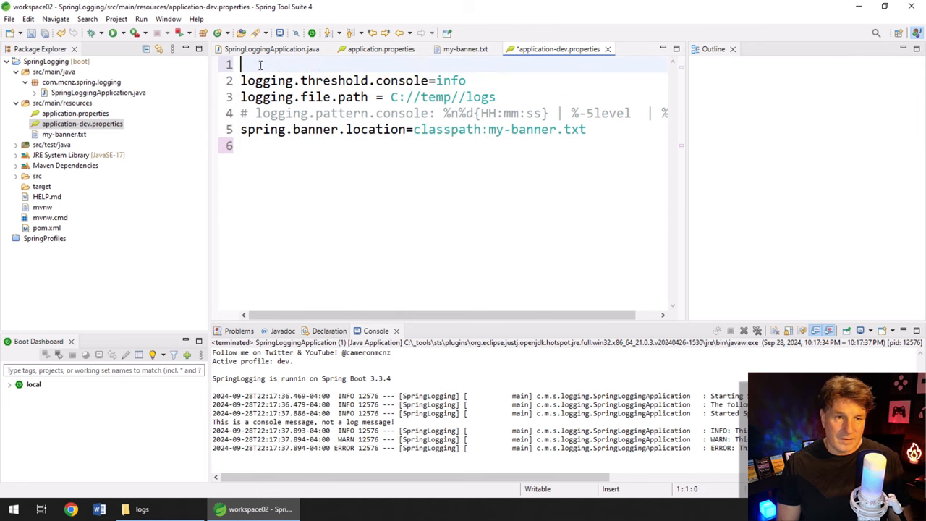
type("debug=true")
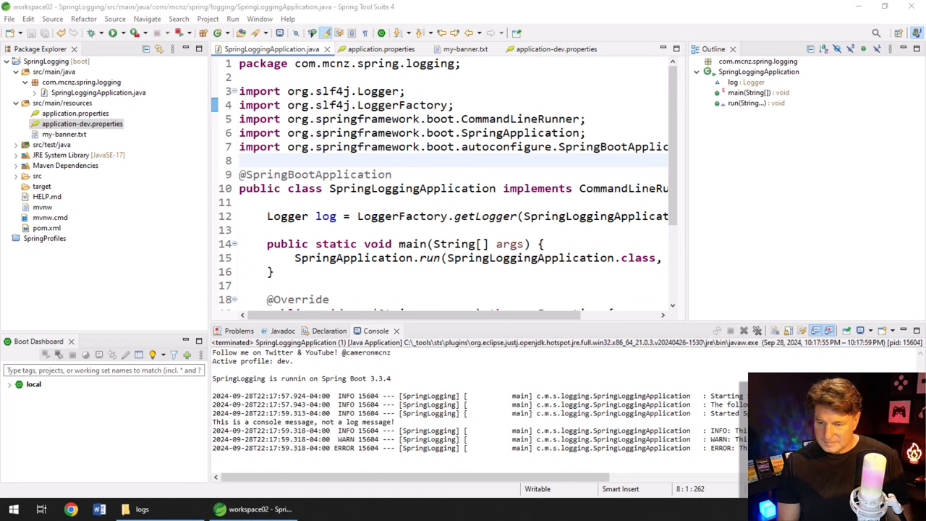
Add debug=true to application.properties and relaunch the application
left_click(556, 48)
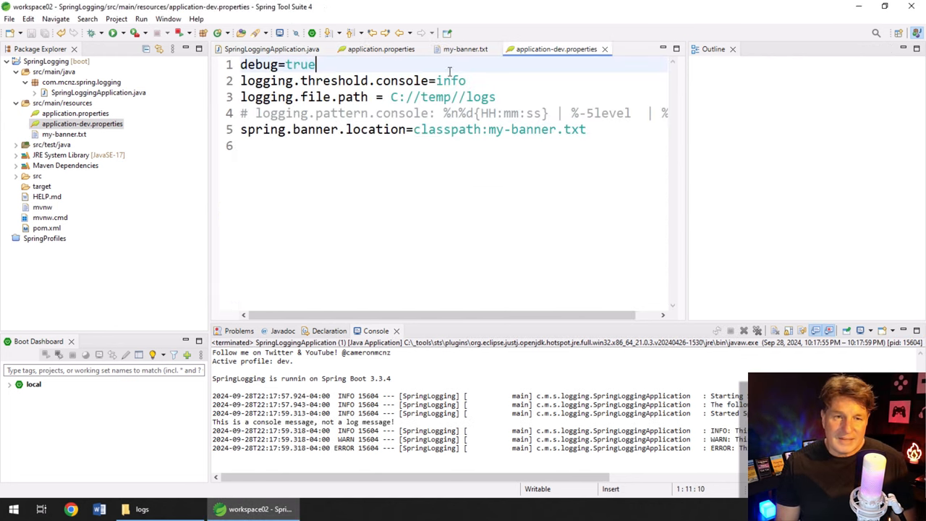
left_click(381, 48)
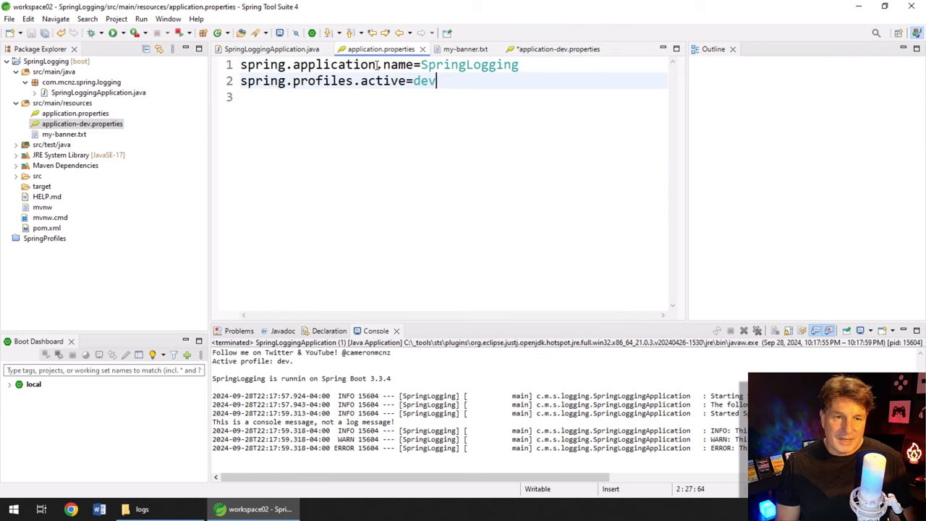
type("debug=true")
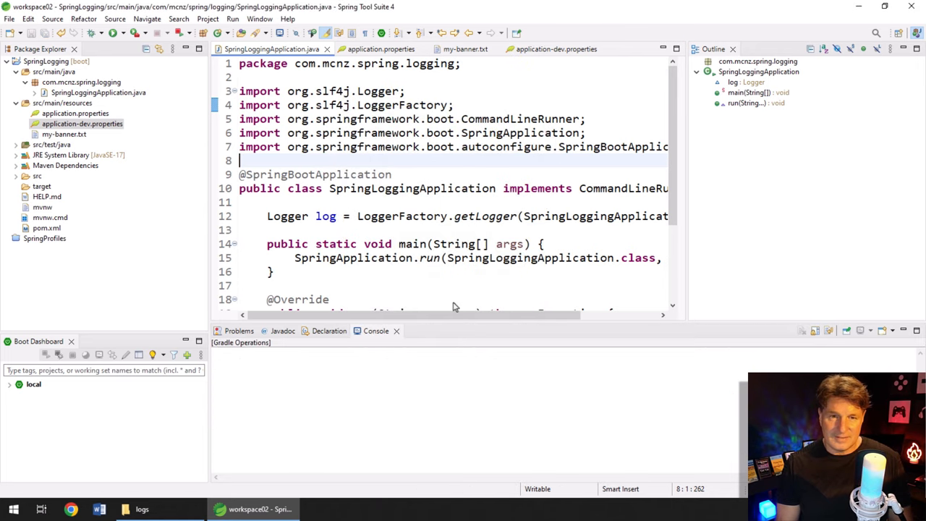
left_click(232, 33)
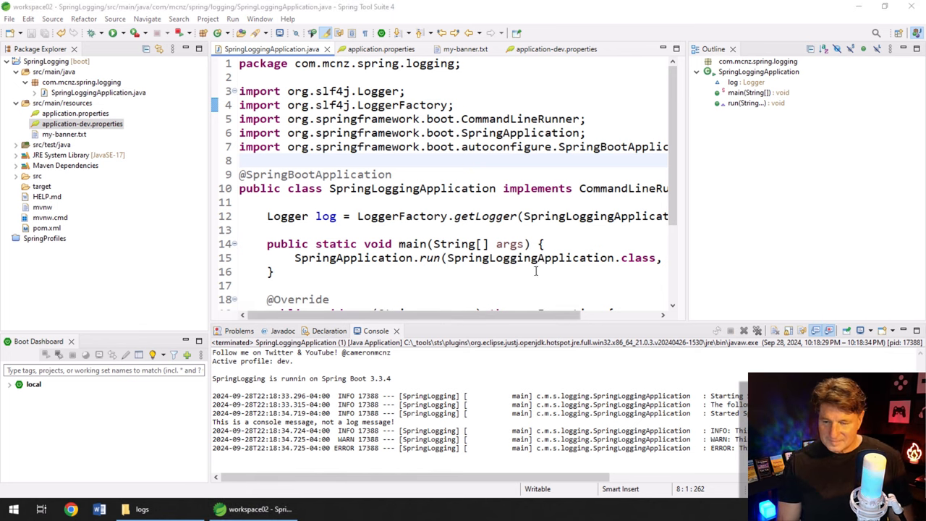
Switch spring.profiles.active to default and relaunch SpringLoggingApplication
left_click(376, 49)
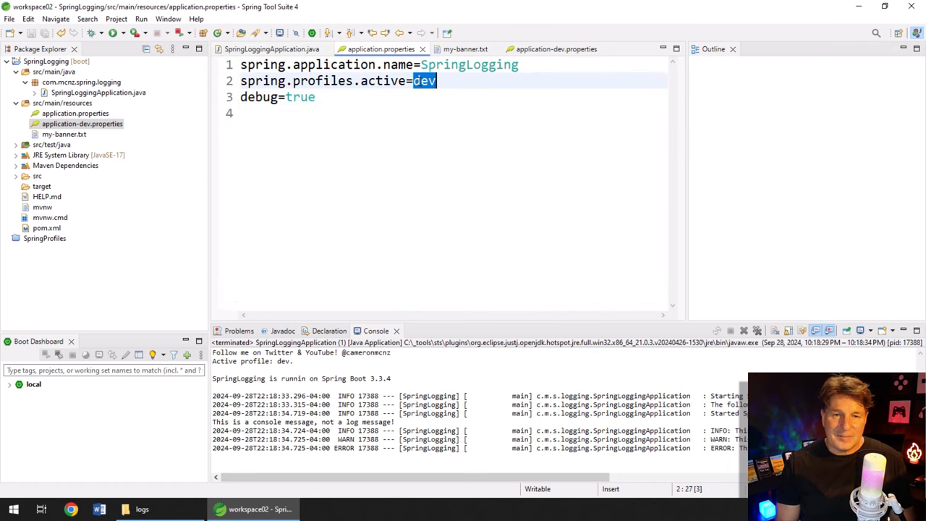
type("default")
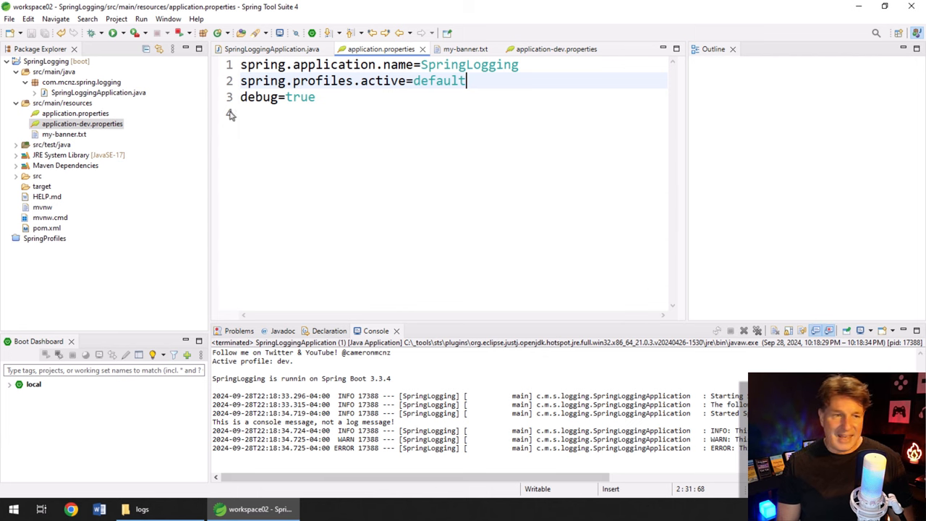
left_click(271, 49)
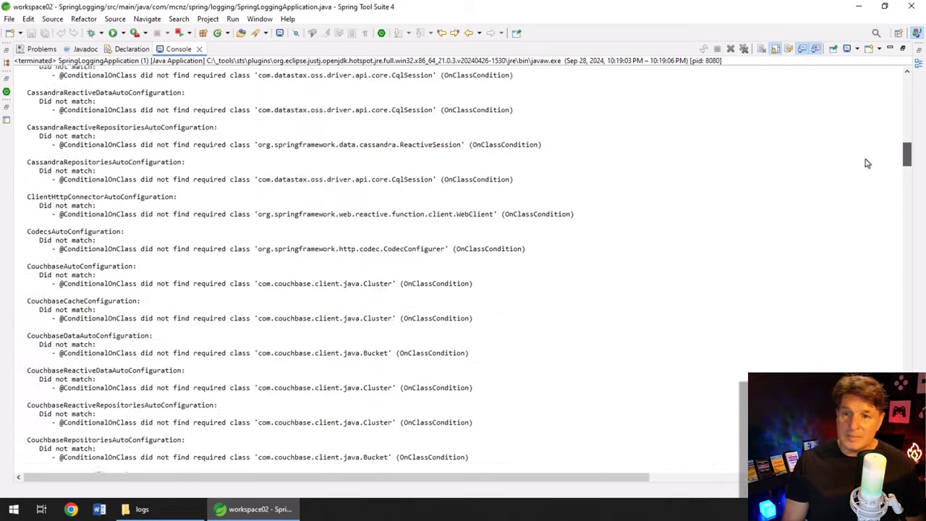
Scroll the conditions report and select AopAutoConfiguration's spring.aop.auto=true match
scroll("down", 3)
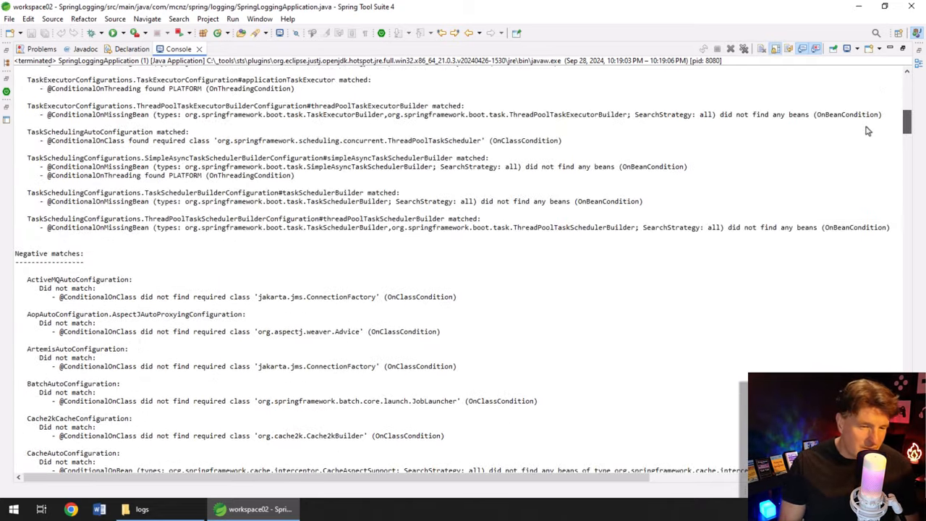
scroll("down", 3)
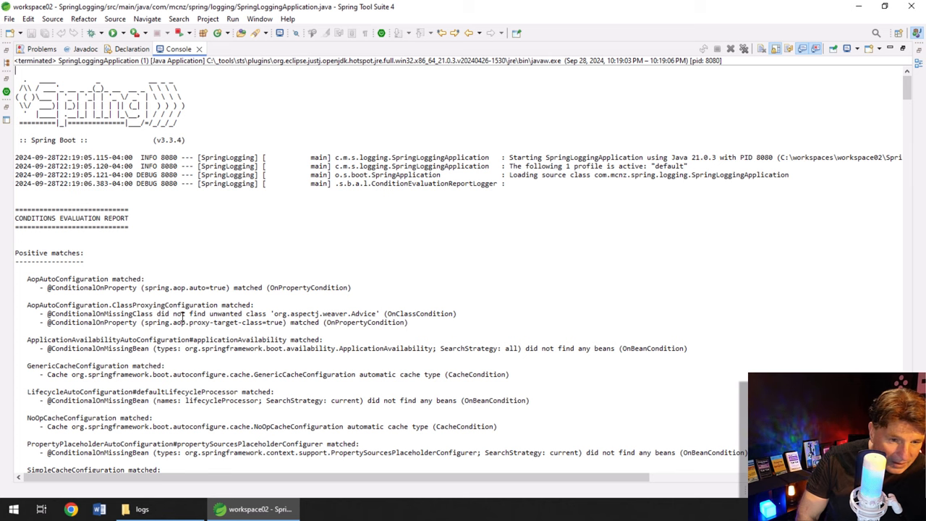
mouse_move(227, 286)
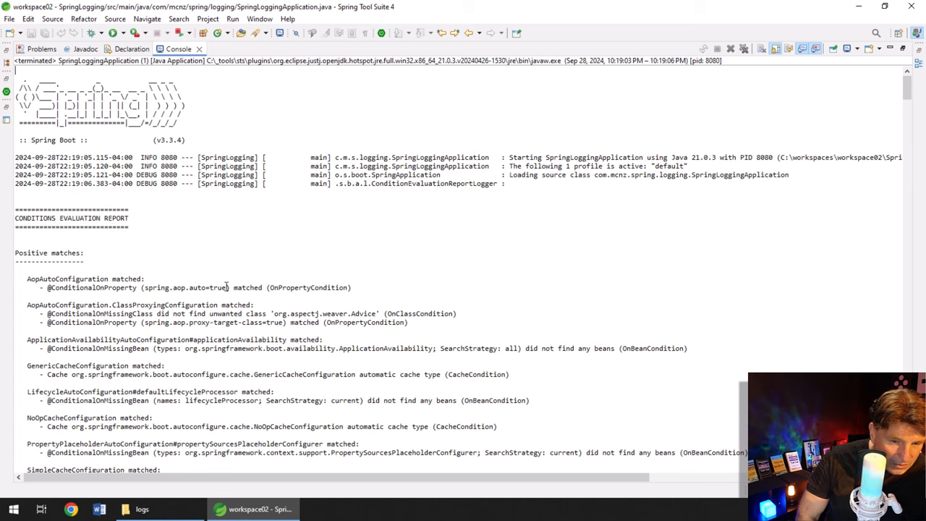
mouse_move(225, 287)
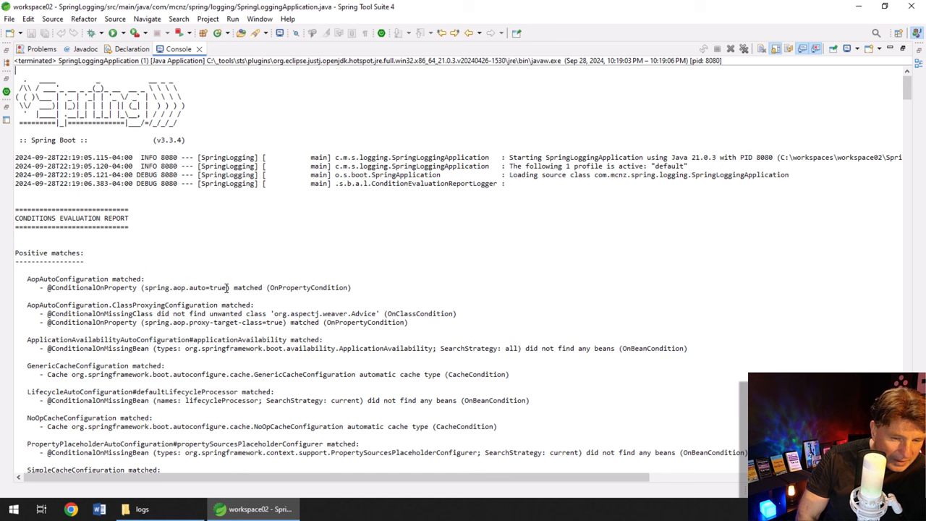
double_click(184, 287)
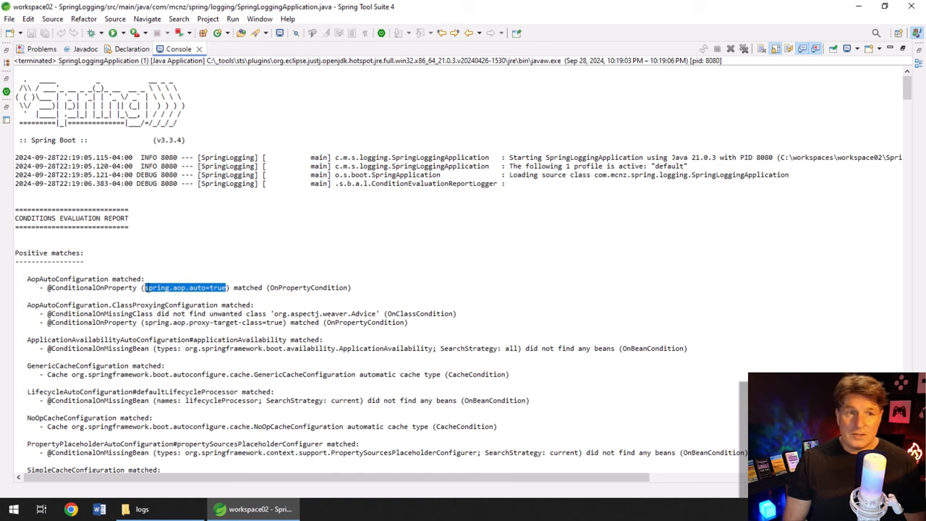
mouse_move(262, 321)
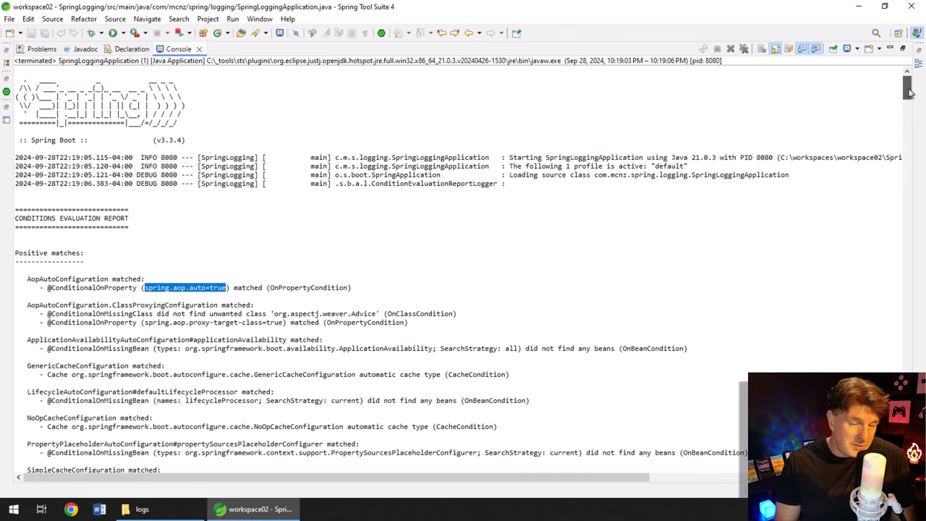
scroll("down", 3)
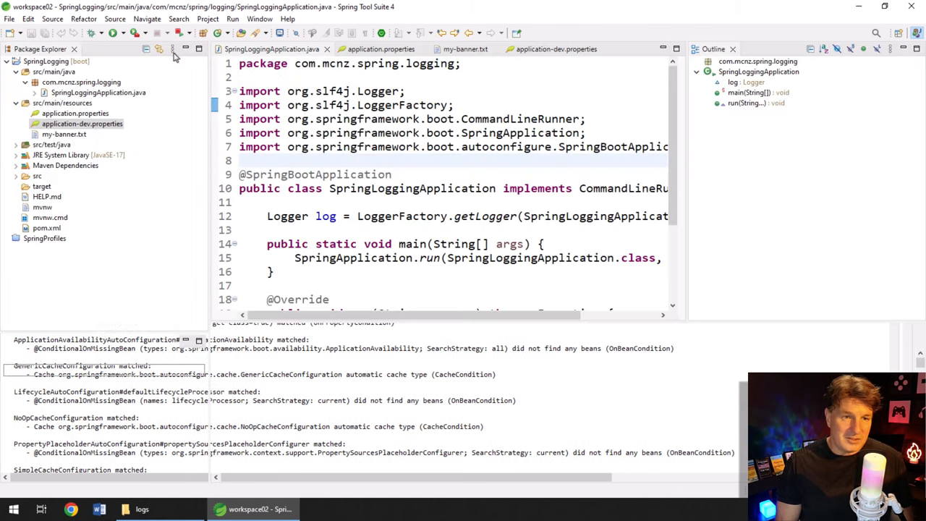
Add spring.aop.auto=false to application.properties and scroll the rerun report to negative matches
left_click(381, 48)
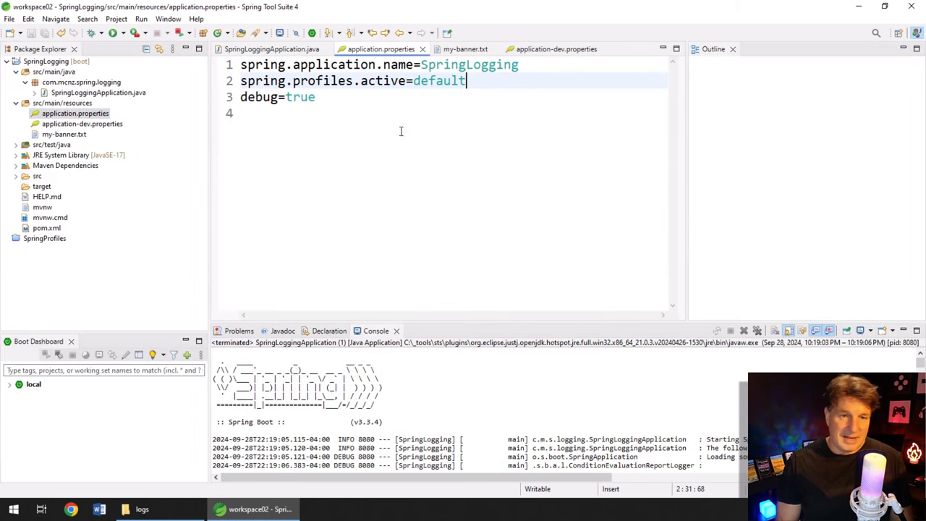
type("spring.aop.auto=f")
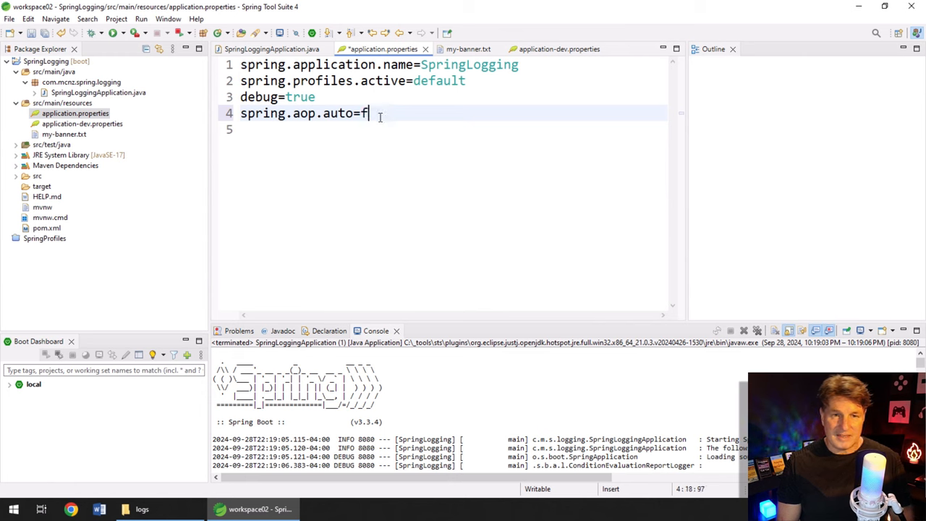
type("alse")
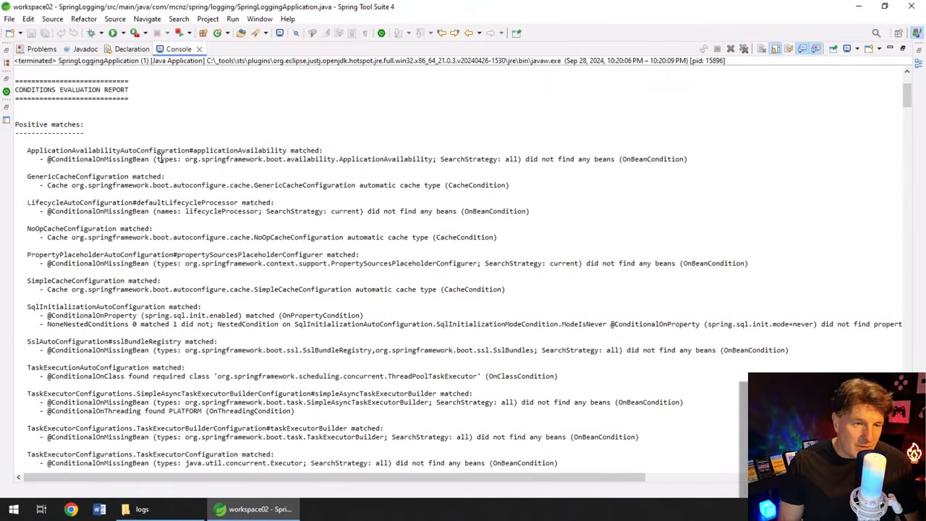
mouse_move(643, 169)
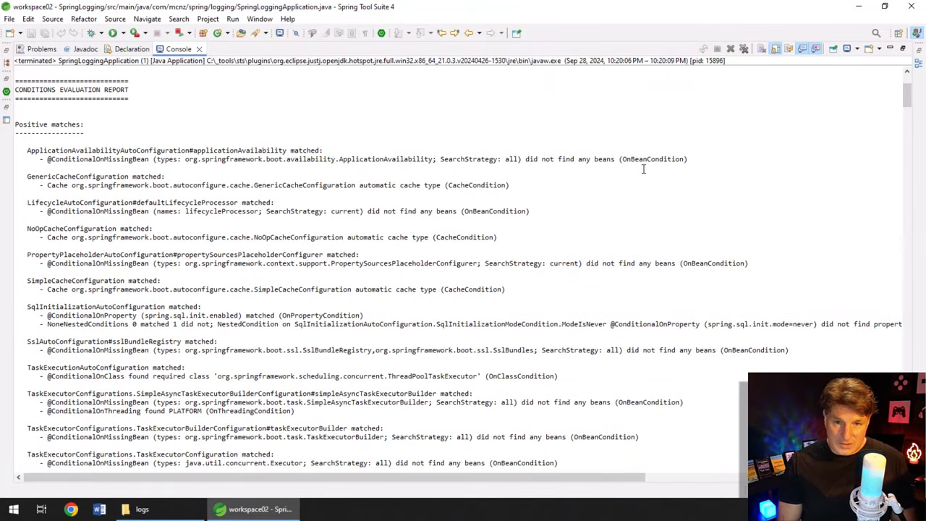
scroll("down", 3)
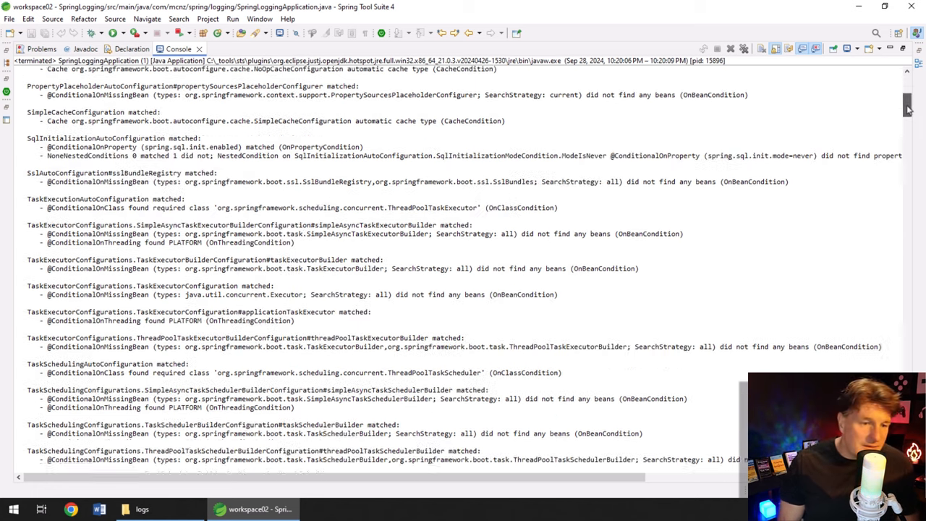
scroll("down", 3)
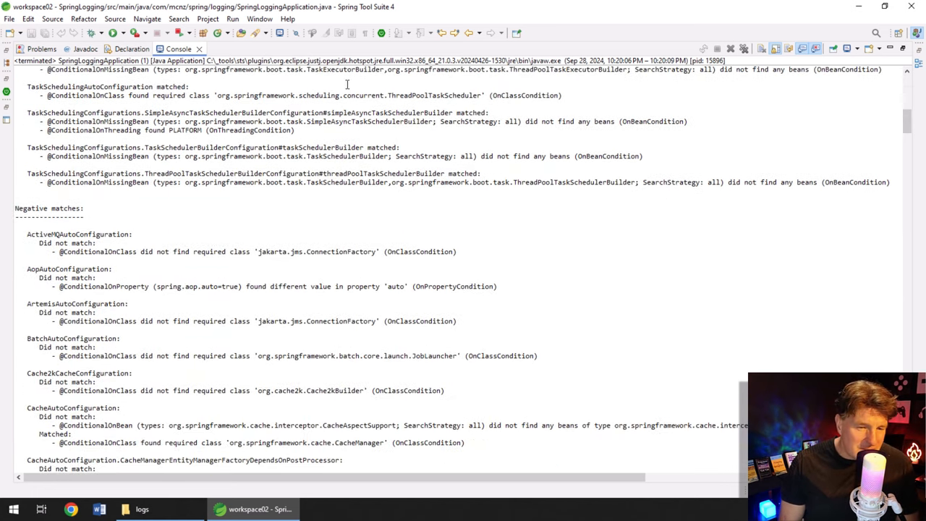